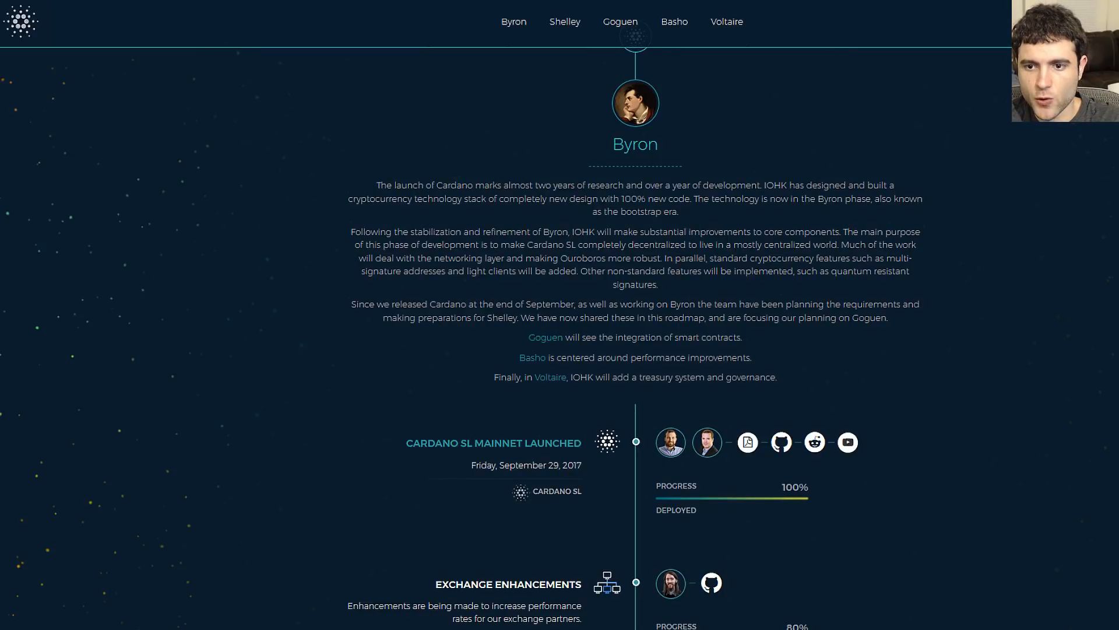
Scroll around the Byron heading before moving to the staking.cardano.org page.
{"action": "scroll", "scroll_direction": "up", "scroll_amount": 3}
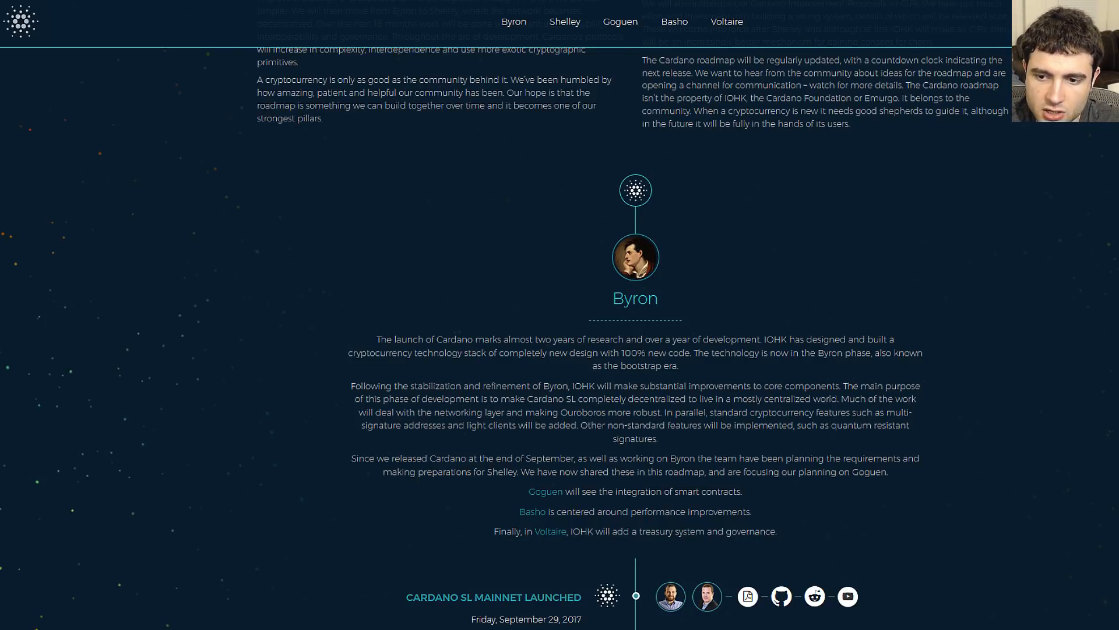
{"action": "scroll", "scroll_direction": "down", "scroll_amount": 3}
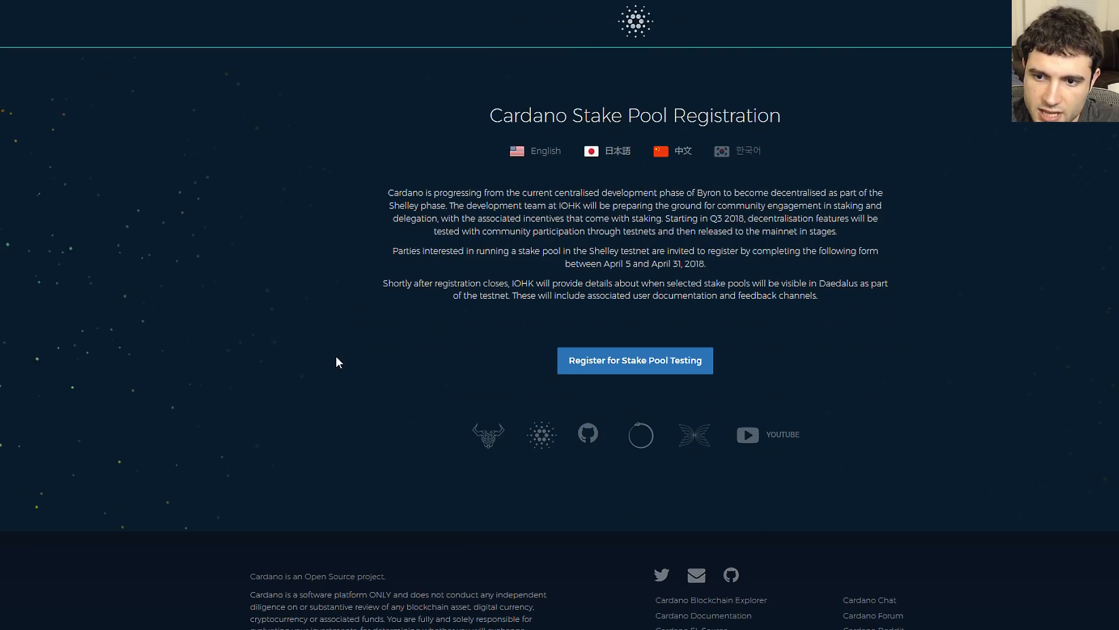
{"action": "mouse_move", "coordinate": [488, 326]}
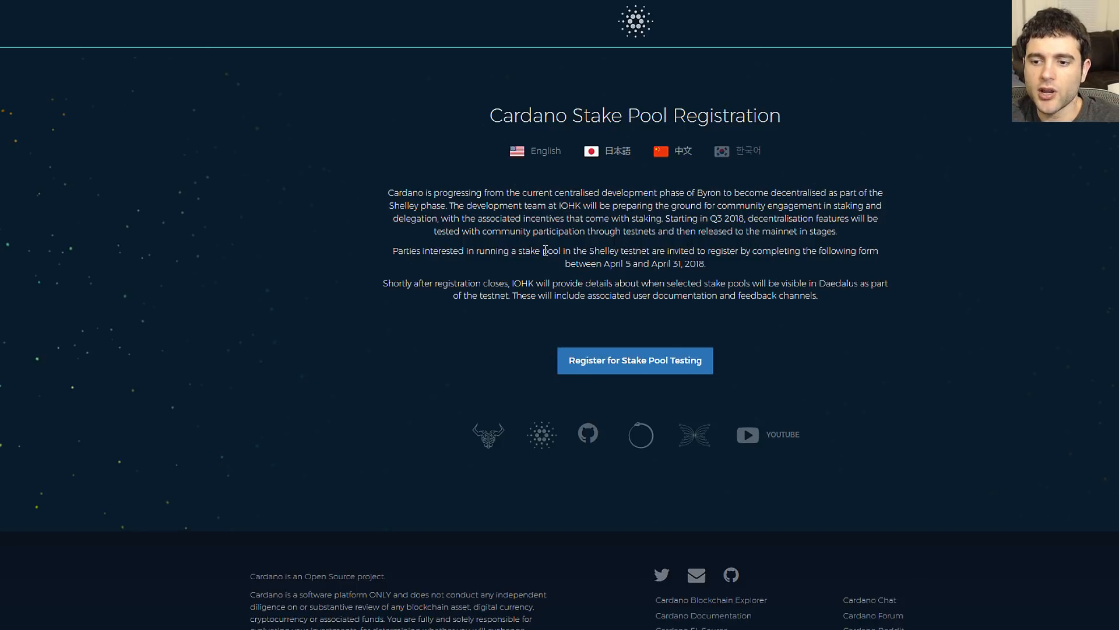
{"action": "mouse_move", "coordinate": [534, 256]}
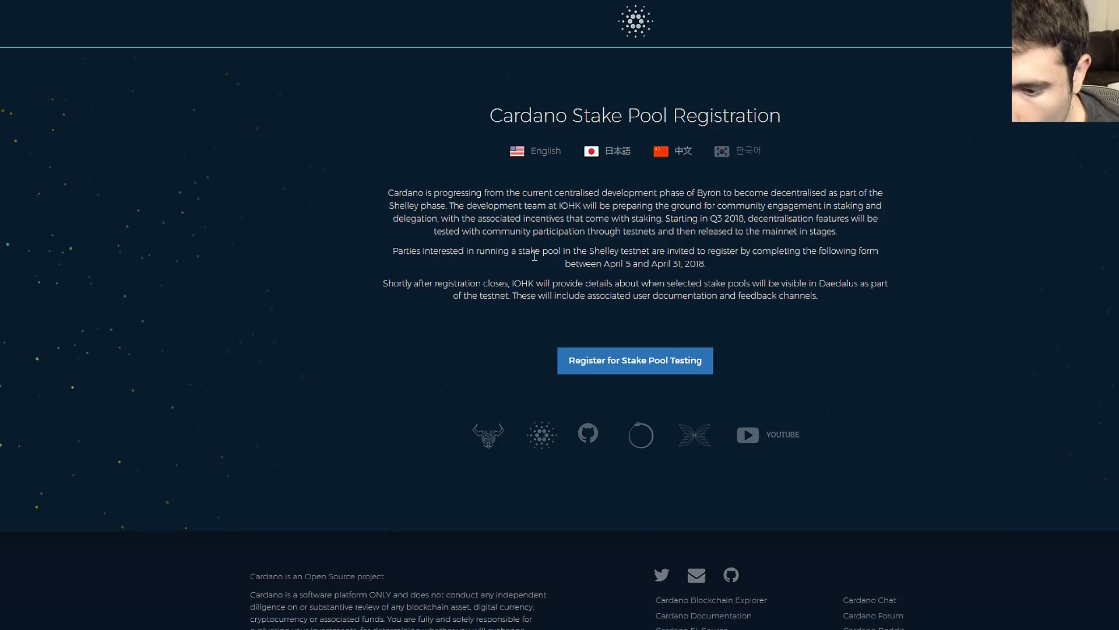
{"action": "mouse_move", "coordinate": [690, 365]}
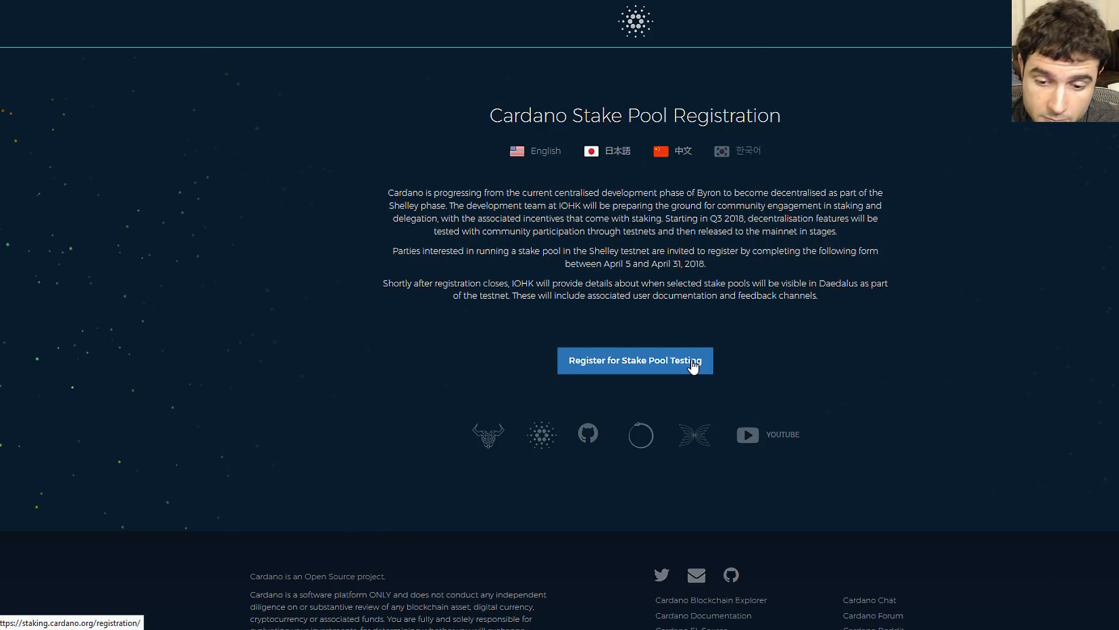
{"action": "mouse_move", "coordinate": [672, 457]}
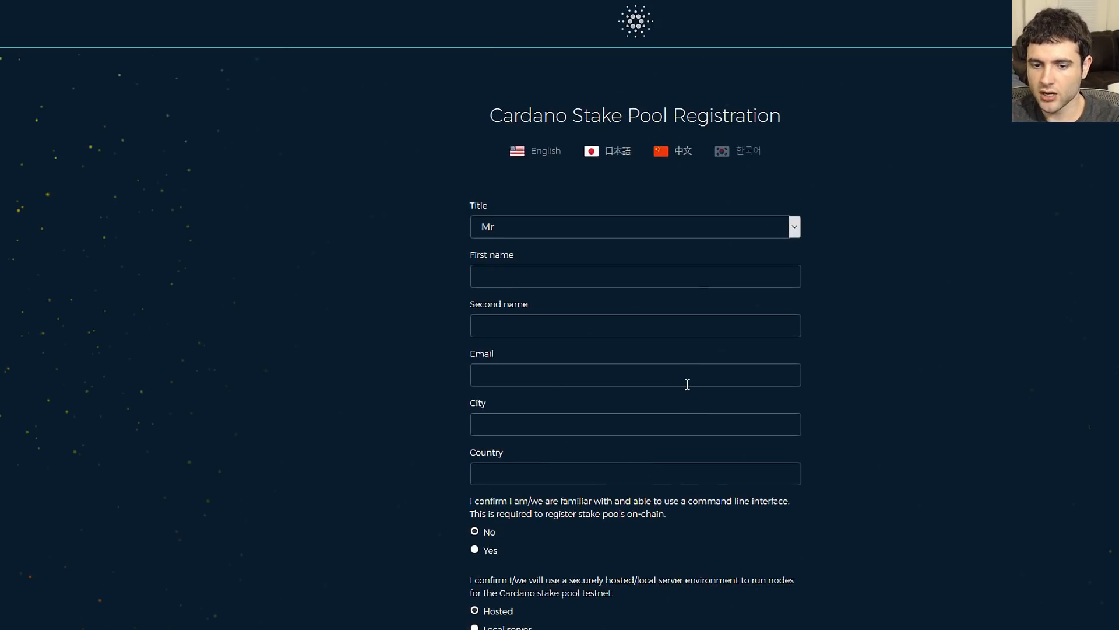
{"action": "mouse_move", "coordinate": [559, 303]}
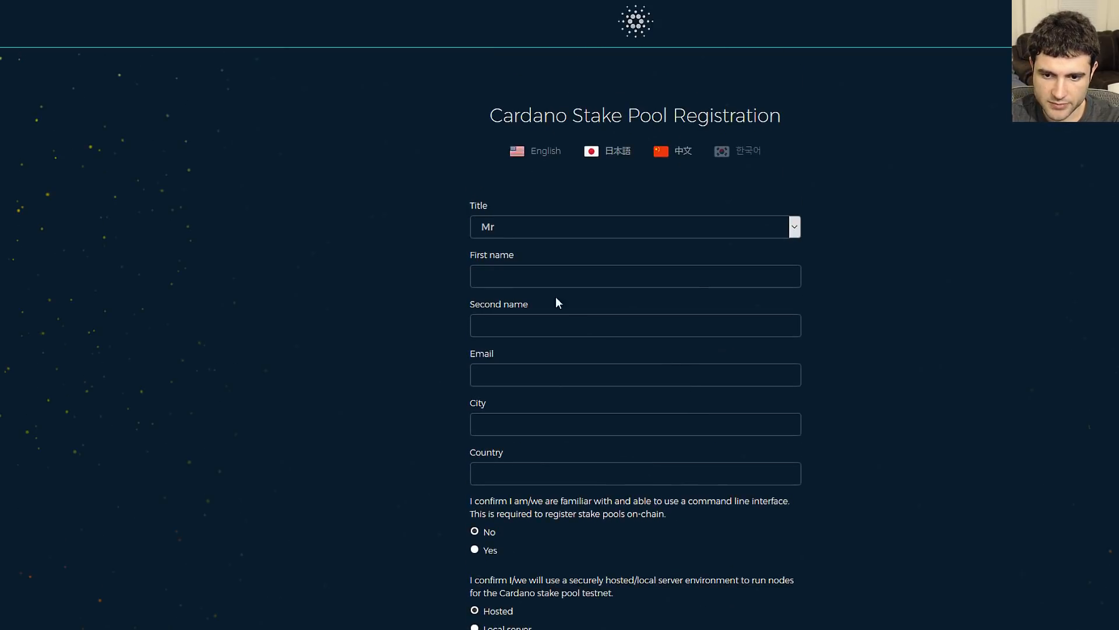
Look down the stake pool registration form and back up to its top.
{"action": "scroll", "scroll_direction": "down", "scroll_amount": 3}
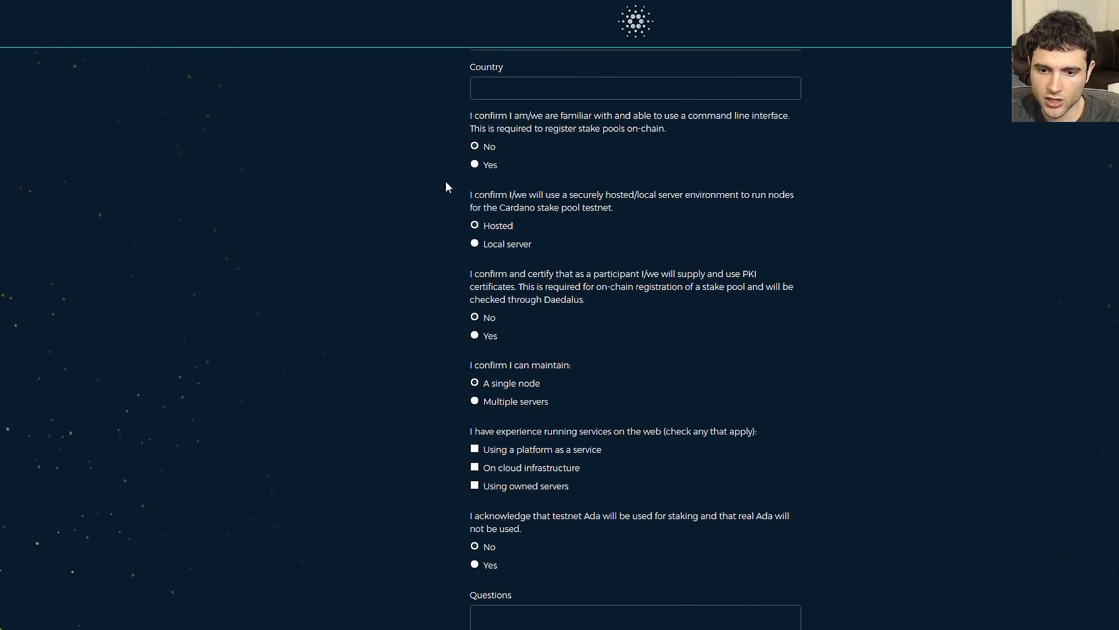
{"action": "scroll", "scroll_direction": "down", "scroll_amount": 3}
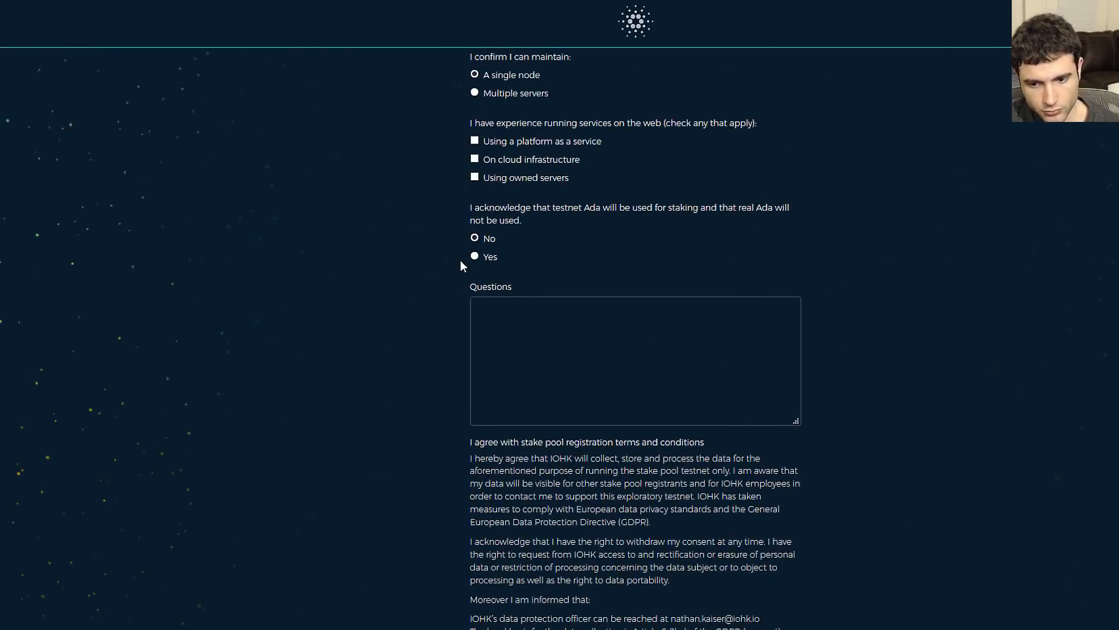
{"action": "scroll", "scroll_direction": "up", "scroll_amount": 3}
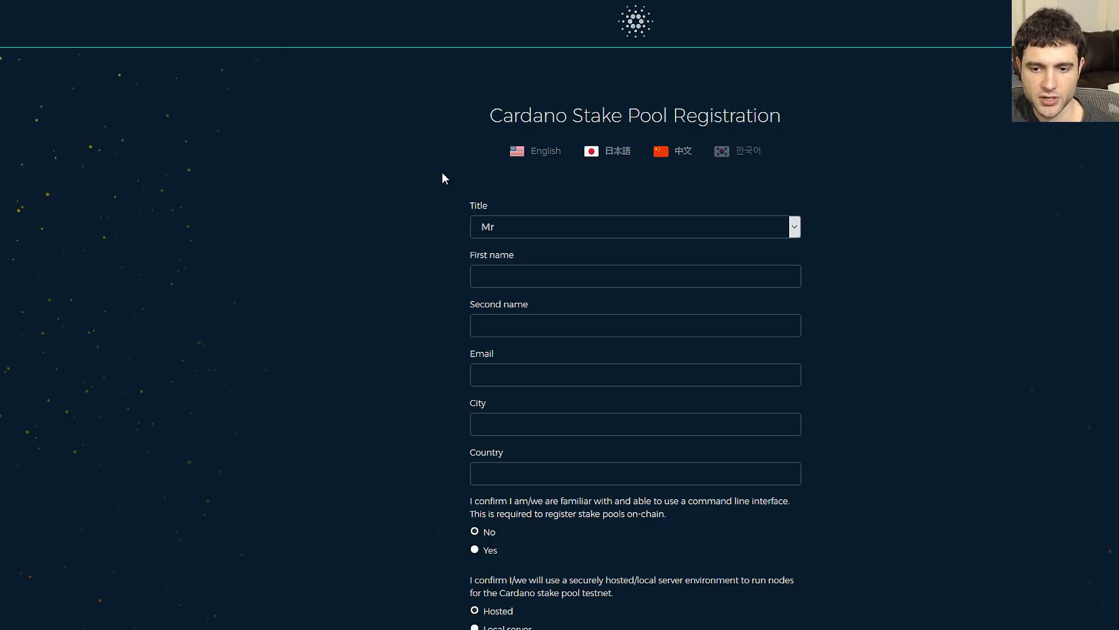
Read down to the Register button and data-protection terms, then resume the roadmap's Byron section.
{"action": "scroll", "scroll_direction": "down", "scroll_amount": 3}
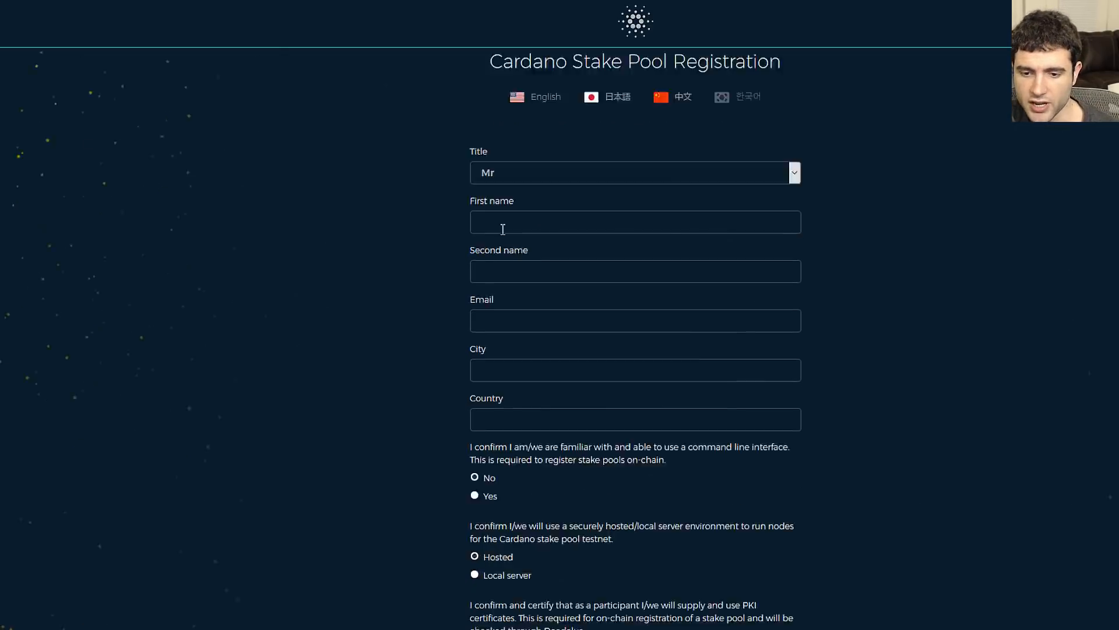
{"action": "scroll", "scroll_direction": "down", "scroll_amount": 3}
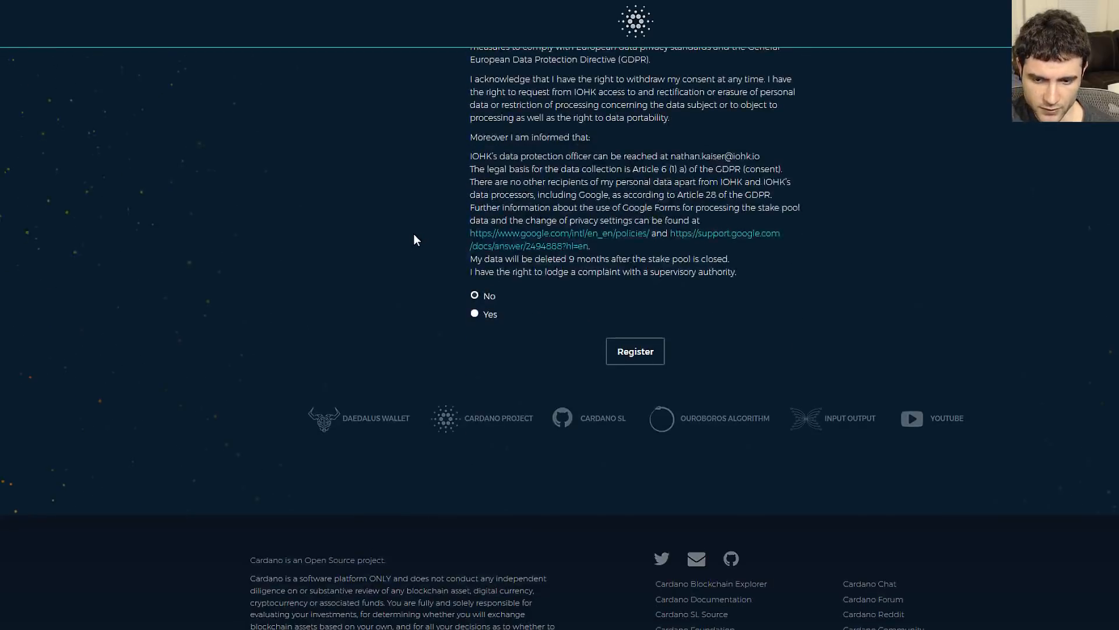
{"action": "scroll", "scroll_direction": "down", "scroll_amount": 3}
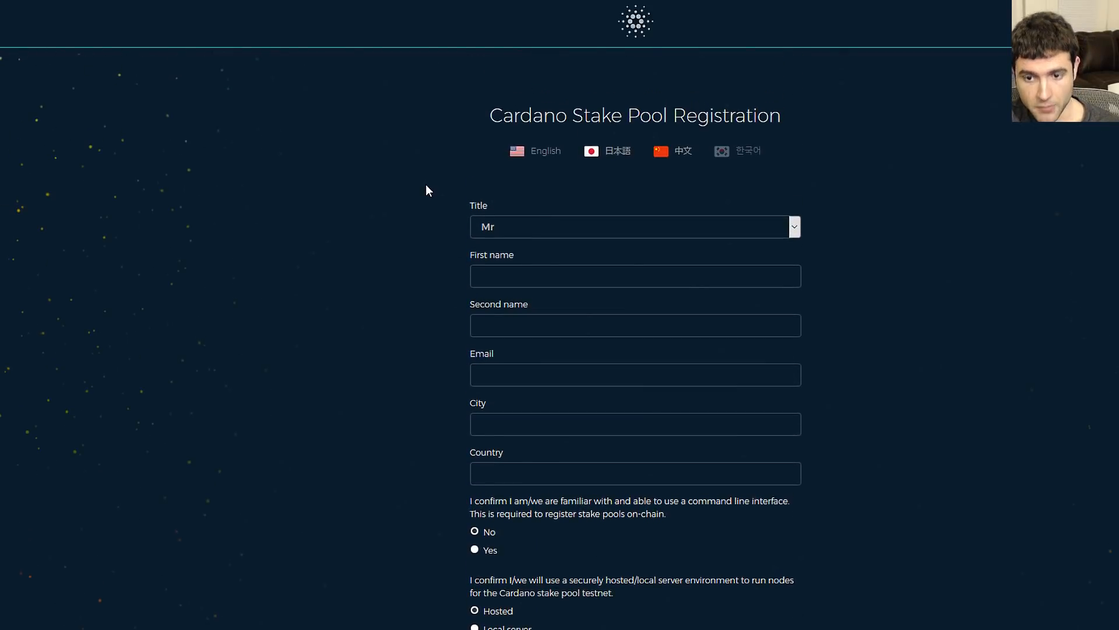
{"action": "mouse_move", "coordinate": [421, 480]}
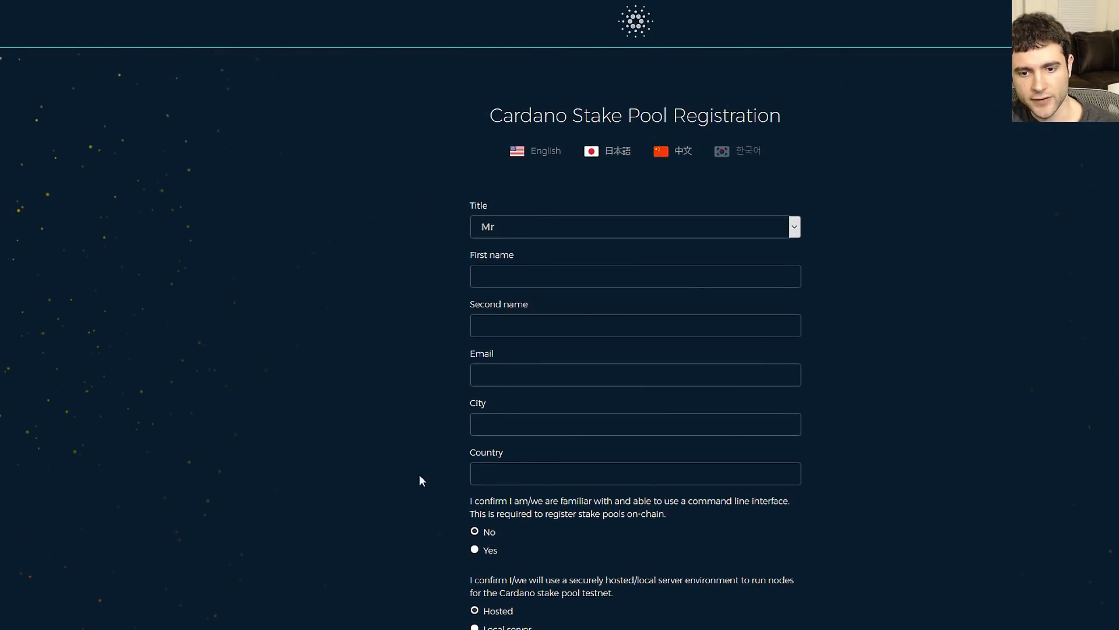
{"action": "mouse_move", "coordinate": [476, 240]}
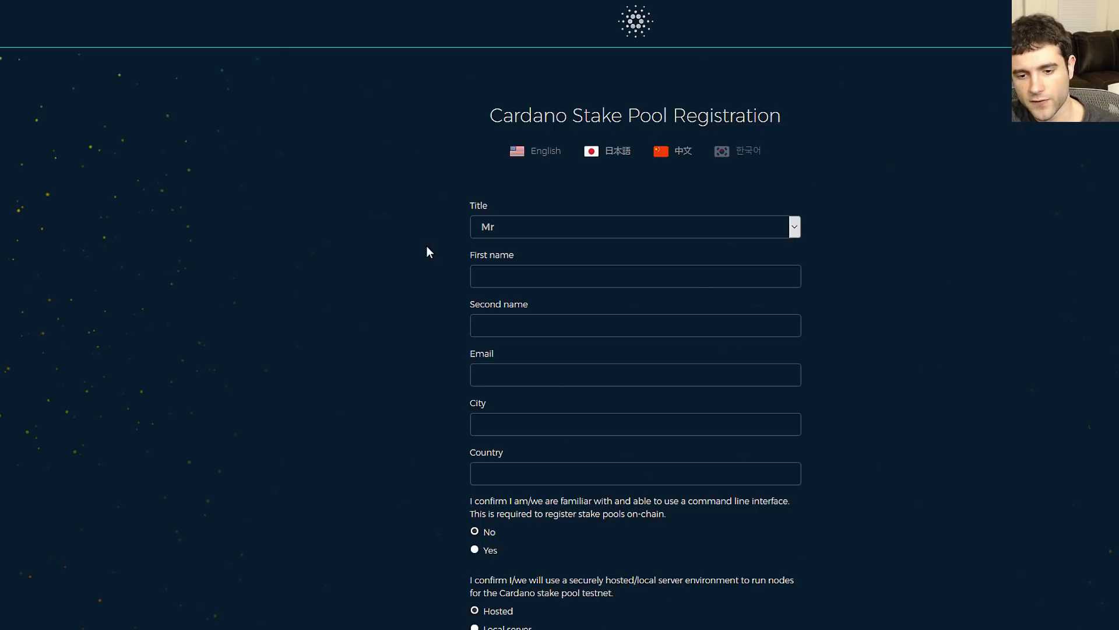
{"action": "mouse_move", "coordinate": [421, 251]}
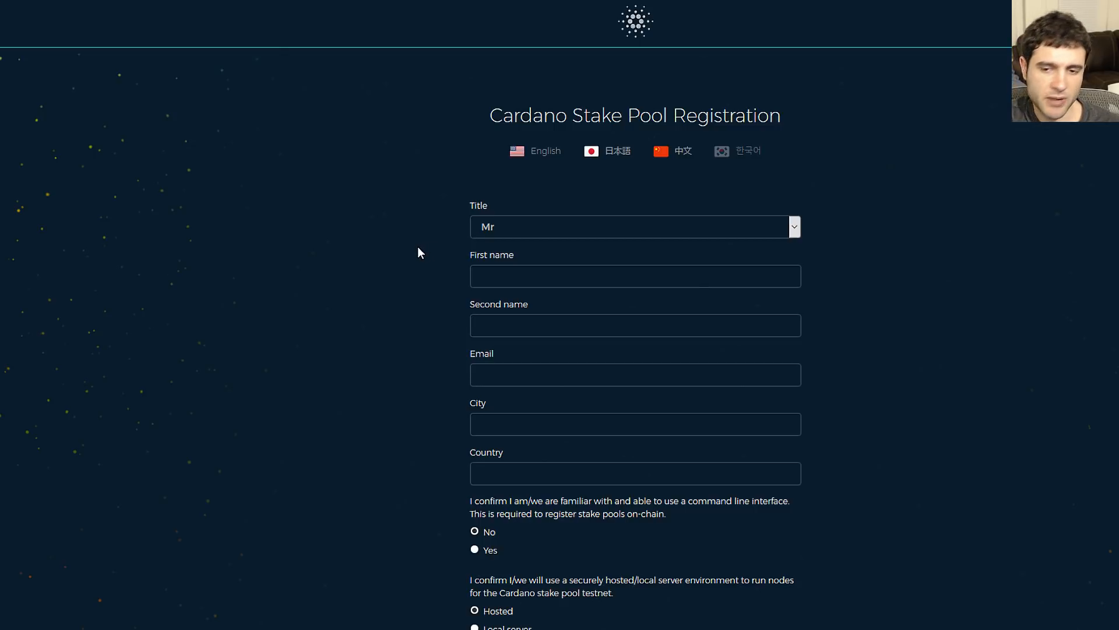
{"action": "scroll", "scroll_direction": "down", "scroll_amount": 3}
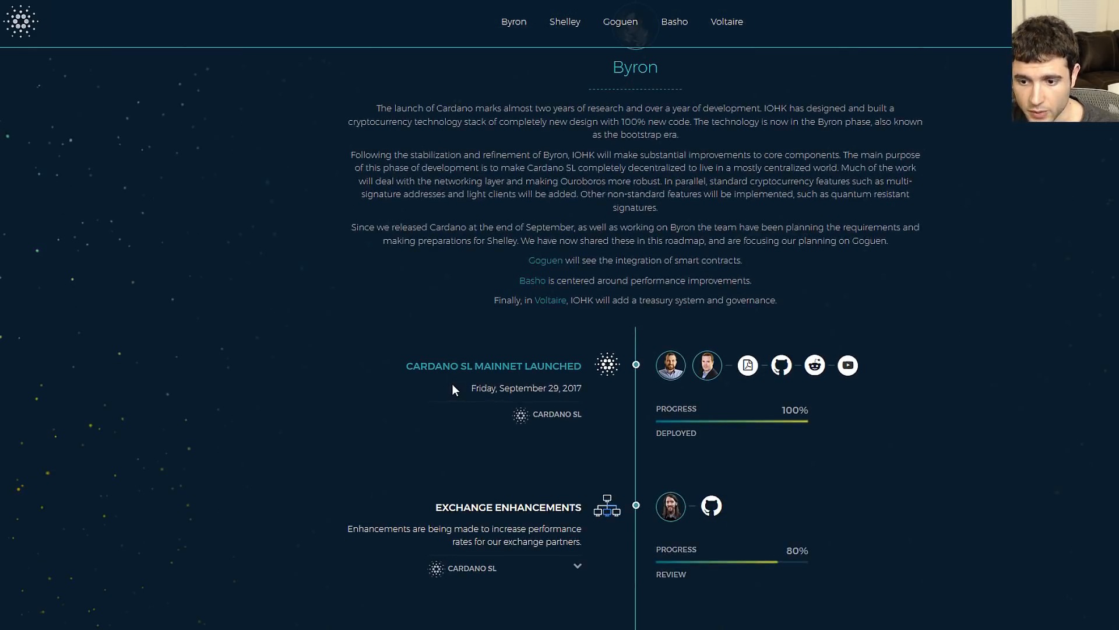
Read the Byron items on exchange enhancements and log submission down to the update user survey.
{"action": "scroll", "scroll_direction": "down", "scroll_amount": 3}
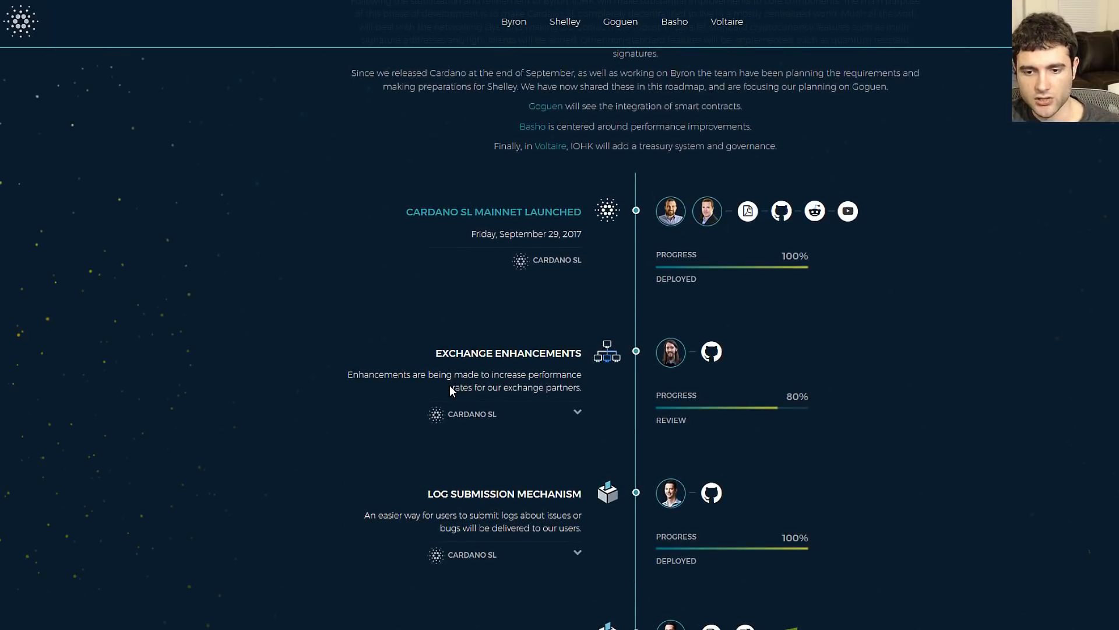
{"action": "scroll", "scroll_direction": "down", "scroll_amount": 3}
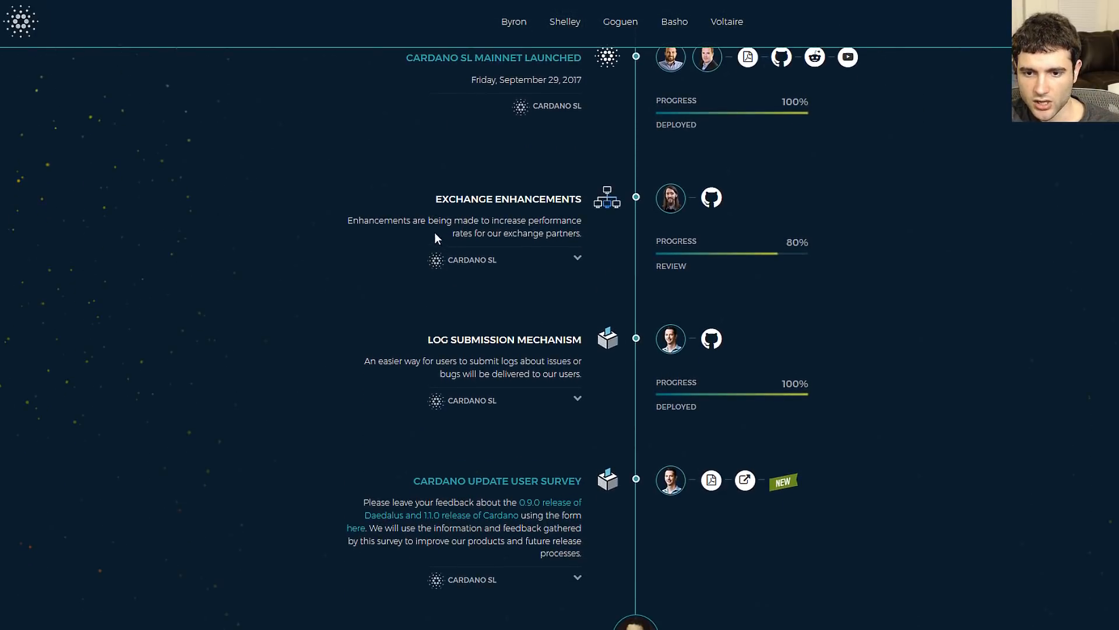
{"action": "mouse_move", "coordinate": [569, 247]}
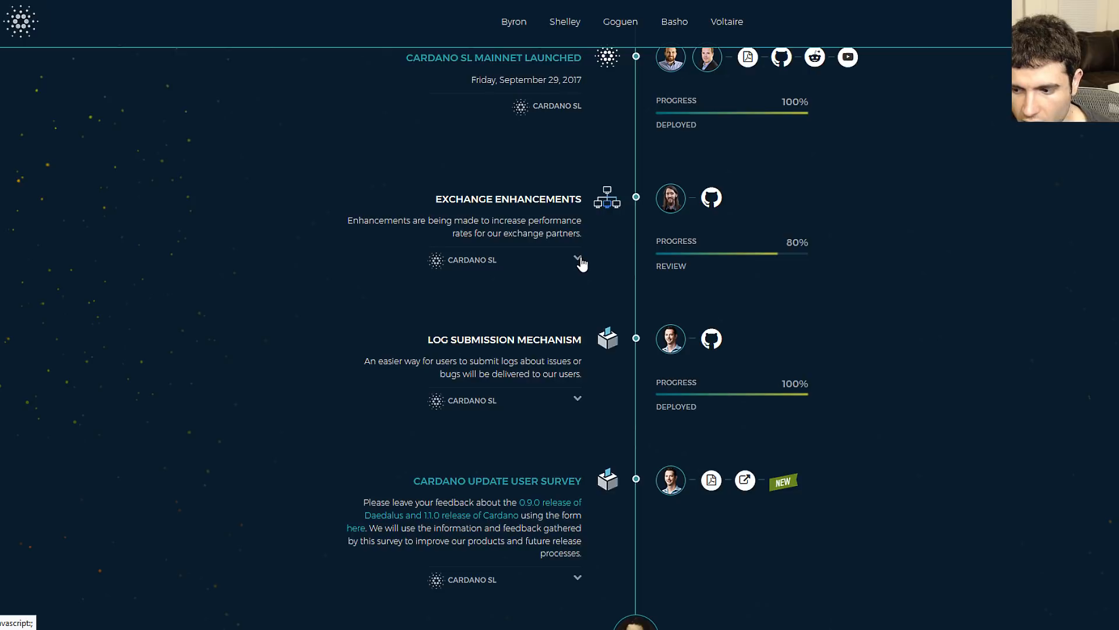
{"action": "mouse_move", "coordinate": [487, 200]}
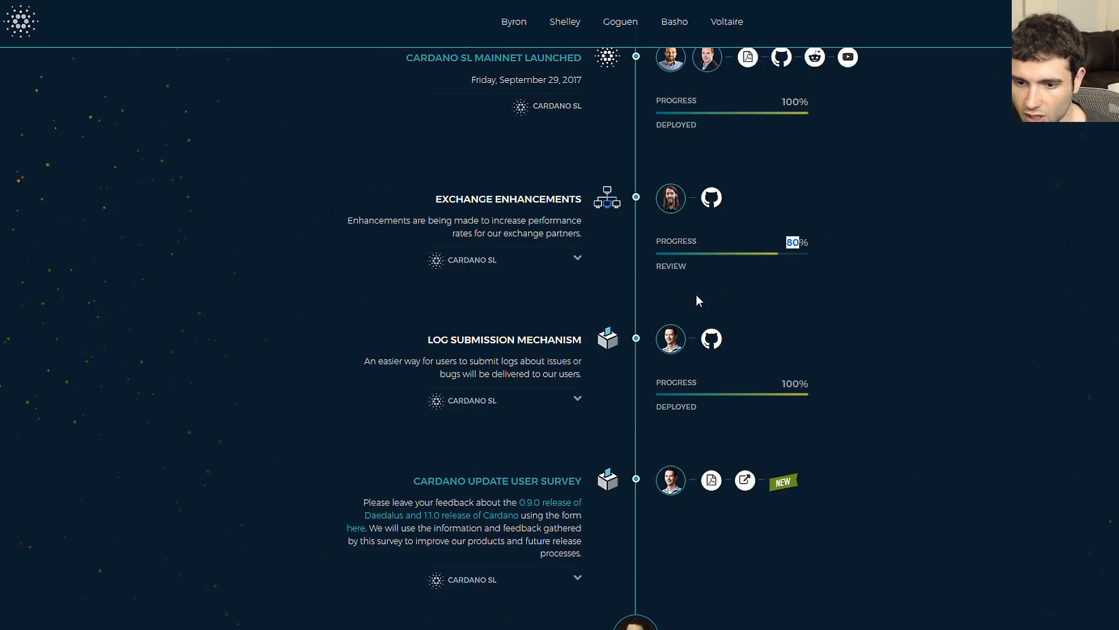
{"action": "scroll", "scroll_direction": "down", "scroll_amount": 3}
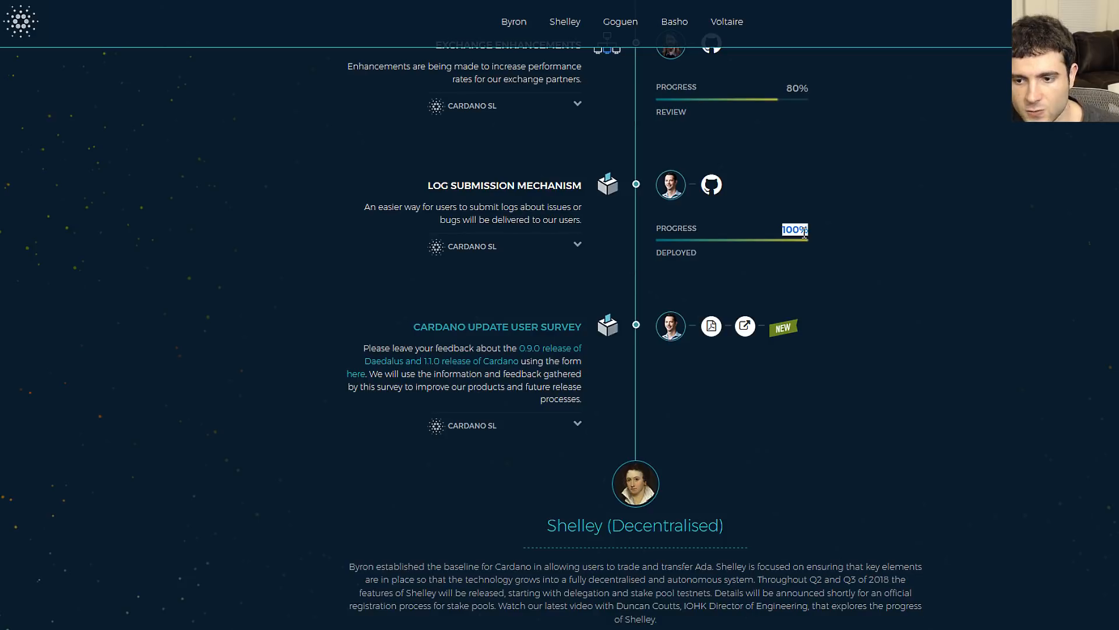
{"action": "mouse_move", "coordinate": [617, 216]}
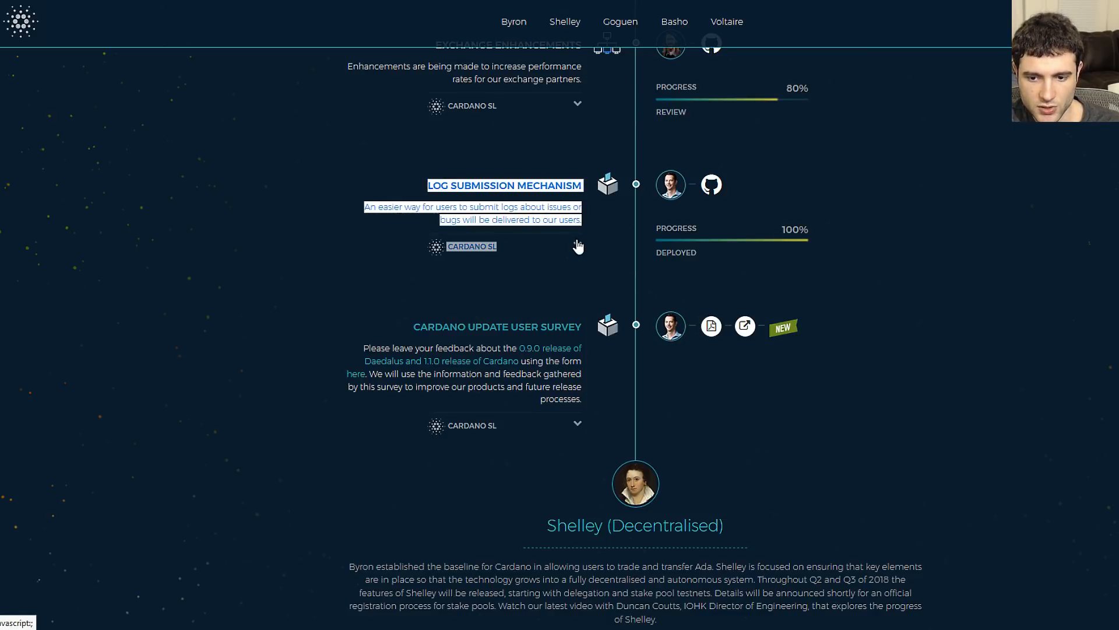
{"action": "mouse_move", "coordinate": [494, 179]}
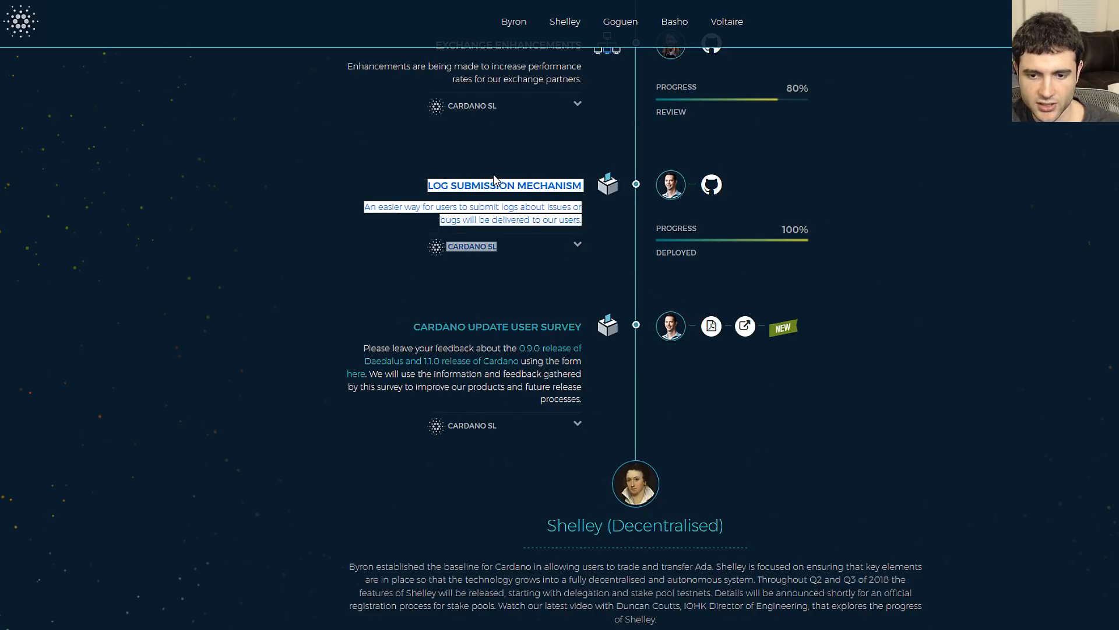
{"action": "scroll", "scroll_direction": "down", "scroll_amount": 3}
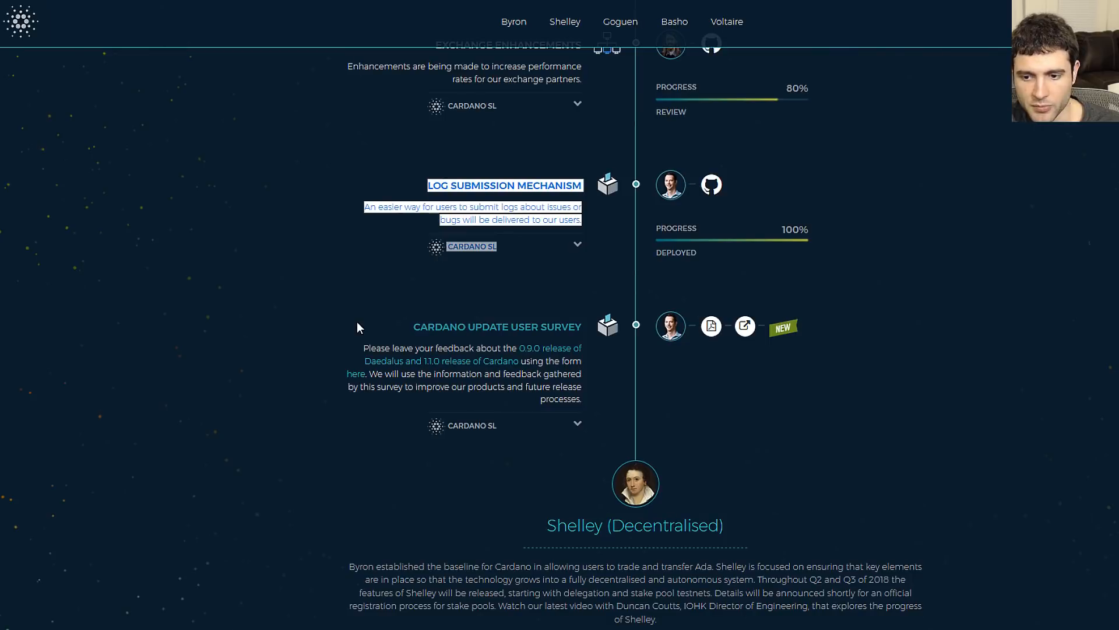
{"action": "scroll", "scroll_direction": "down", "scroll_amount": 3}
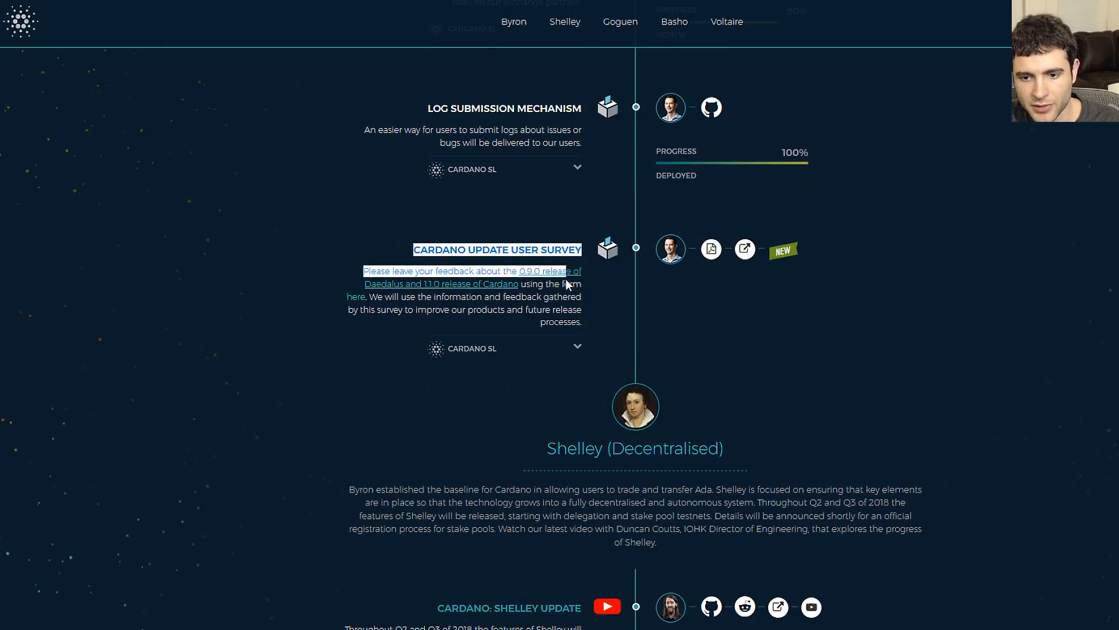
Select the Cardano Update User Survey description and reach the Shelley (Decentralised) heading.
{"action": "left_click_drag", "start_coordinate": [363, 270], "coordinate": [572, 322]}
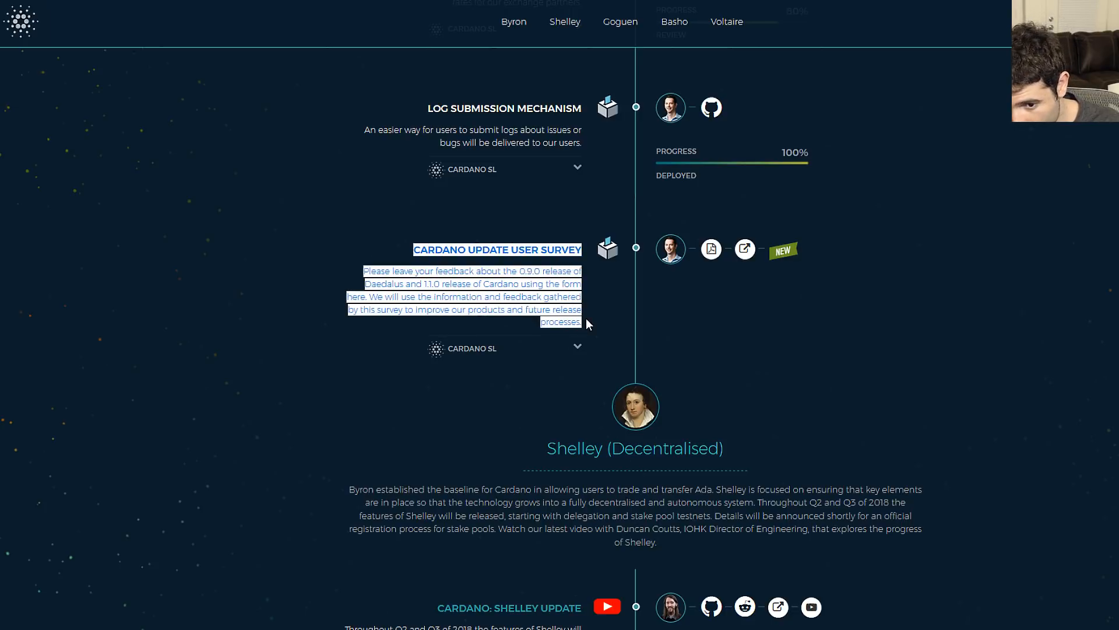
{"action": "scroll", "scroll_direction": "down", "scroll_amount": 3}
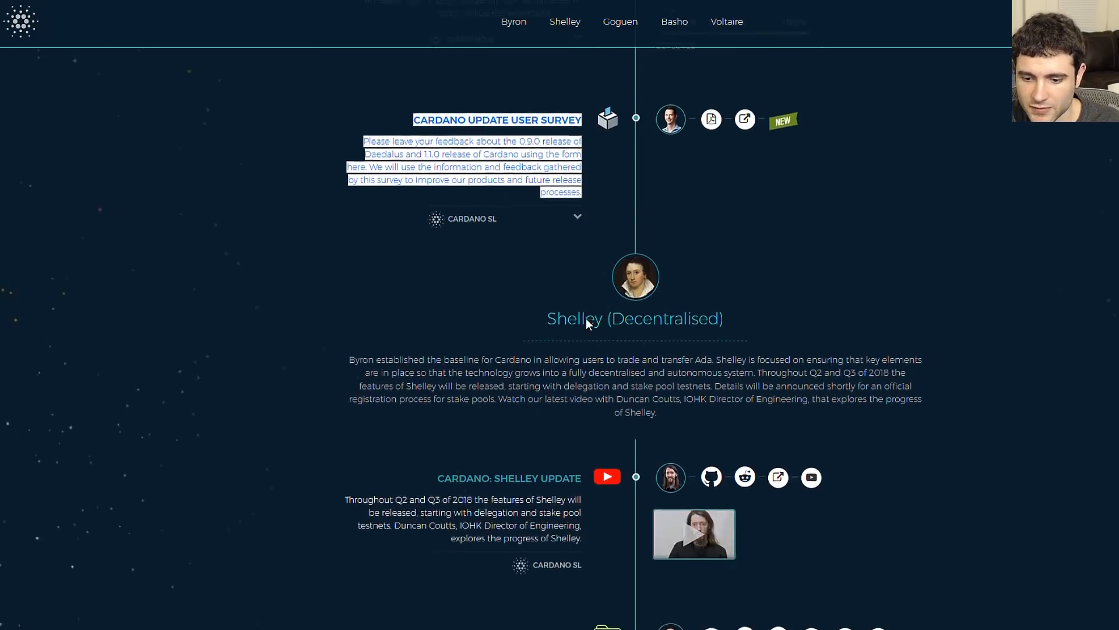
Reach the Shelley section and highlight the 75 progress figure for Ouroboros delegation.
{"action": "scroll", "scroll_direction": "down", "scroll_amount": 3}
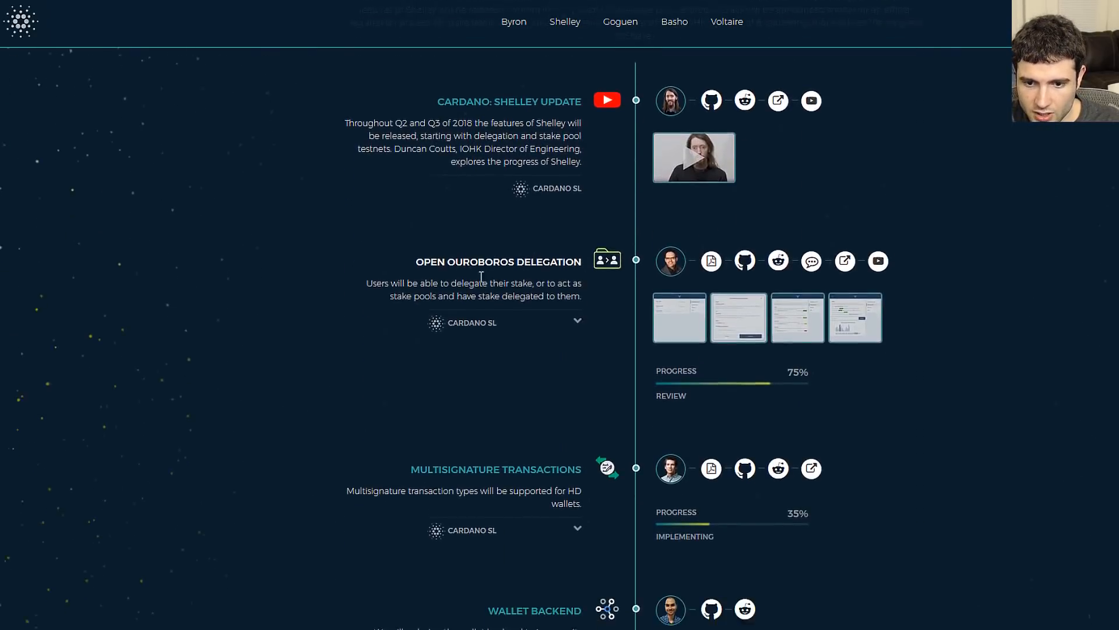
{"action": "scroll", "scroll_direction": "down", "scroll_amount": 3}
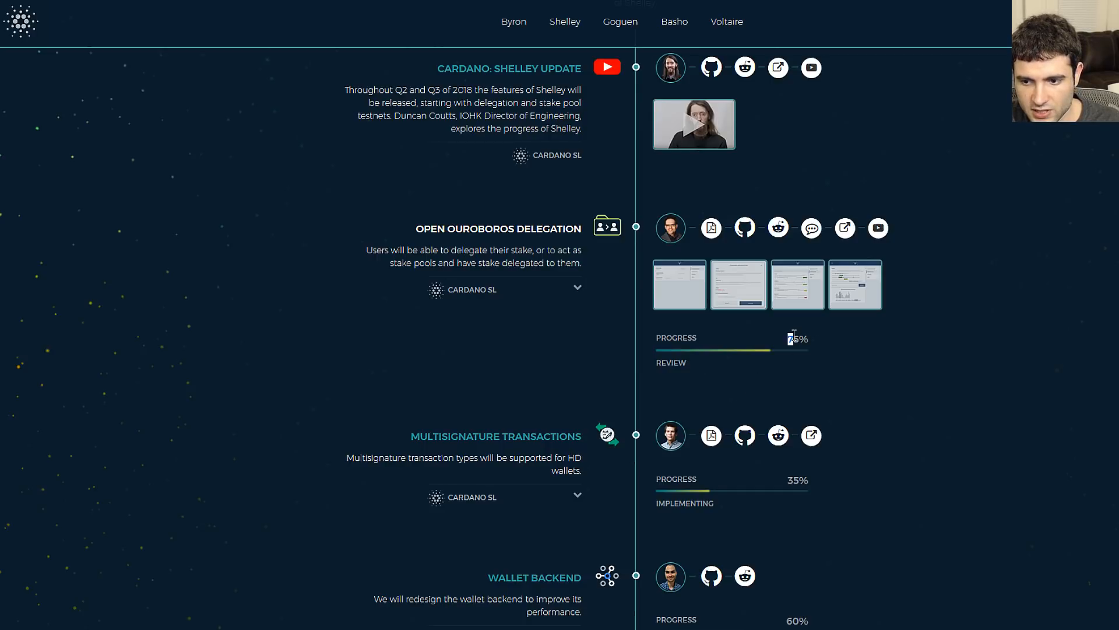
{"action": "scroll", "scroll_direction": "down", "scroll_amount": 3}
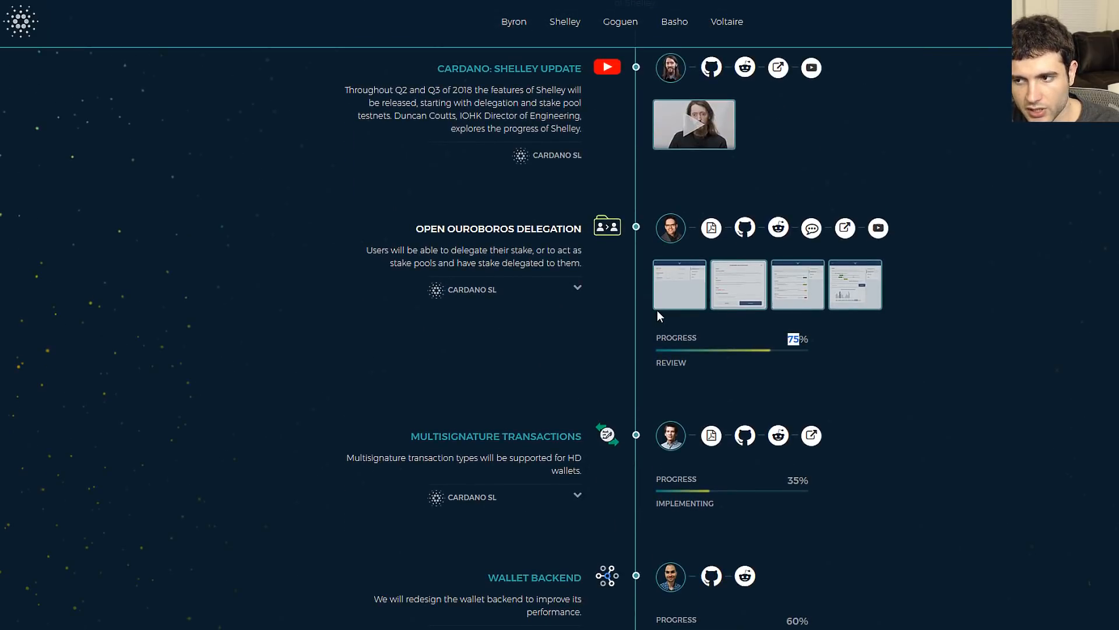
{"action": "scroll", "scroll_direction": "down", "scroll_amount": 3}
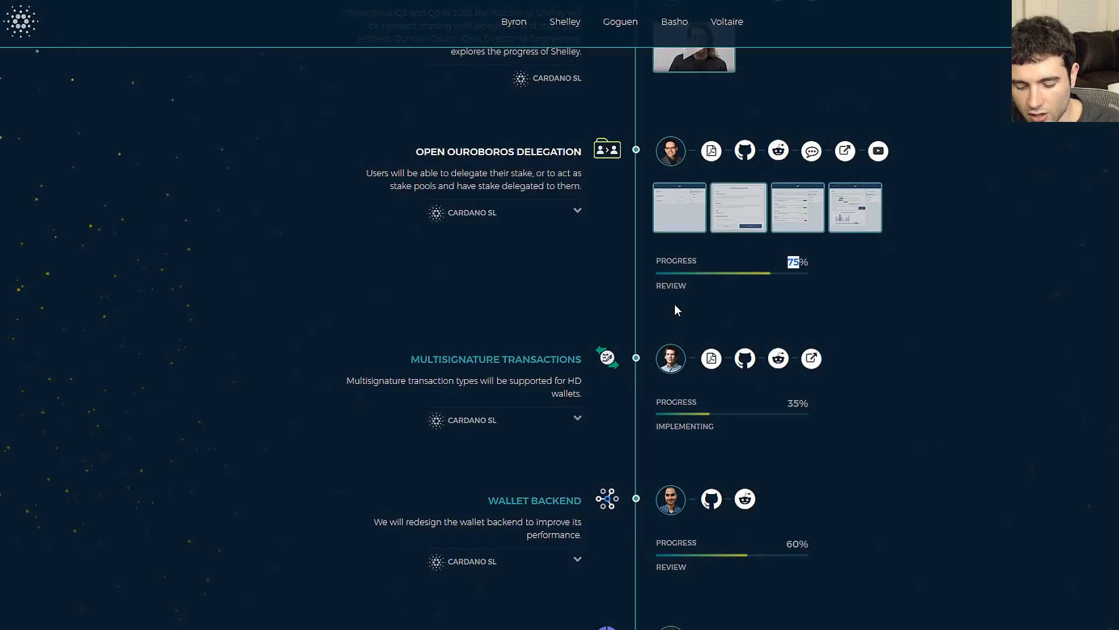
{"action": "mouse_move", "coordinate": [695, 389]}
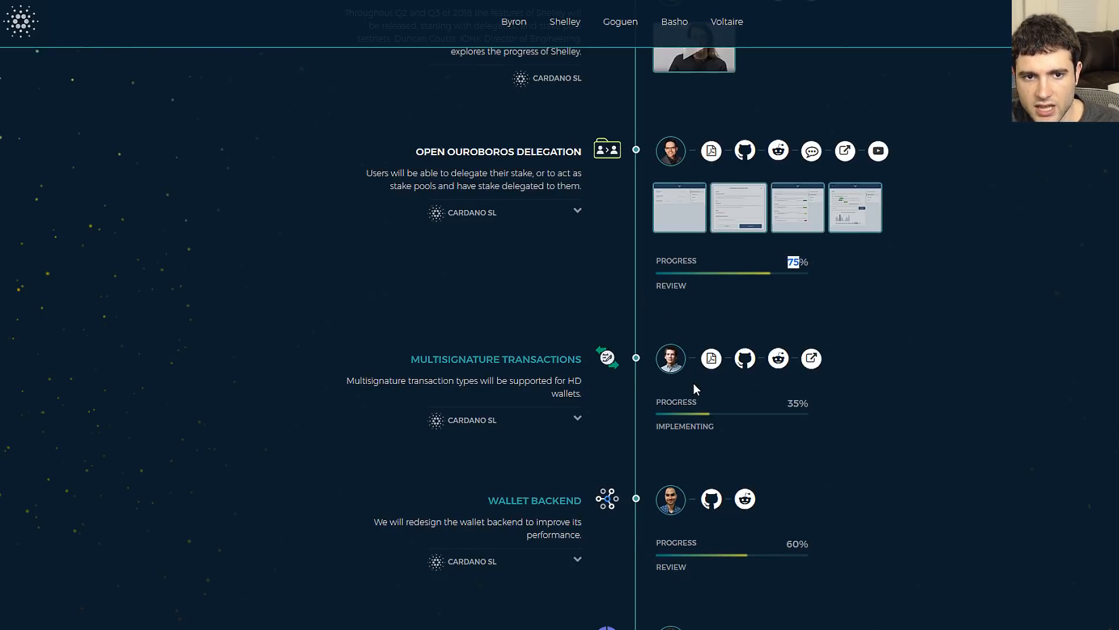
{"action": "scroll", "scroll_direction": "up", "scroll_amount": 3}
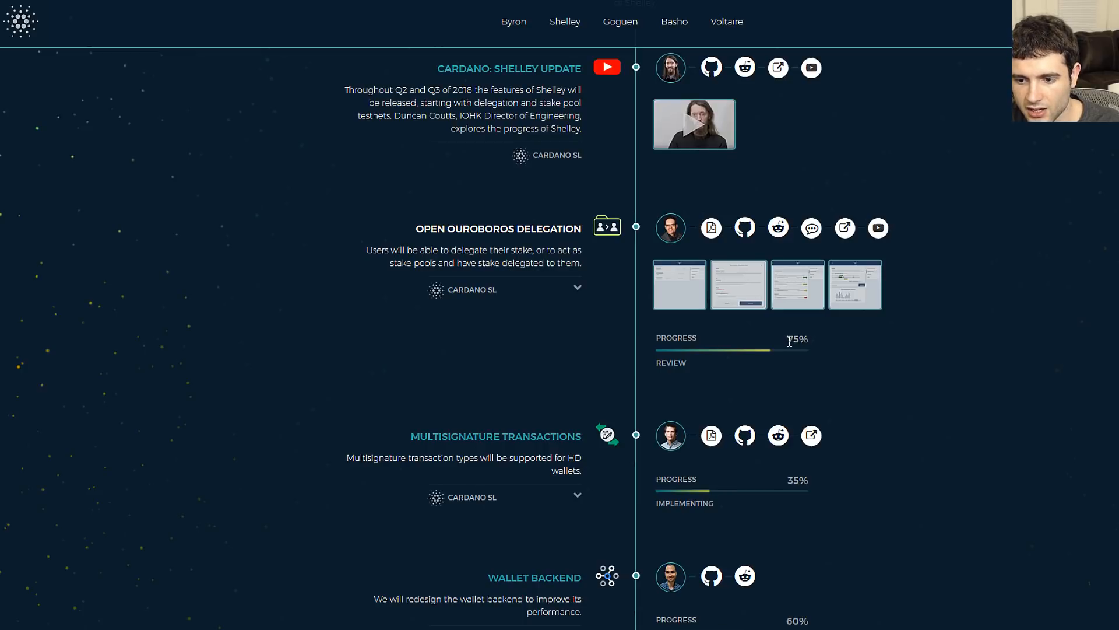
{"action": "double_click", "coordinate": [793, 338]}
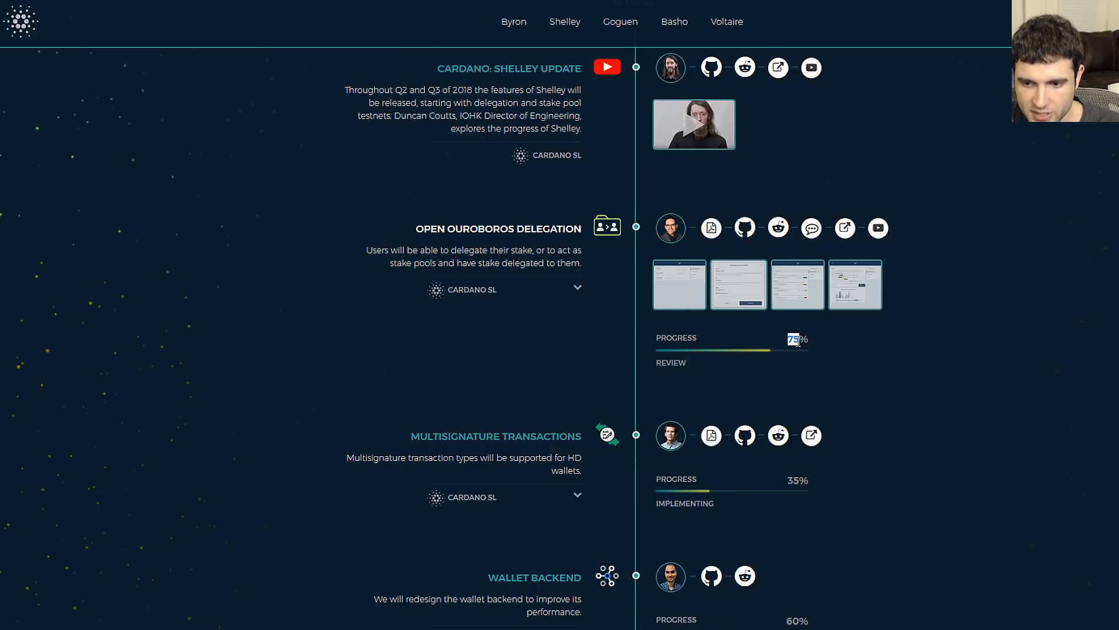
{"action": "scroll", "scroll_direction": "down", "scroll_amount": 3}
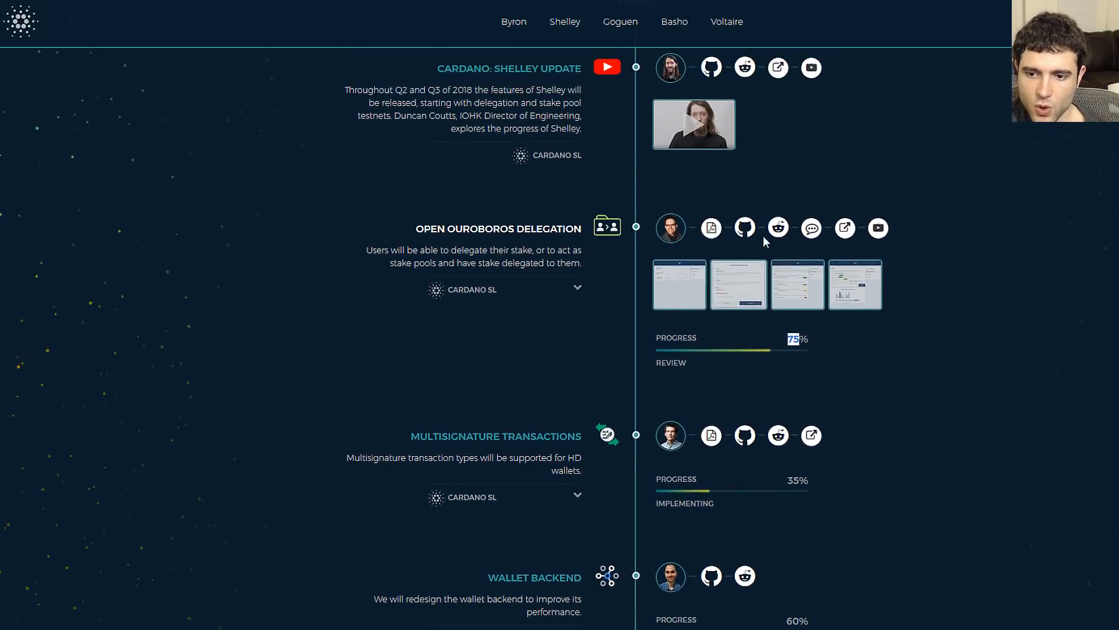
{"action": "mouse_move", "coordinate": [795, 365]}
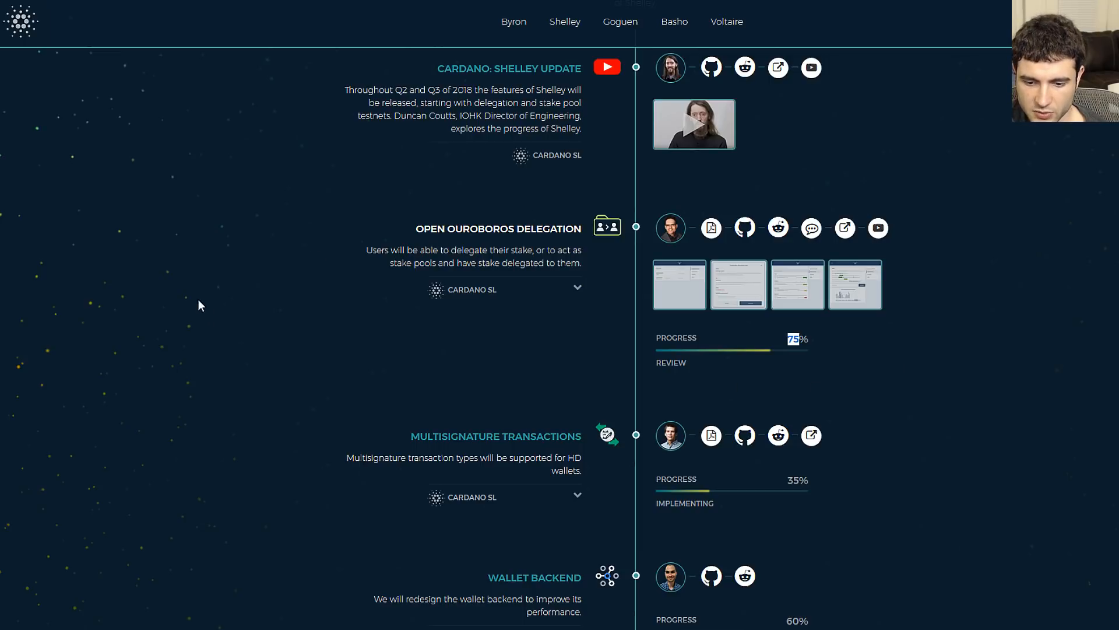
Read down to and select the Open Ouroboros Delegation heading.
{"action": "scroll", "scroll_direction": "down", "scroll_amount": 3}
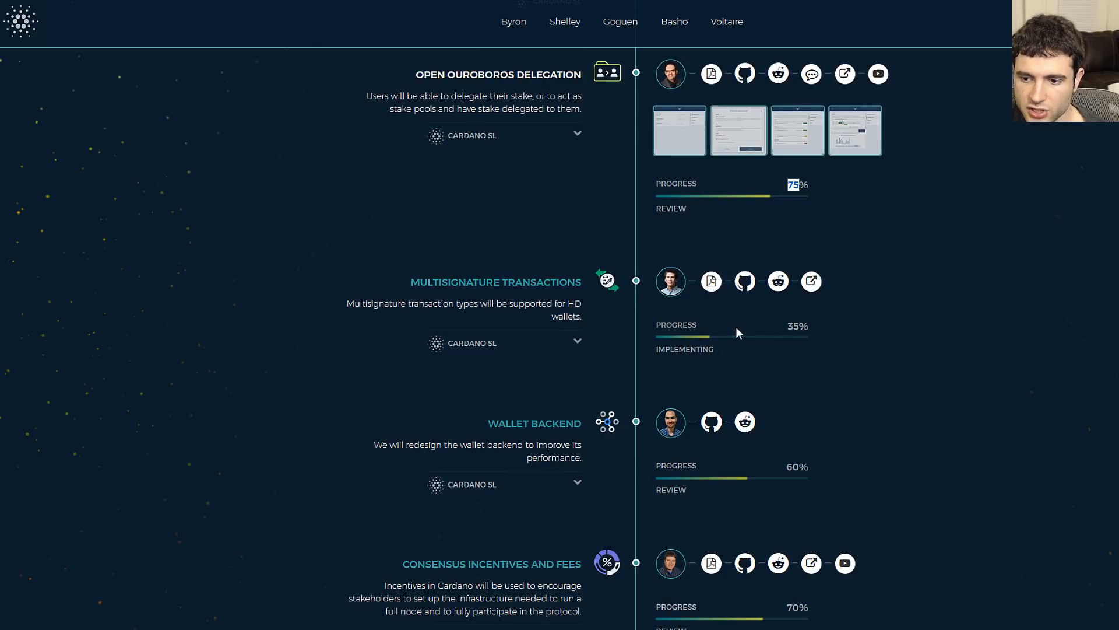
{"action": "scroll", "scroll_direction": "down", "scroll_amount": 3}
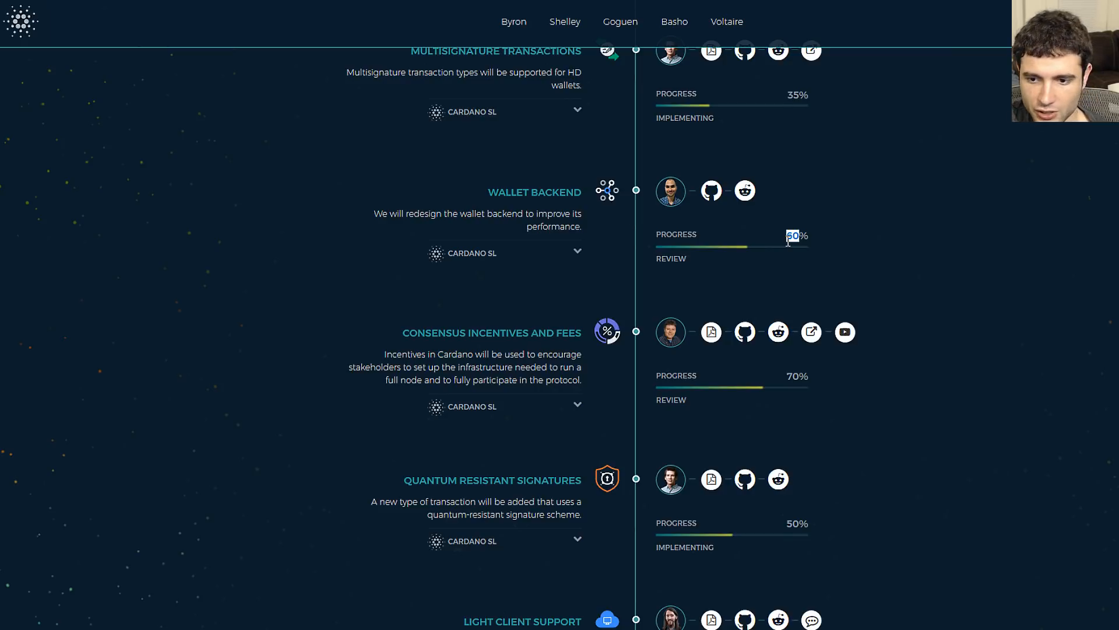
{"action": "mouse_move", "coordinate": [760, 237]}
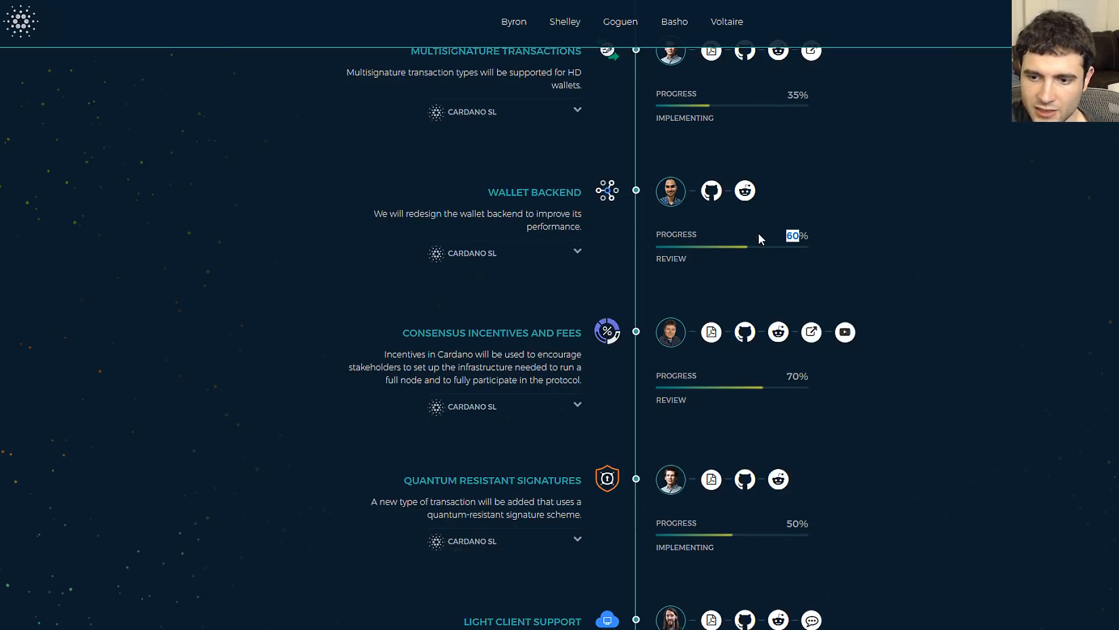
{"action": "mouse_move", "coordinate": [699, 257]}
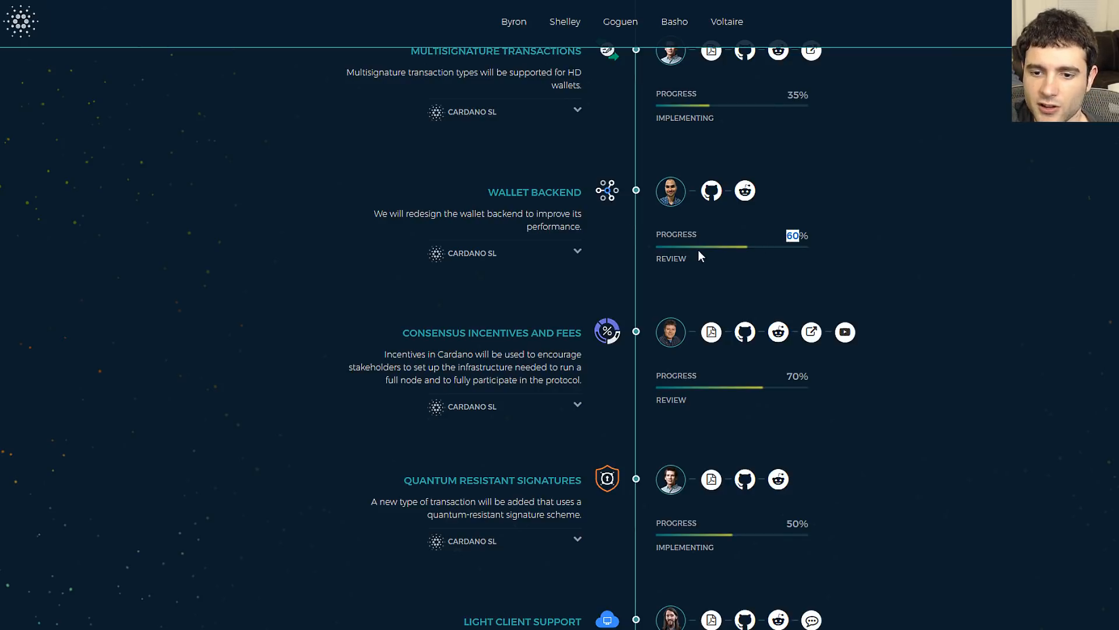
{"action": "scroll", "scroll_direction": "down", "scroll_amount": 3}
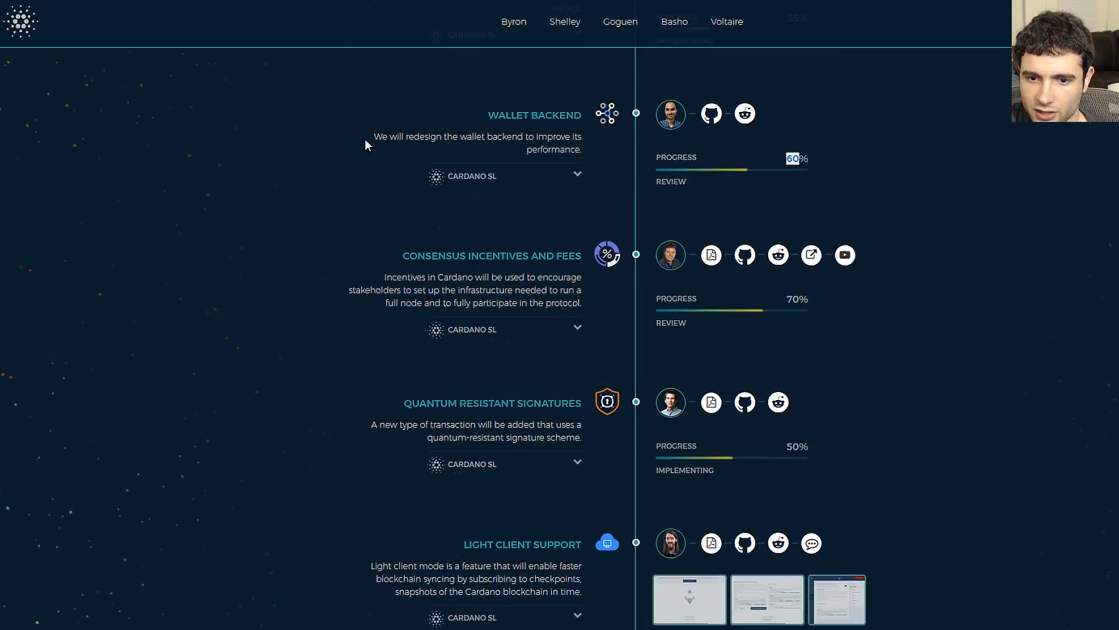
{"action": "left_click_drag", "start_coordinate": [375, 136], "coordinate": [579, 150]}
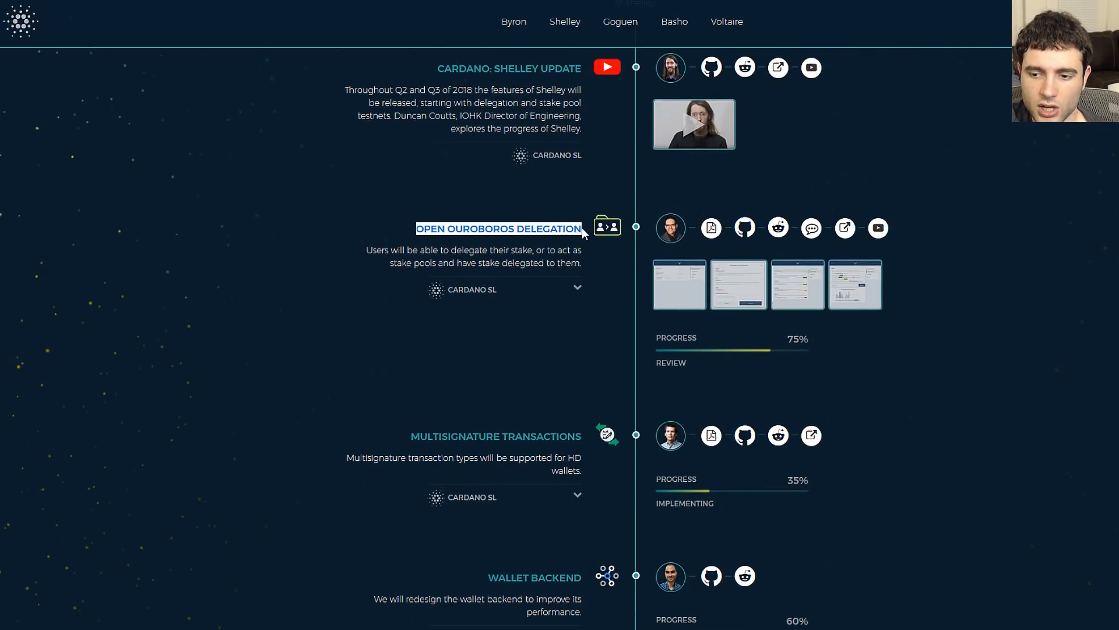
Move to consensus incentives and select the words 'encourage stakeholders'.
{"action": "scroll", "scroll_direction": "down", "scroll_amount": 3}
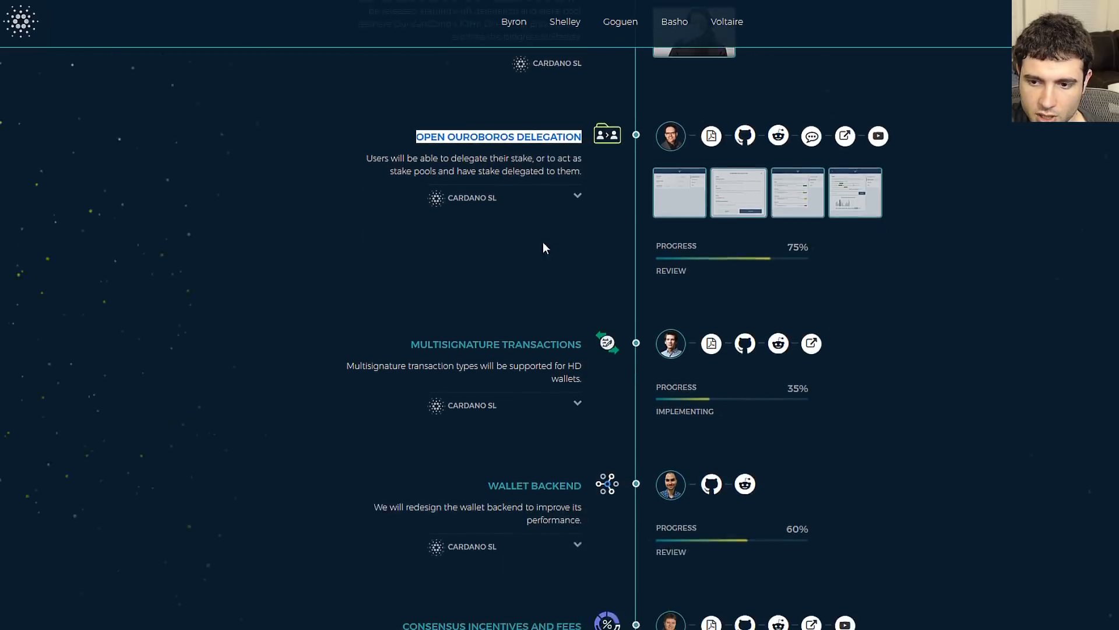
{"action": "scroll", "scroll_direction": "down", "scroll_amount": 3}
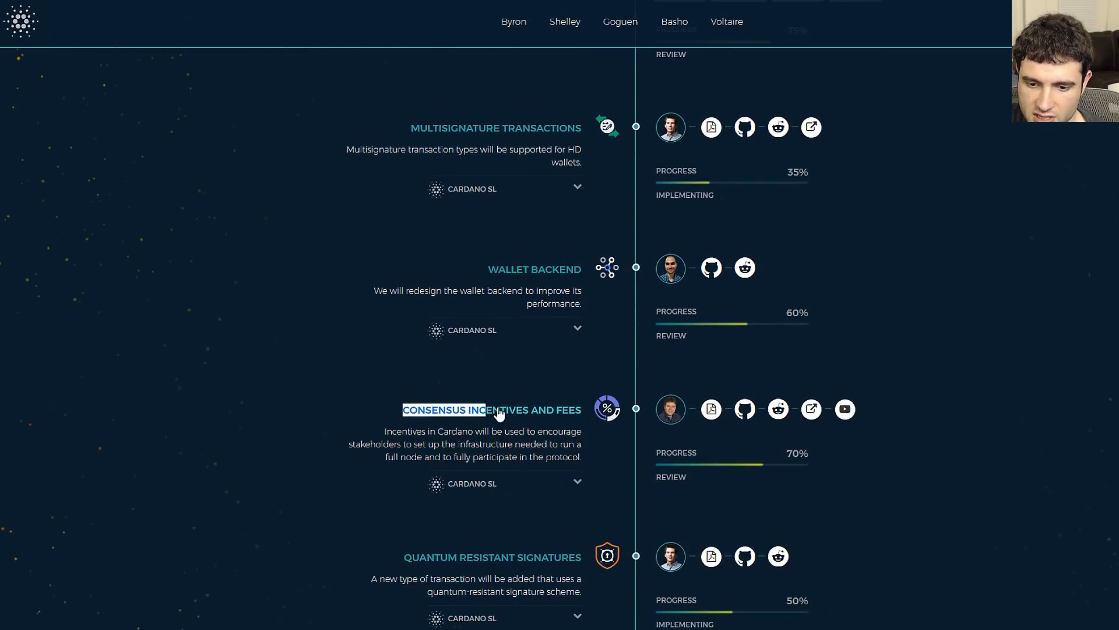
{"action": "scroll", "scroll_direction": "down", "scroll_amount": 3}
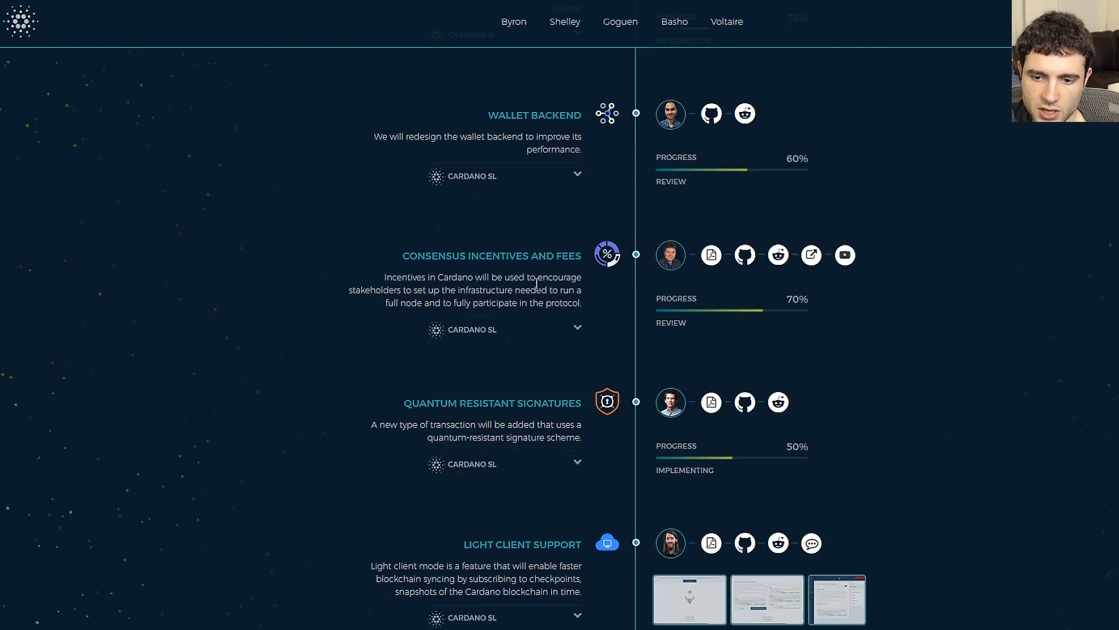
{"action": "left_click_drag", "start_coordinate": [540, 277], "coordinate": [401, 289]}
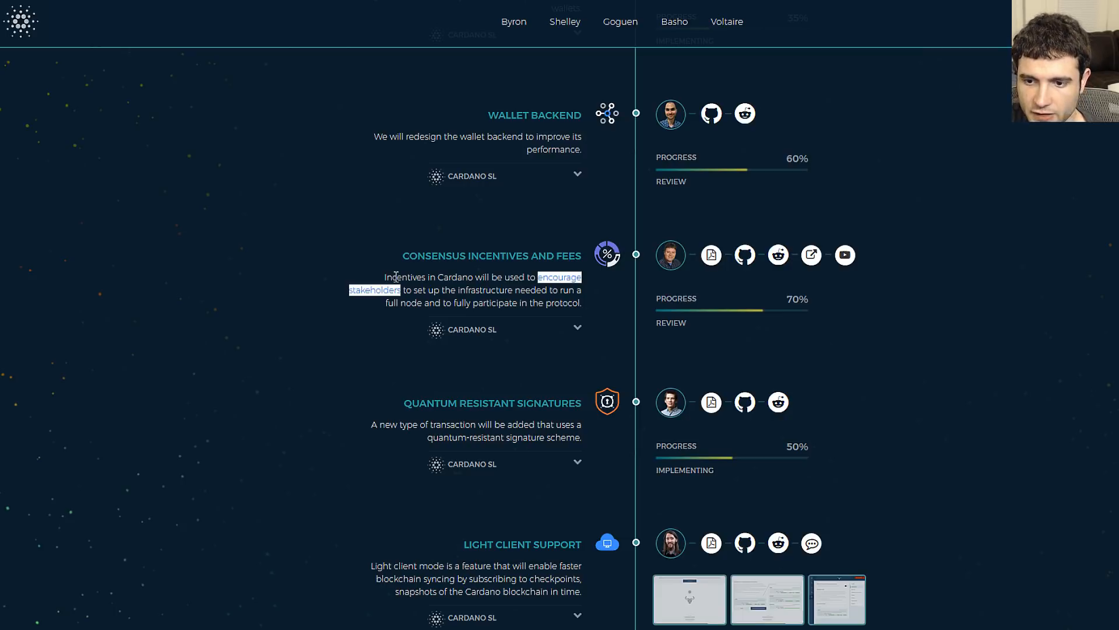
Select the quantum resistant signatures text and reach light client support.
{"action": "scroll", "scroll_direction": "down", "scroll_amount": 3}
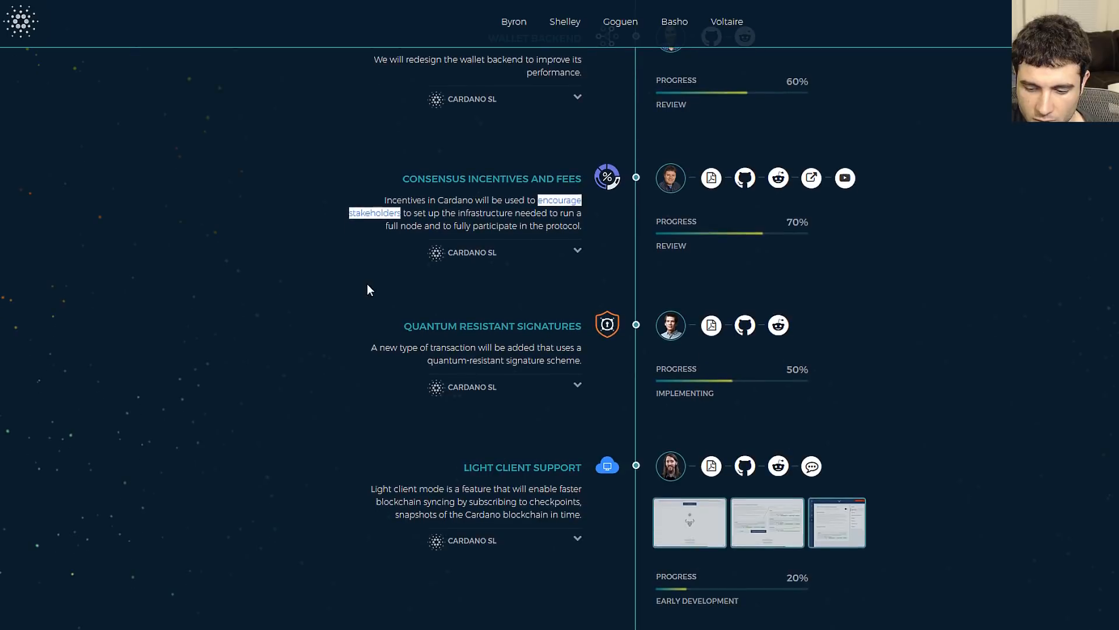
{"action": "mouse_move", "coordinate": [368, 308]}
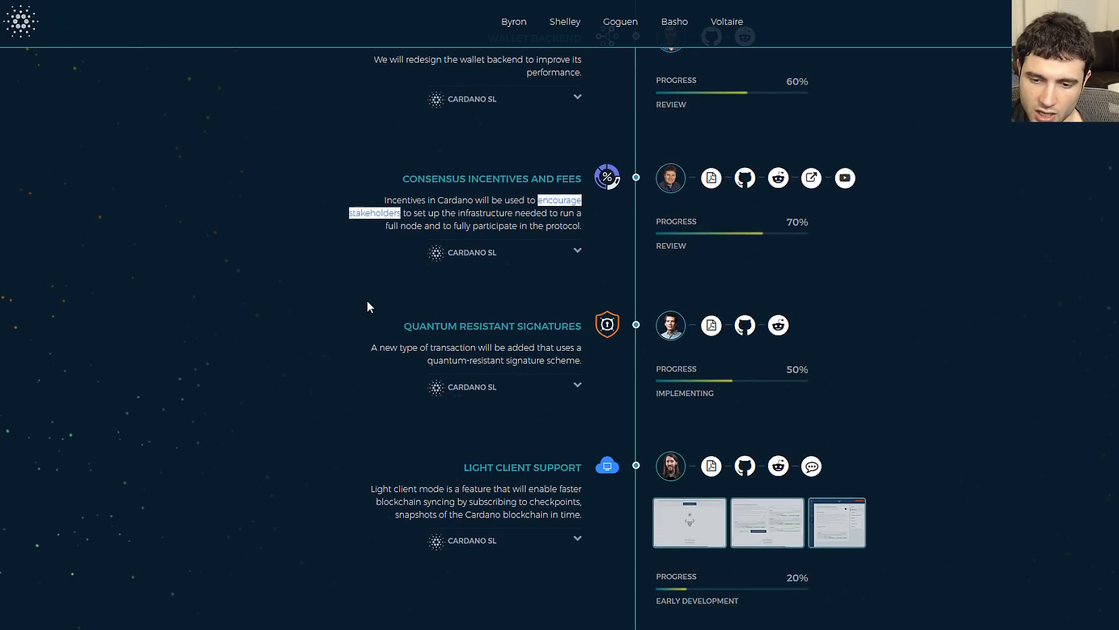
{"action": "mouse_move", "coordinate": [473, 240]}
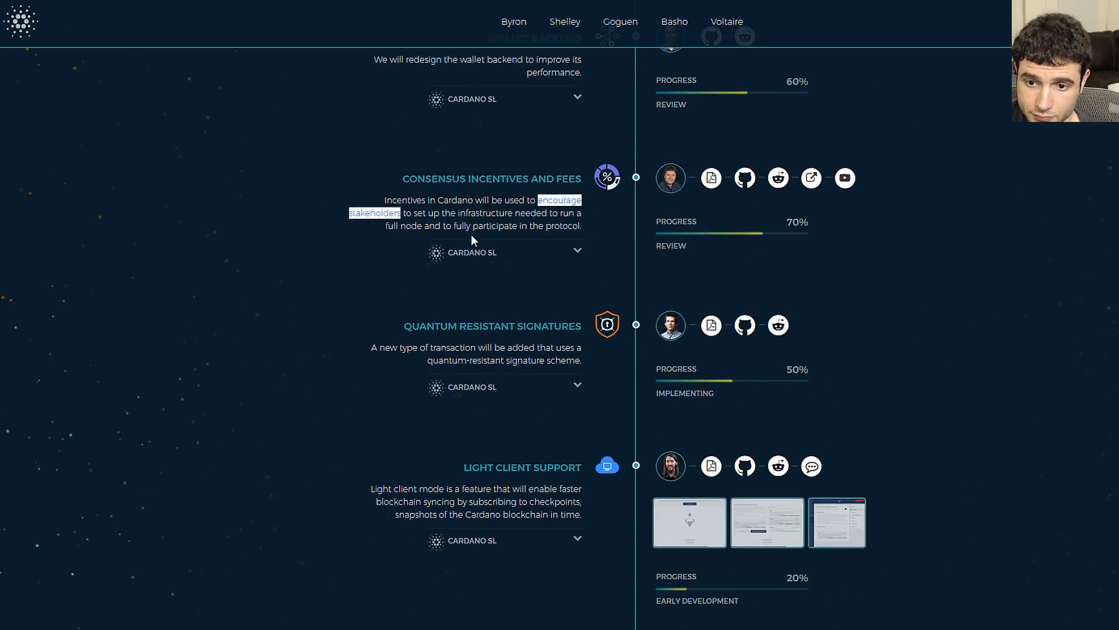
{"action": "left_click_drag", "start_coordinate": [401, 178], "coordinate": [582, 225]}
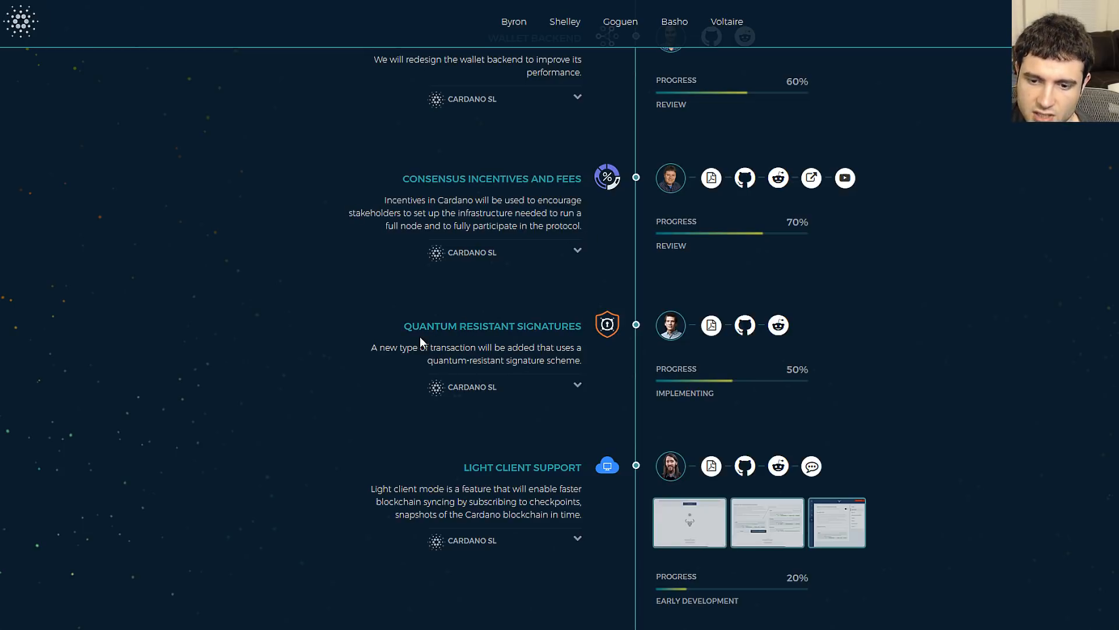
{"action": "mouse_move", "coordinate": [655, 401]}
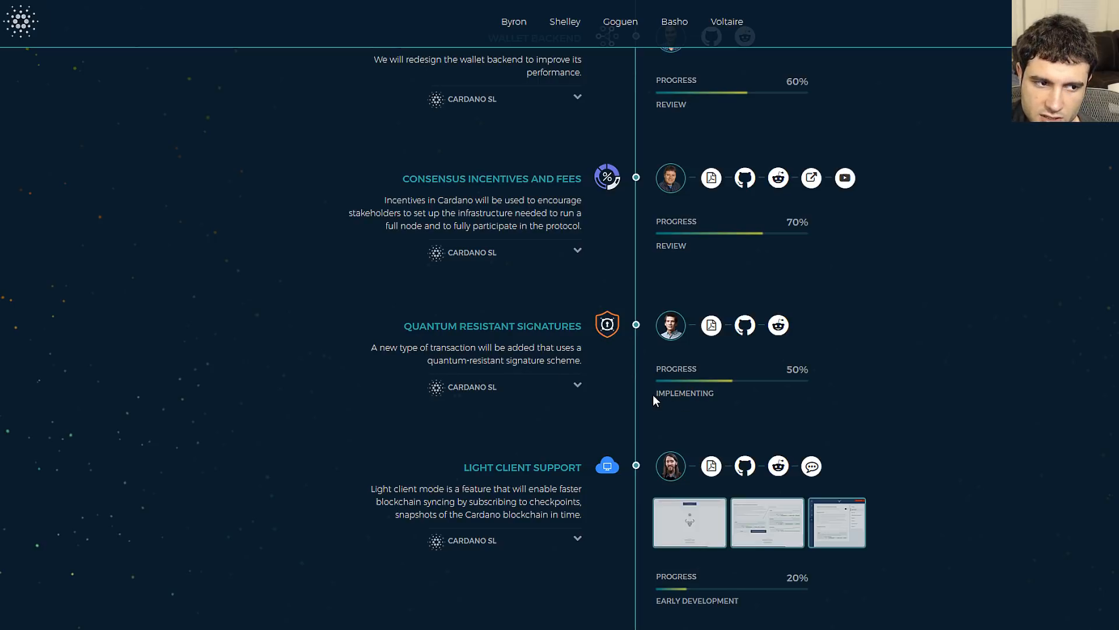
{"action": "scroll", "scroll_direction": "down", "scroll_amount": 3}
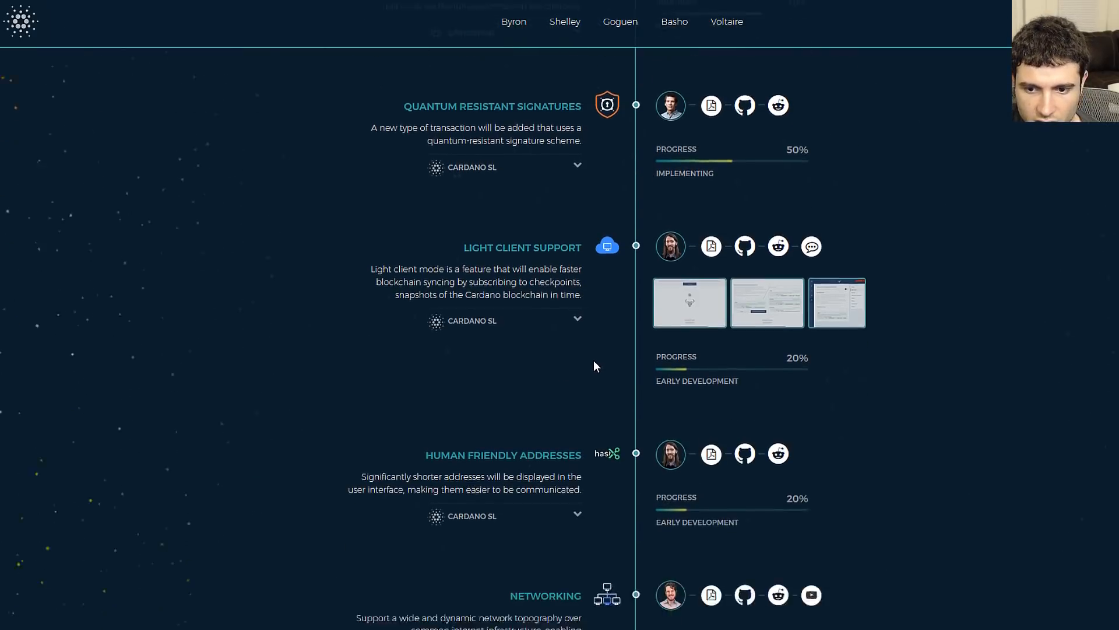
Highlight the light client support progress figure, heading and description.
{"action": "scroll", "scroll_direction": "down", "scroll_amount": 3}
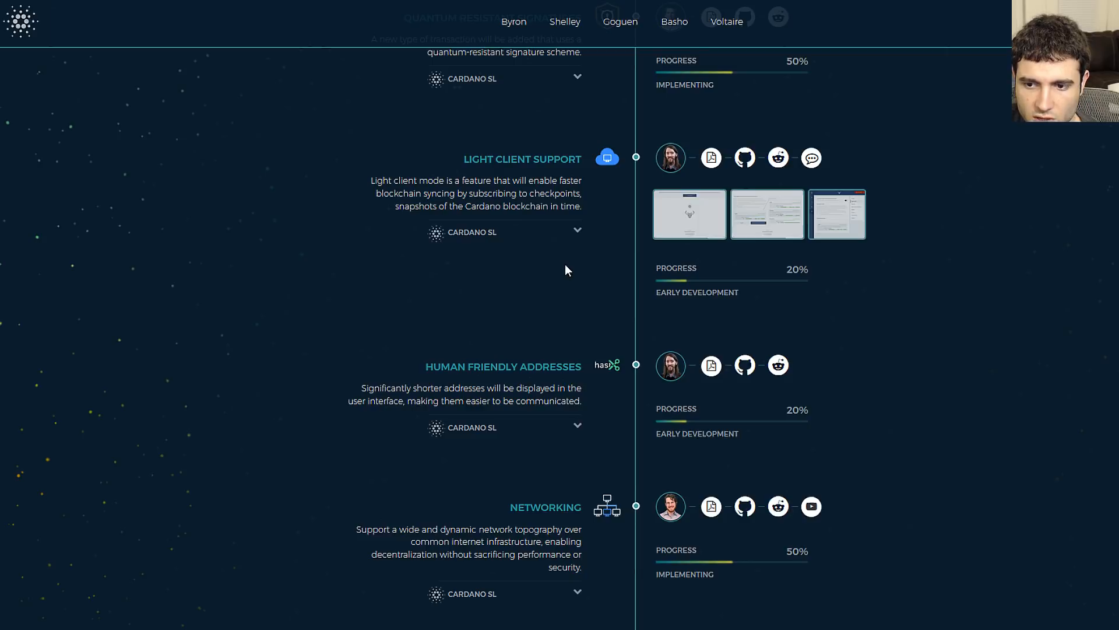
{"action": "mouse_move", "coordinate": [670, 268]}
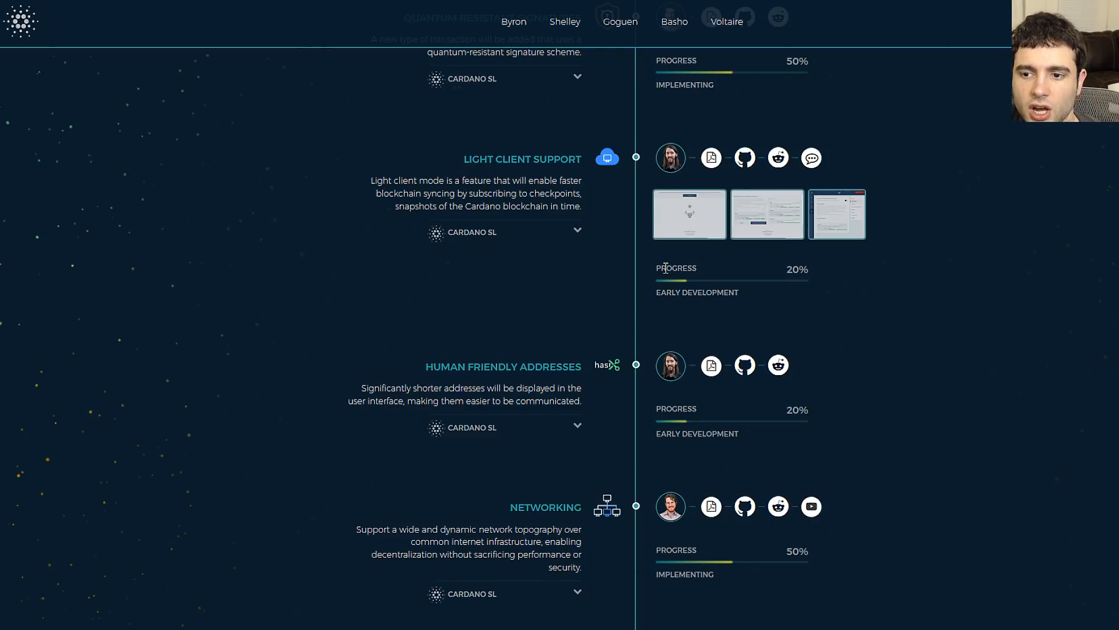
{"action": "mouse_move", "coordinate": [665, 274]}
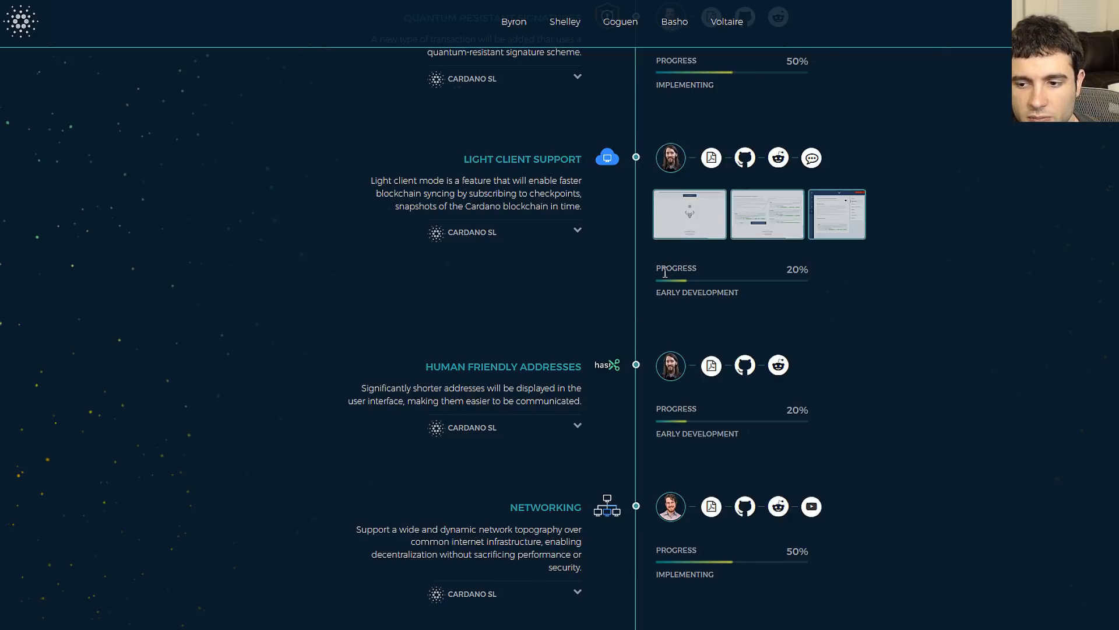
{"action": "double_click", "coordinate": [797, 269]}
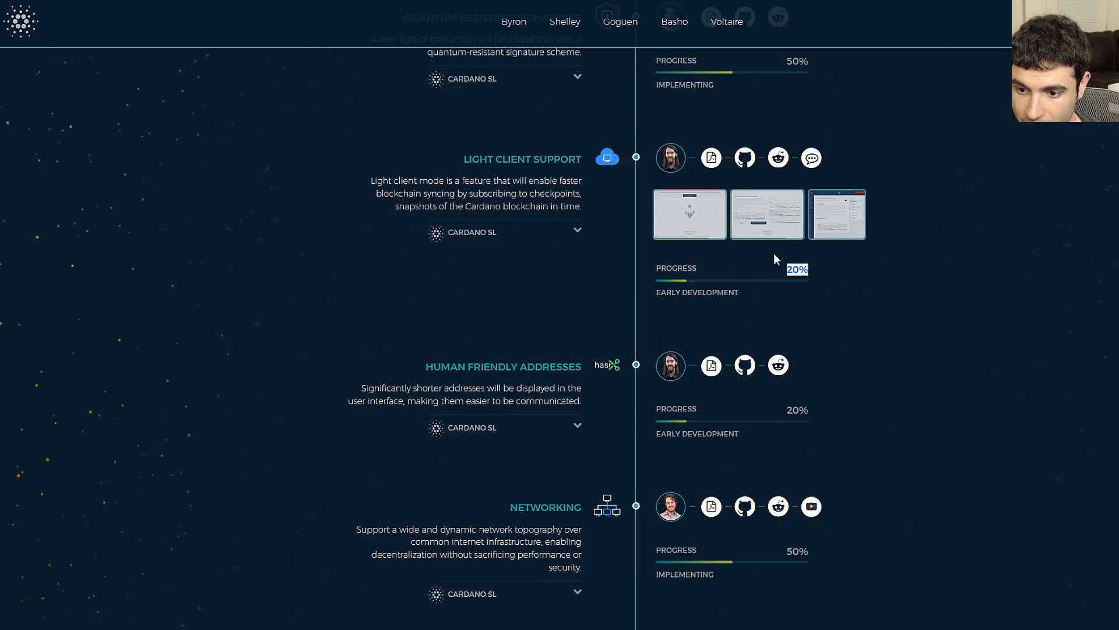
{"action": "left_click_drag", "start_coordinate": [463, 158], "coordinate": [581, 206]}
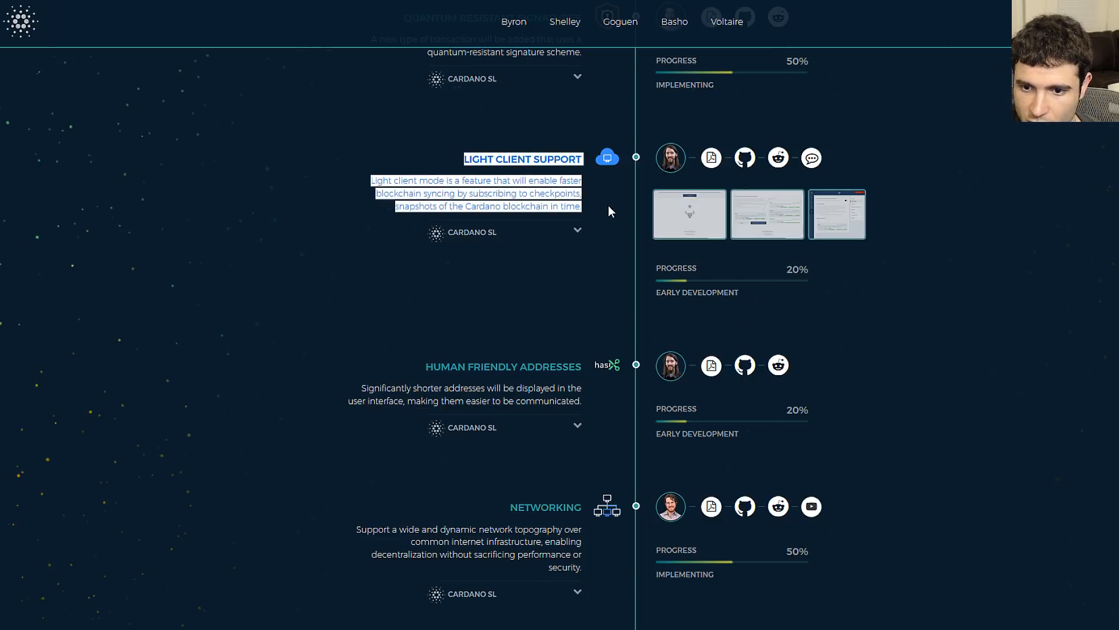
Select the human friendly addresses description and continue toward networking.
{"action": "scroll", "scroll_direction": "down", "scroll_amount": 3}
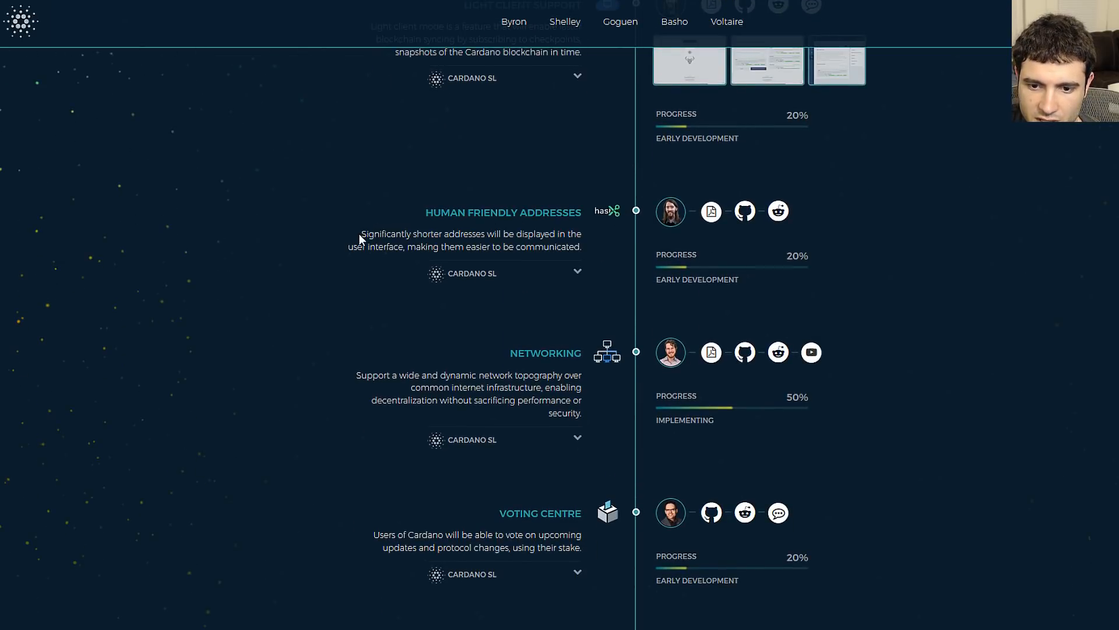
{"action": "left_click_drag", "start_coordinate": [360, 233], "coordinate": [572, 246]}
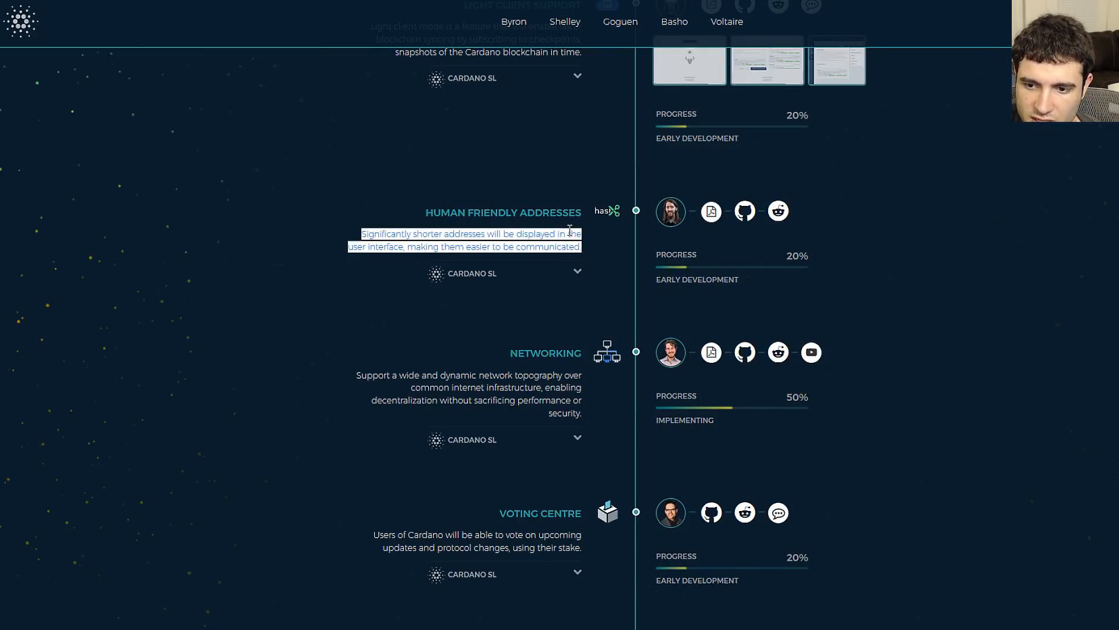
{"action": "mouse_move", "coordinate": [619, 264]}
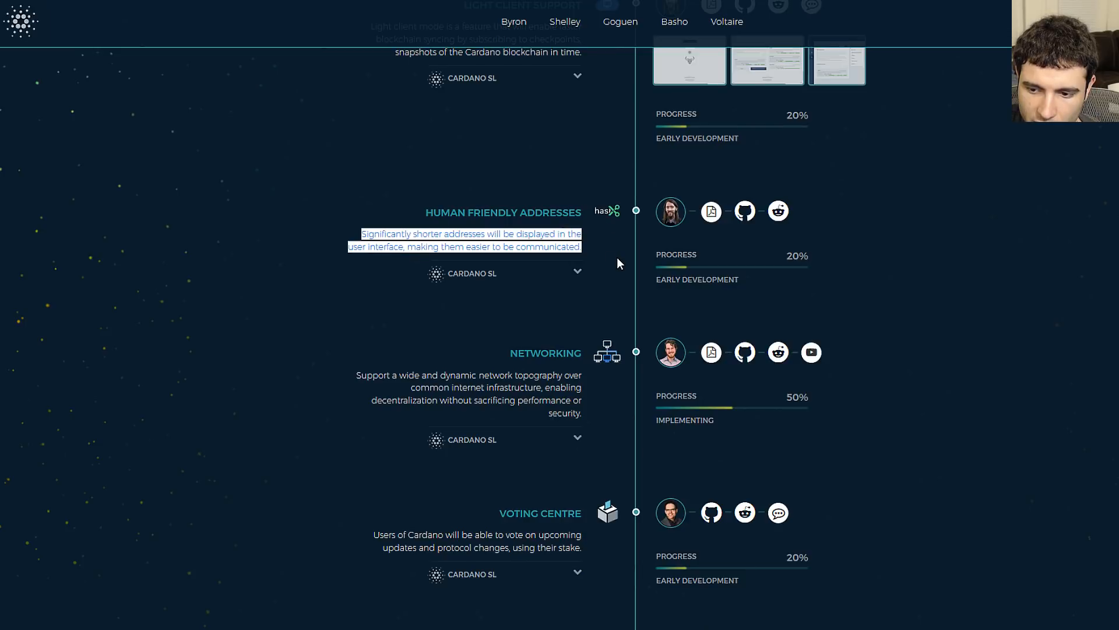
{"action": "scroll", "scroll_direction": "down", "scroll_amount": 3}
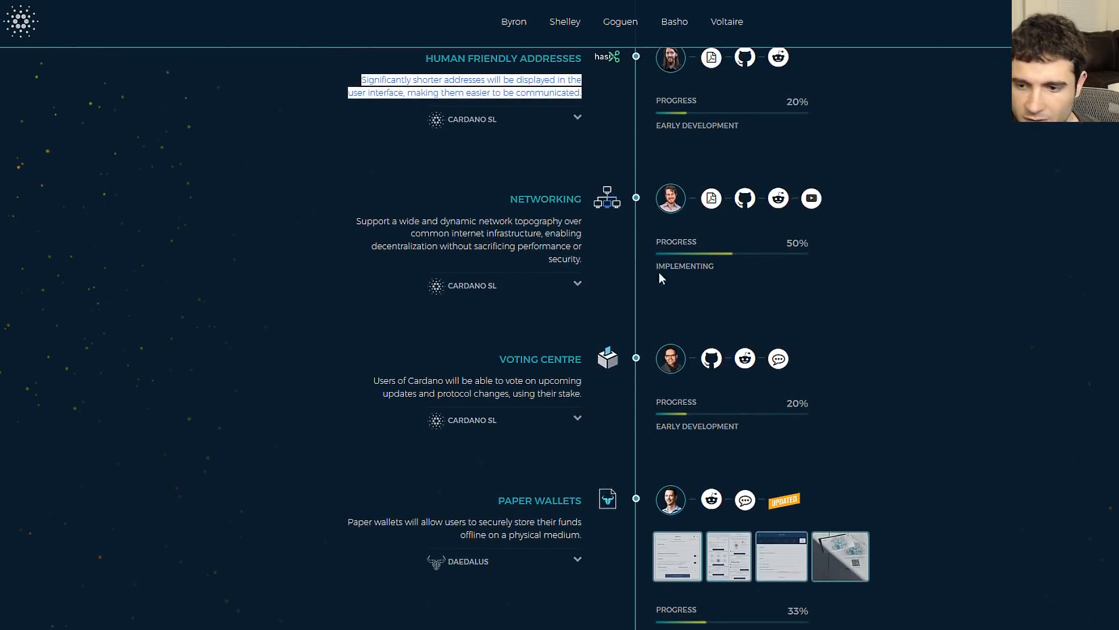
{"action": "mouse_move", "coordinate": [579, 281]}
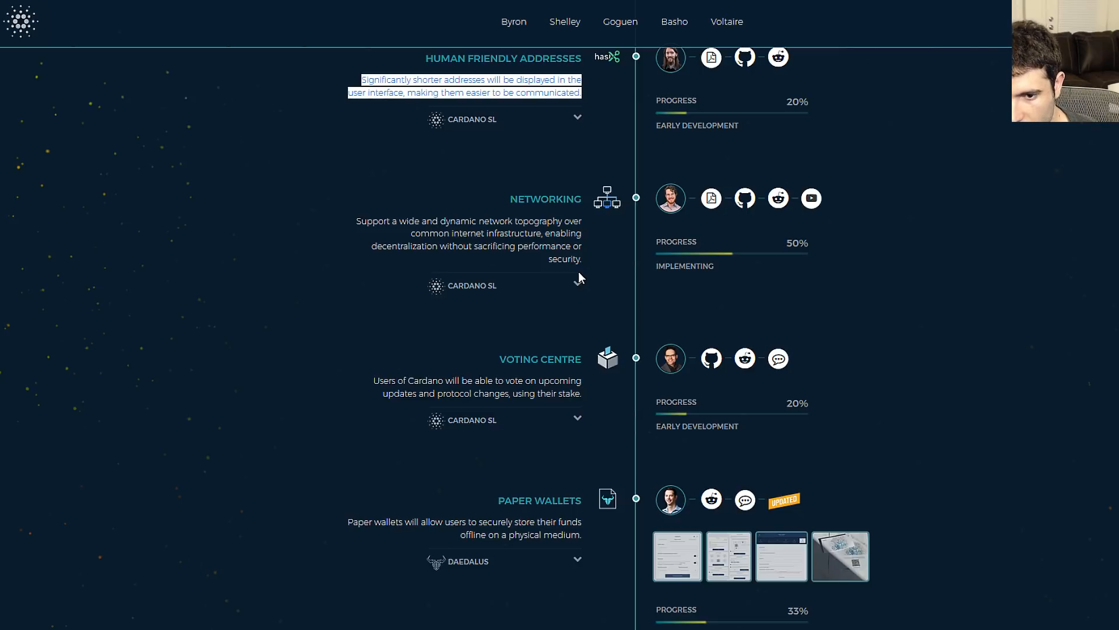
{"action": "mouse_move", "coordinate": [665, 287]}
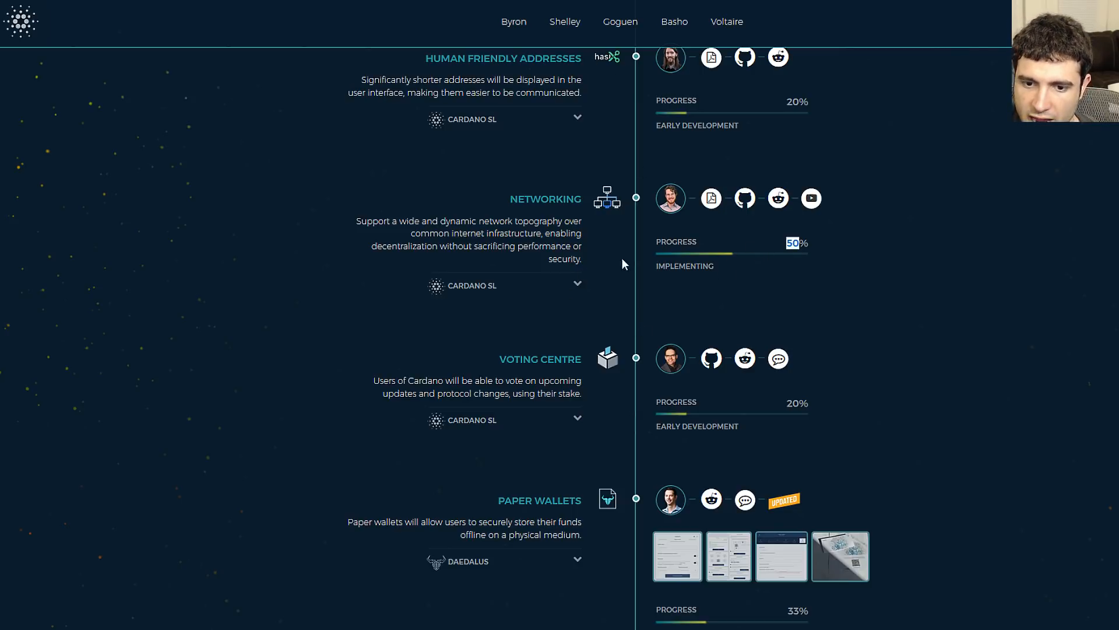
Select the networking item's description and read down past the voting centre.
{"action": "left_click_drag", "start_coordinate": [358, 220], "coordinate": [578, 259]}
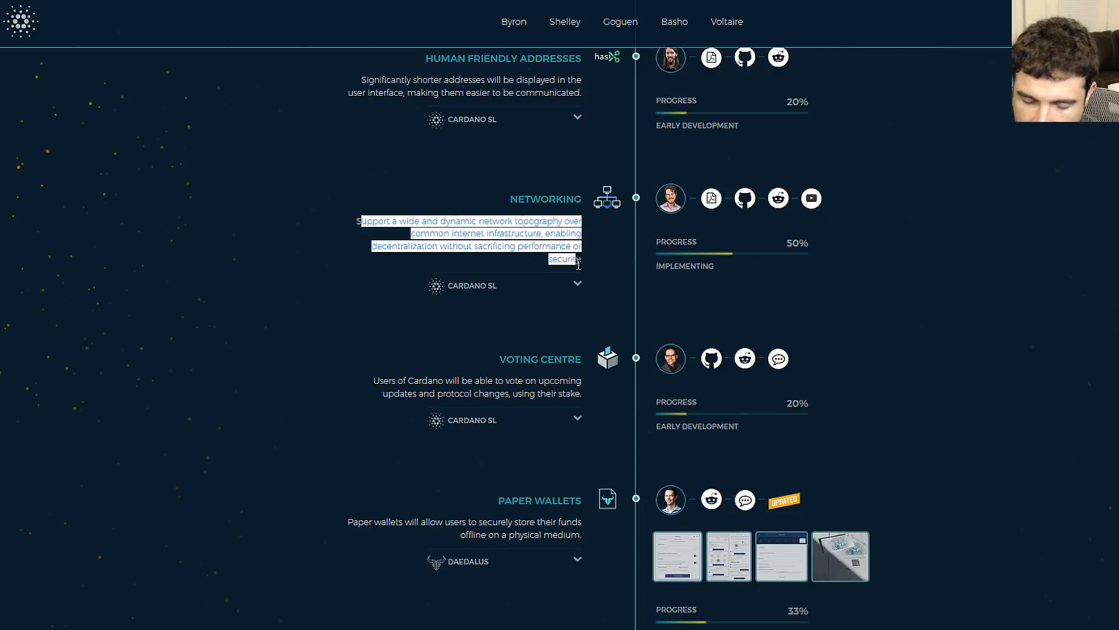
{"action": "mouse_move", "coordinate": [611, 268]}
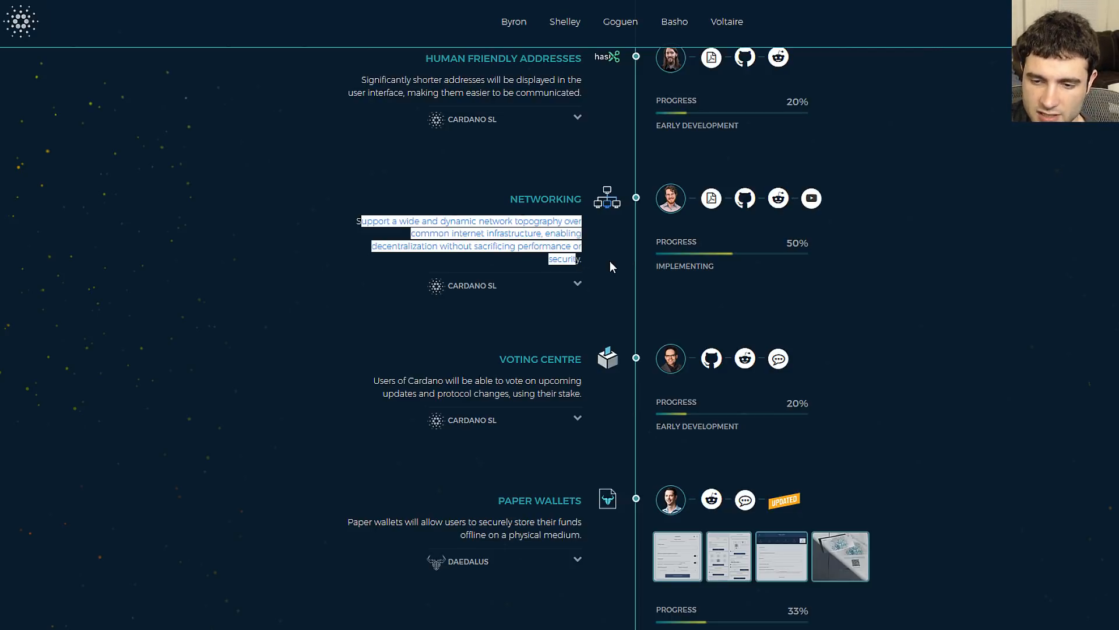
{"action": "mouse_move", "coordinate": [601, 223]}
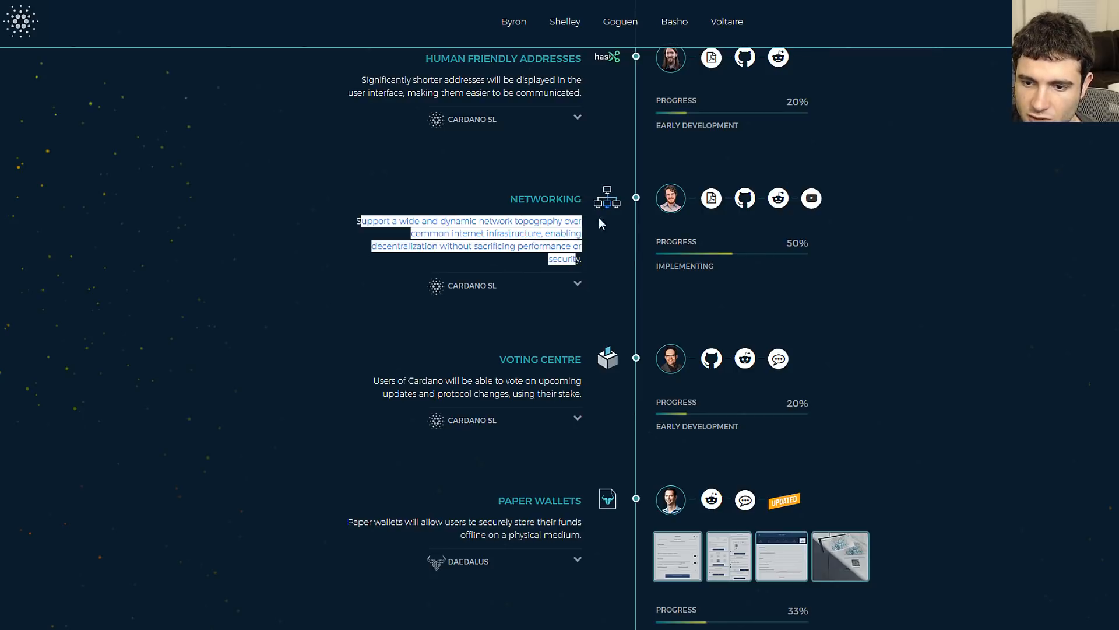
{"action": "mouse_move", "coordinate": [610, 265]}
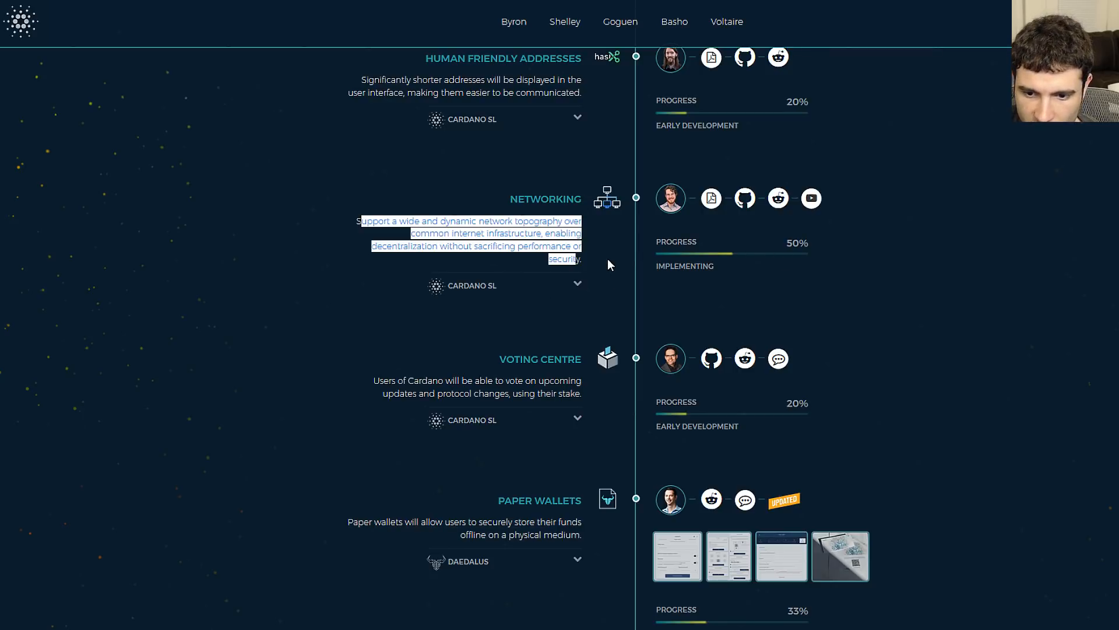
{"action": "scroll", "scroll_direction": "down", "scroll_amount": 3}
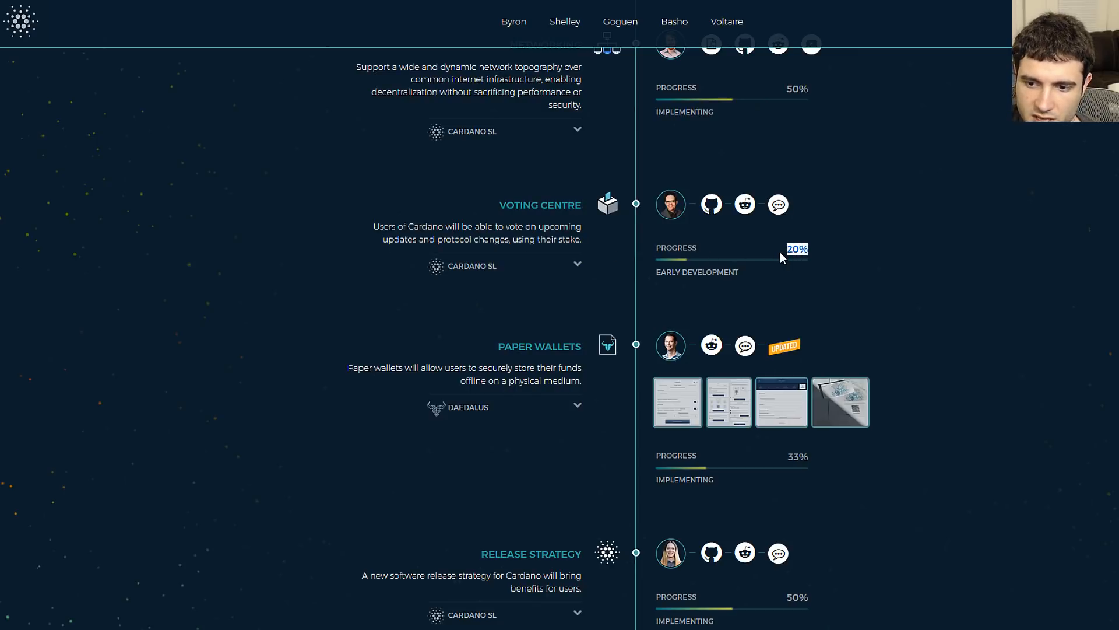
{"action": "scroll", "scroll_direction": "down", "scroll_amount": 3}
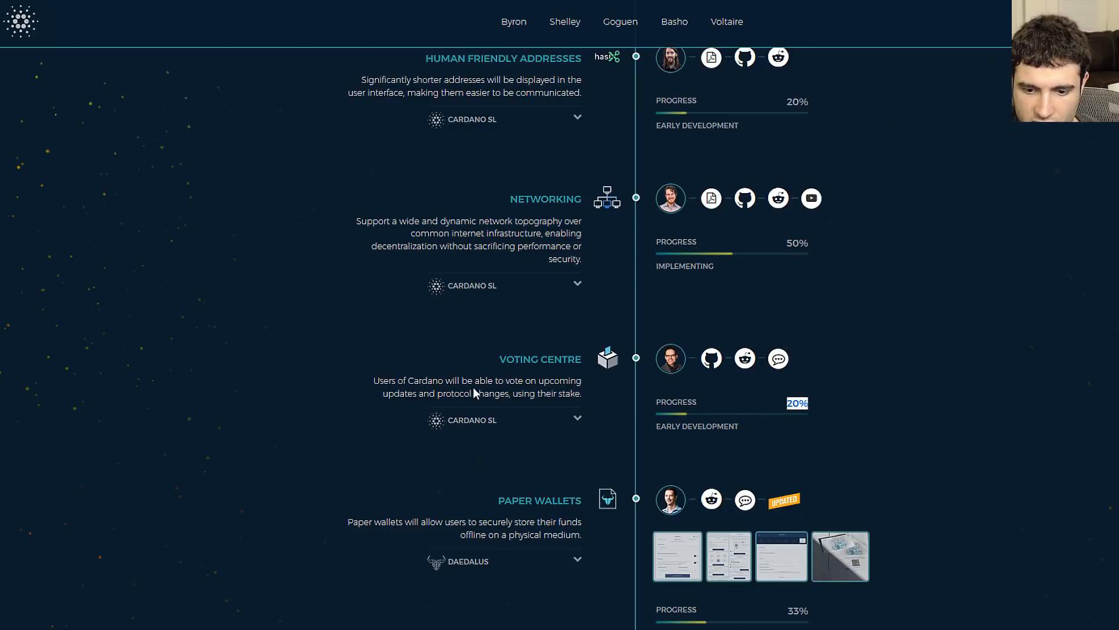
{"action": "scroll", "scroll_direction": "down", "scroll_amount": 3}
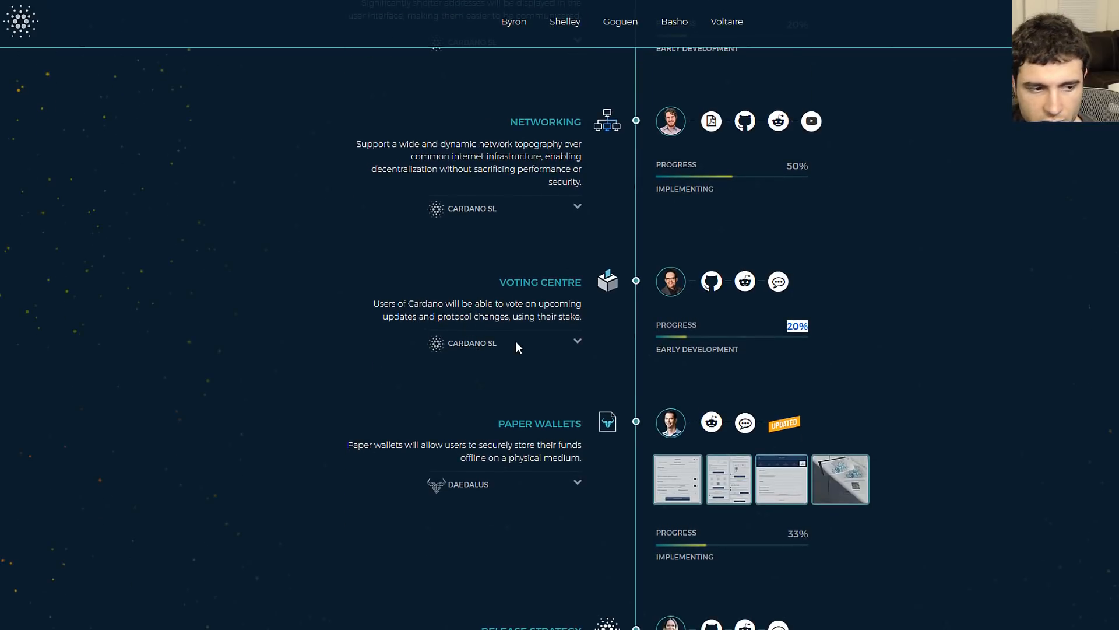
Continue past paper wallets until the stake pool registration item is in view.
{"action": "scroll", "scroll_direction": "down", "scroll_amount": 3}
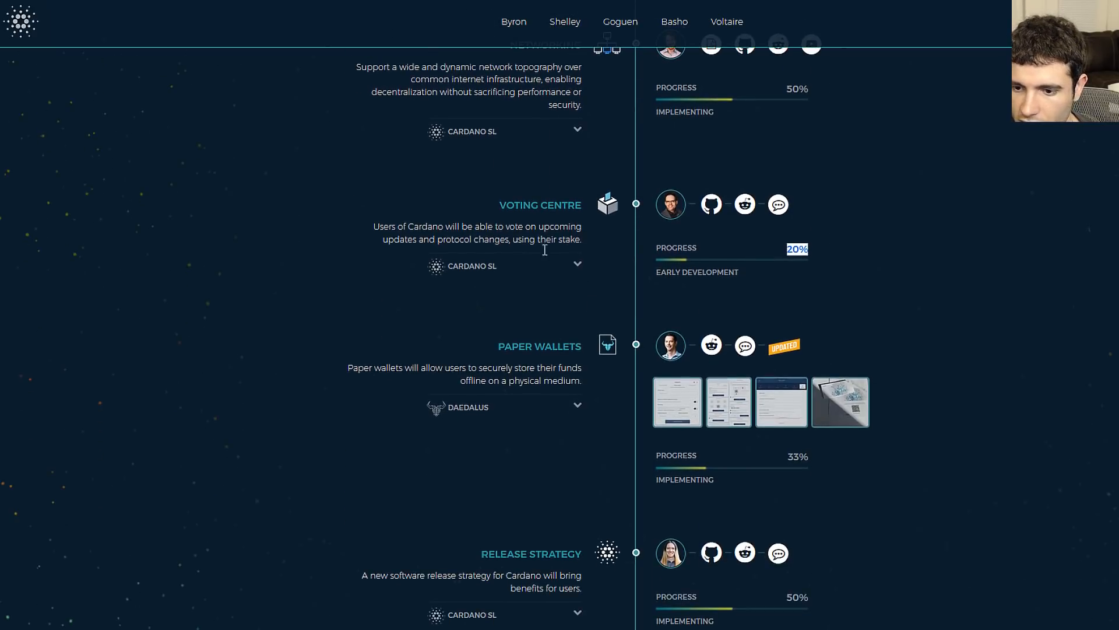
{"action": "scroll", "scroll_direction": "down", "scroll_amount": 3}
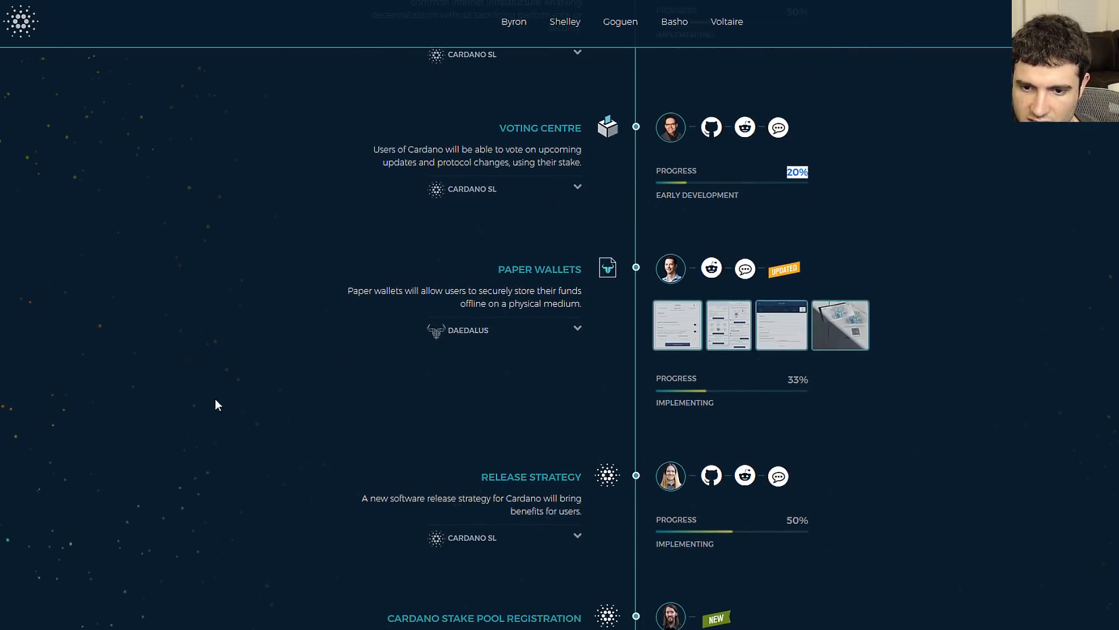
{"action": "mouse_move", "coordinate": [203, 336]}
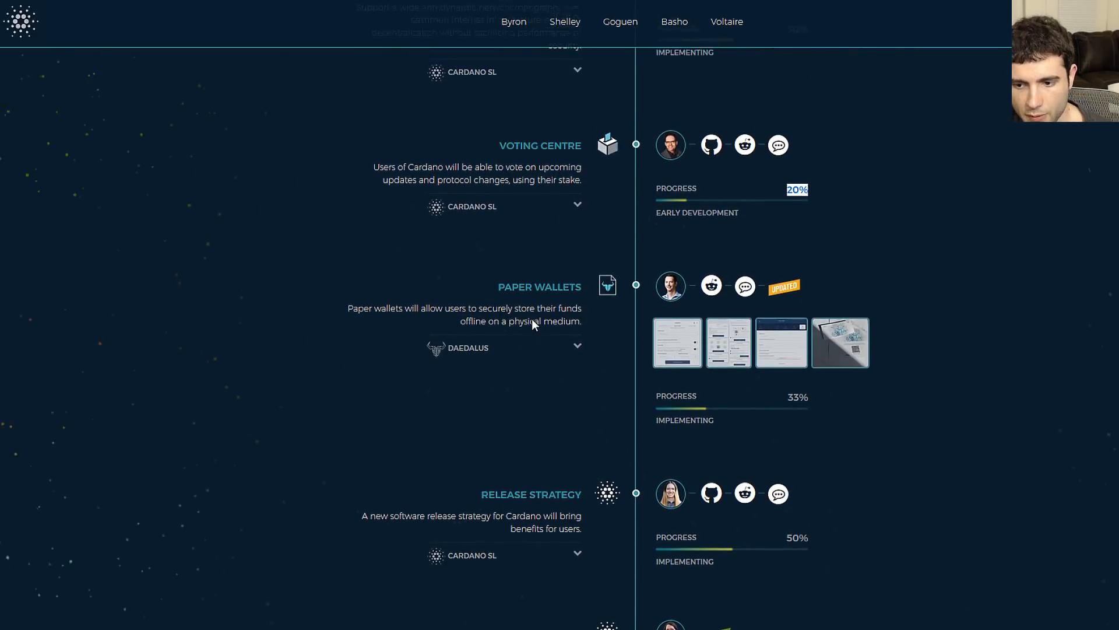
{"action": "scroll", "scroll_direction": "down", "scroll_amount": 3}
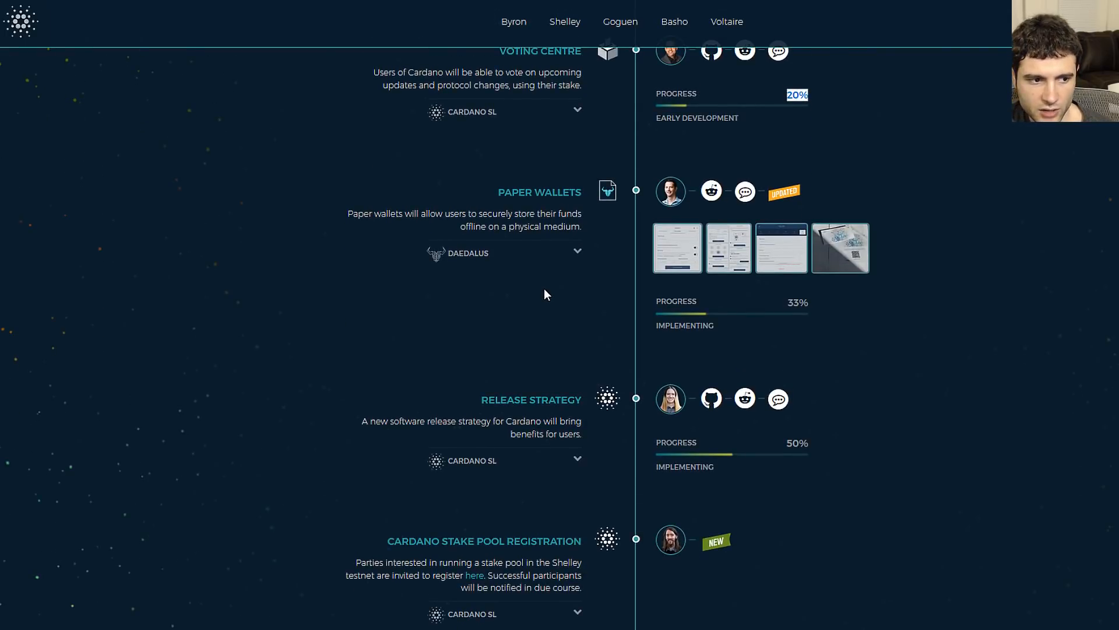
{"action": "mouse_move", "coordinate": [636, 298]}
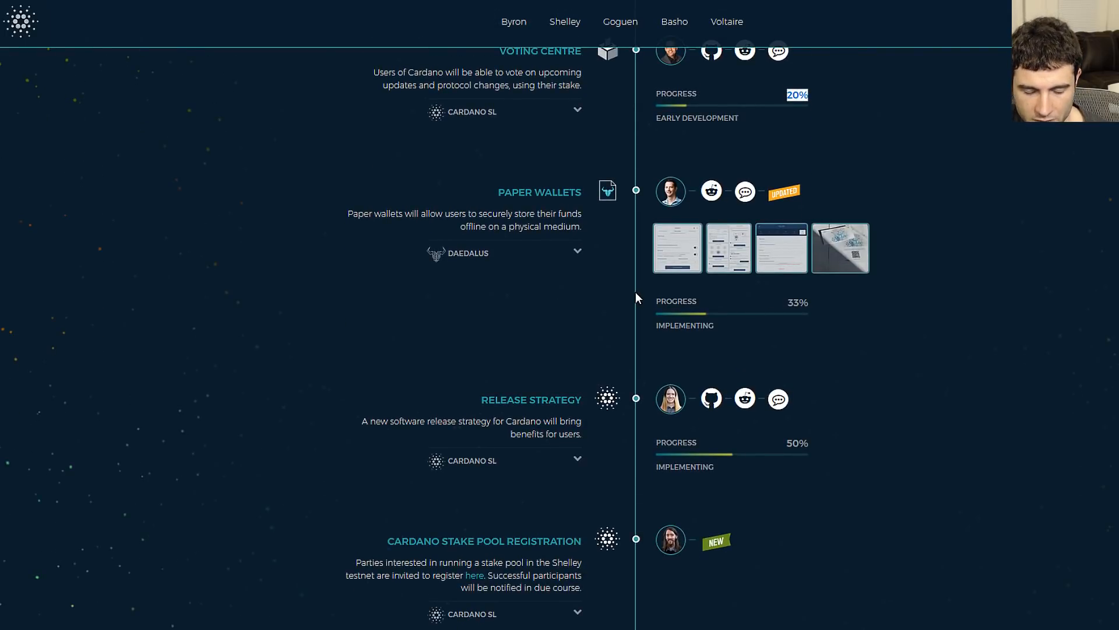
{"action": "mouse_move", "coordinate": [735, 307]}
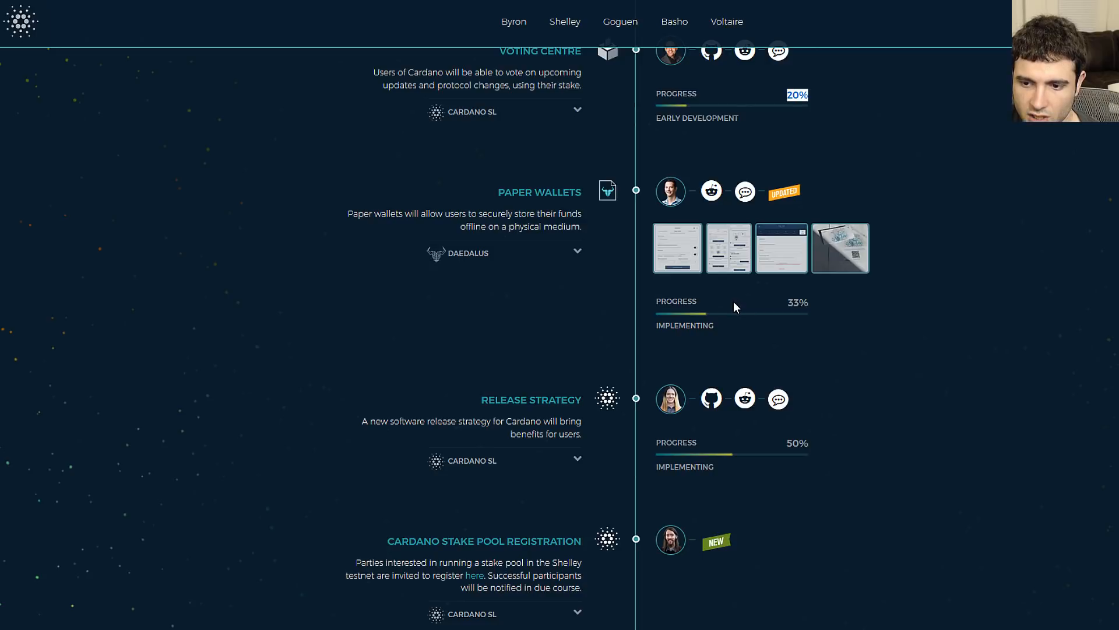
{"action": "mouse_move", "coordinate": [787, 308]}
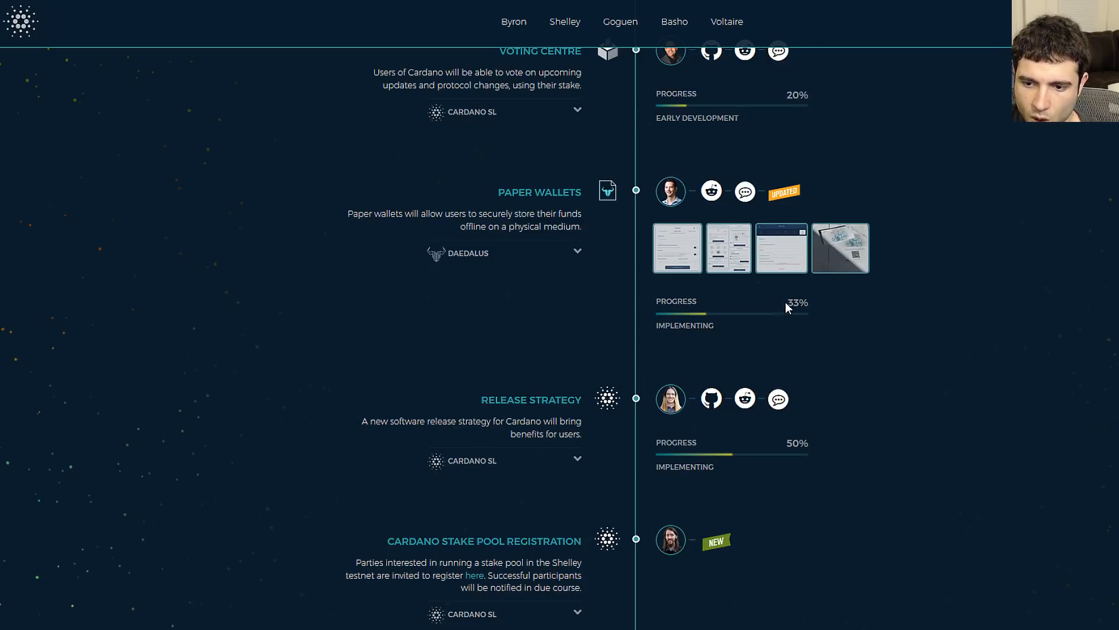
Highlight the paper wallets progress figure, clear the selection and move to Release Strategy.
{"action": "double_click", "coordinate": [793, 303]}
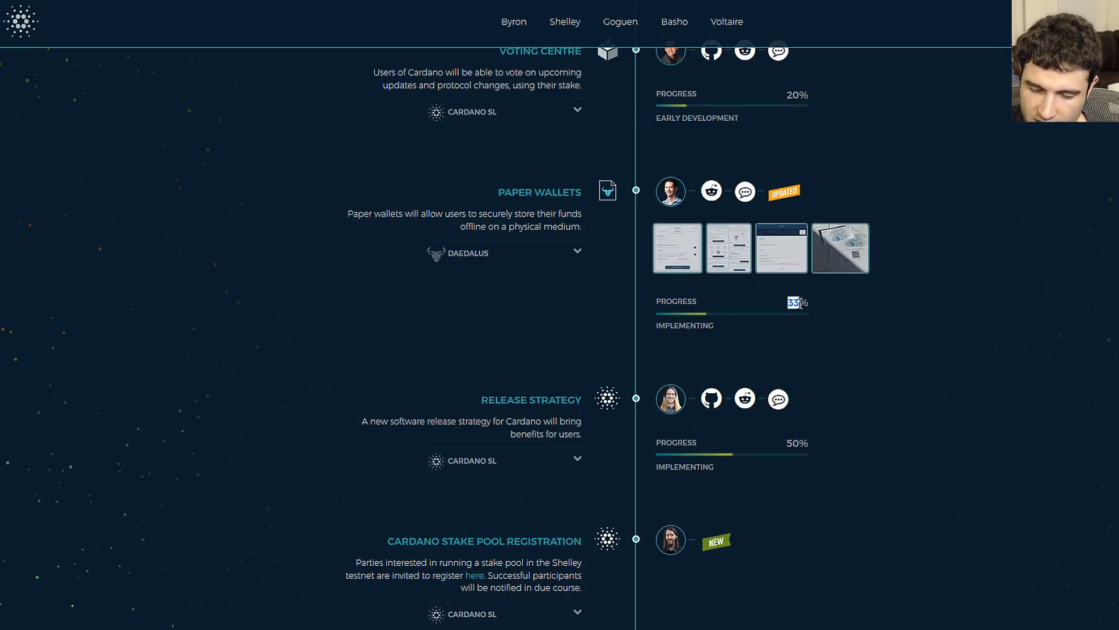
{"action": "mouse_move", "coordinate": [814, 301]}
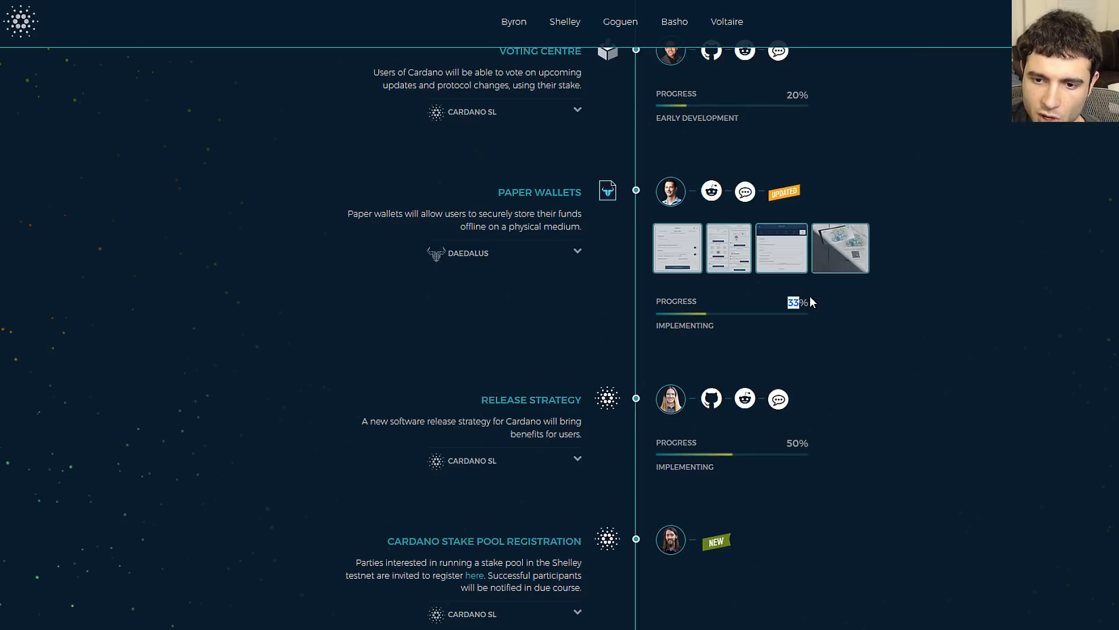
{"action": "mouse_move", "coordinate": [774, 334]}
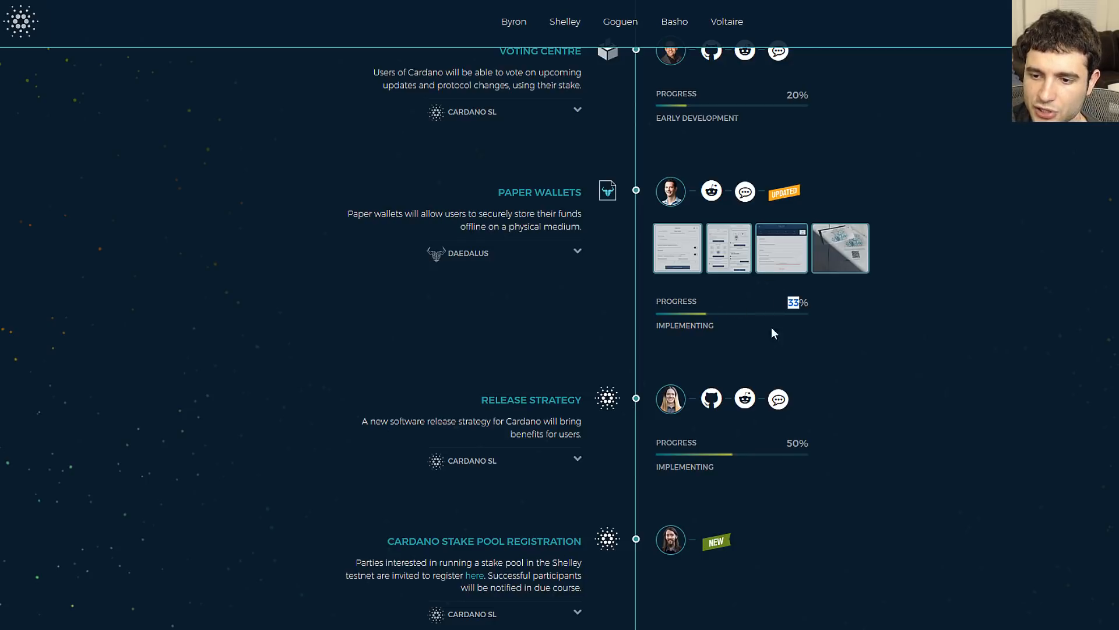
{"action": "left_click", "coordinate": [840, 247]}
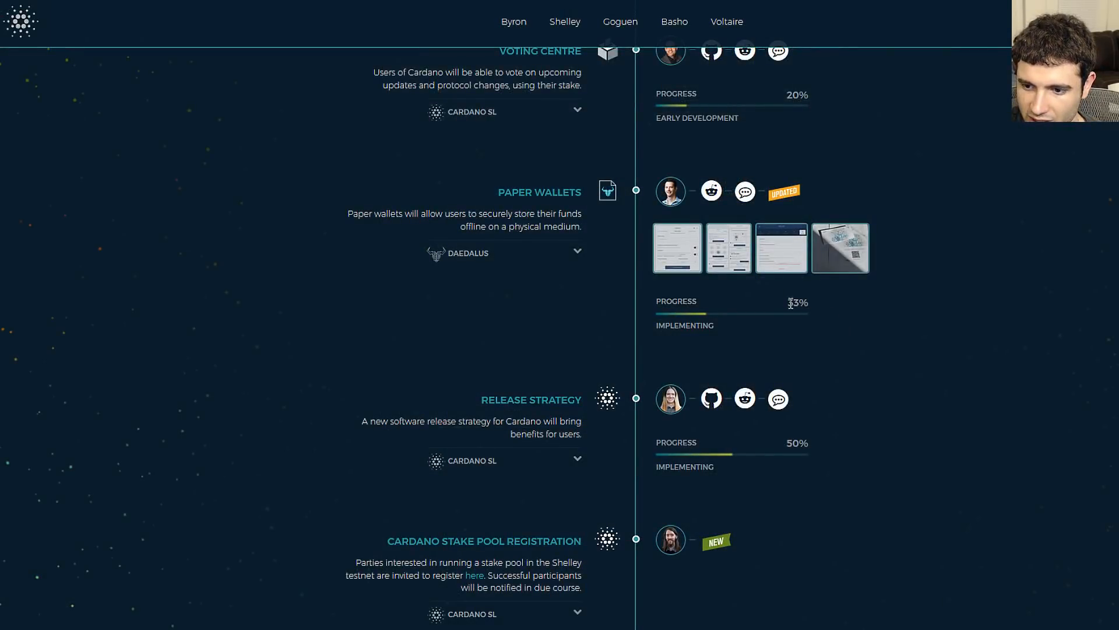
{"action": "mouse_move", "coordinate": [764, 336]}
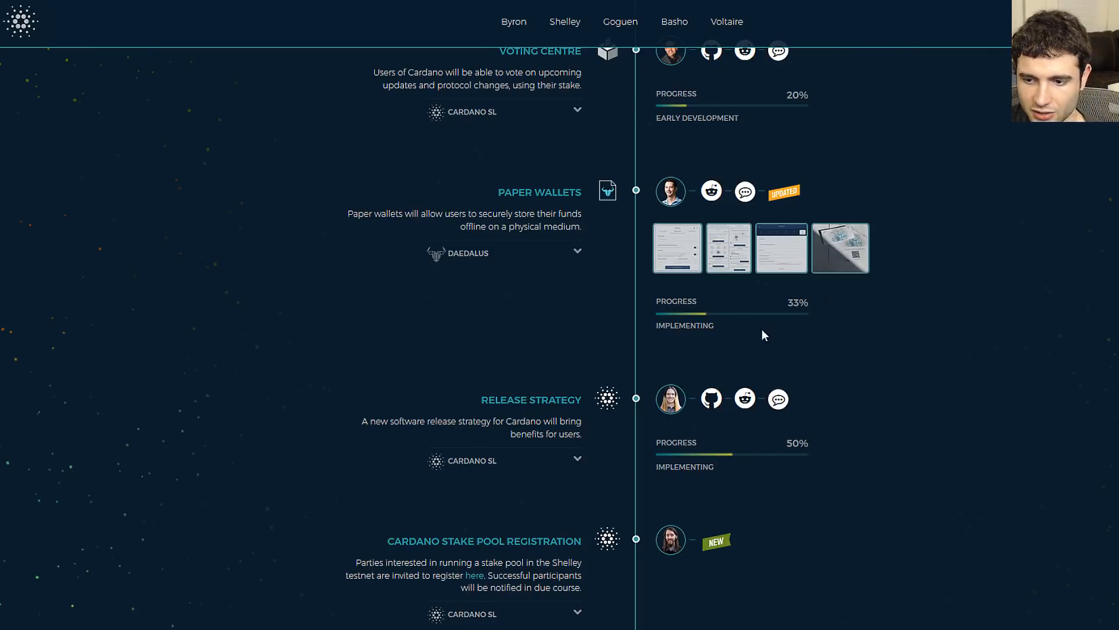
{"action": "scroll", "scroll_direction": "down", "scroll_amount": 3}
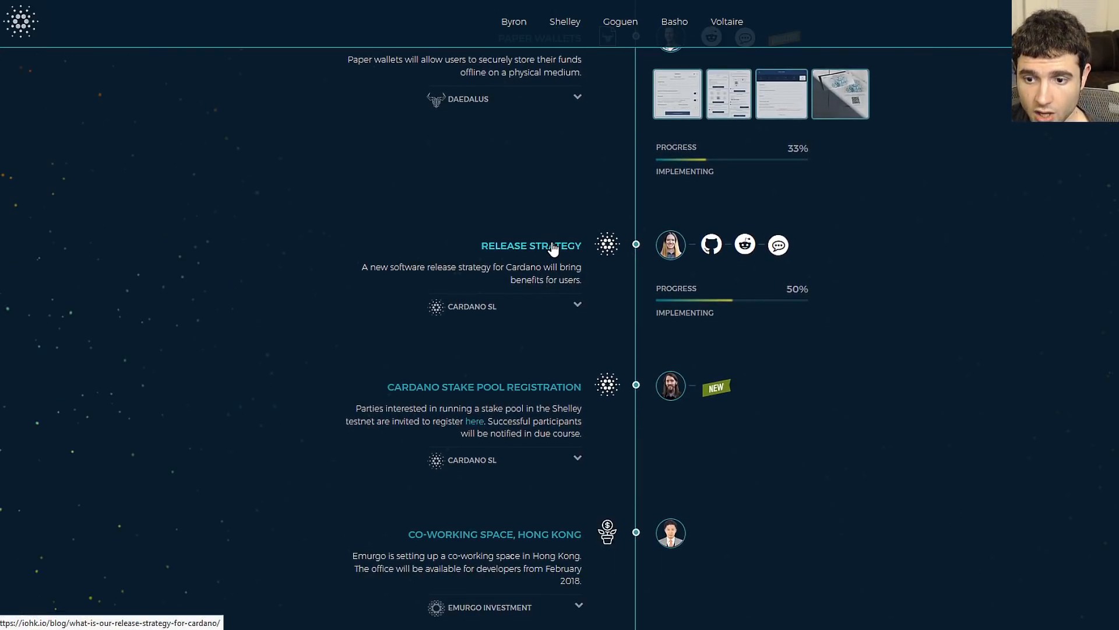
Highlight the Release Strategy heading, its summary and the phrase about a new software release strategy.
{"action": "left_click_drag", "start_coordinate": [481, 245], "coordinate": [555, 266]}
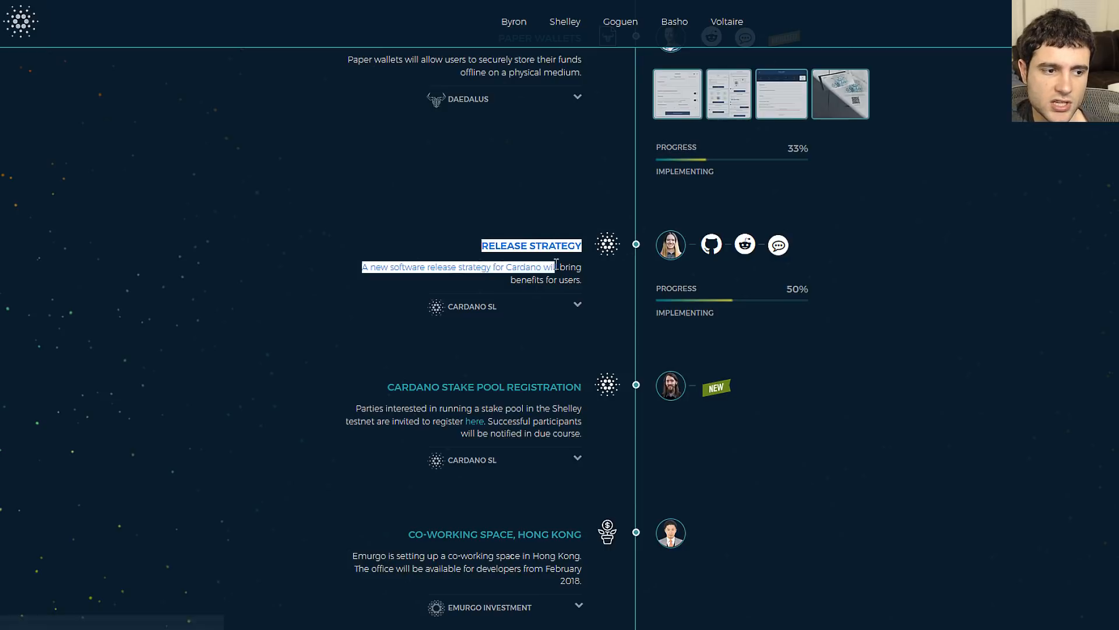
{"action": "left_click_drag", "start_coordinate": [552, 266], "coordinate": [583, 278]}
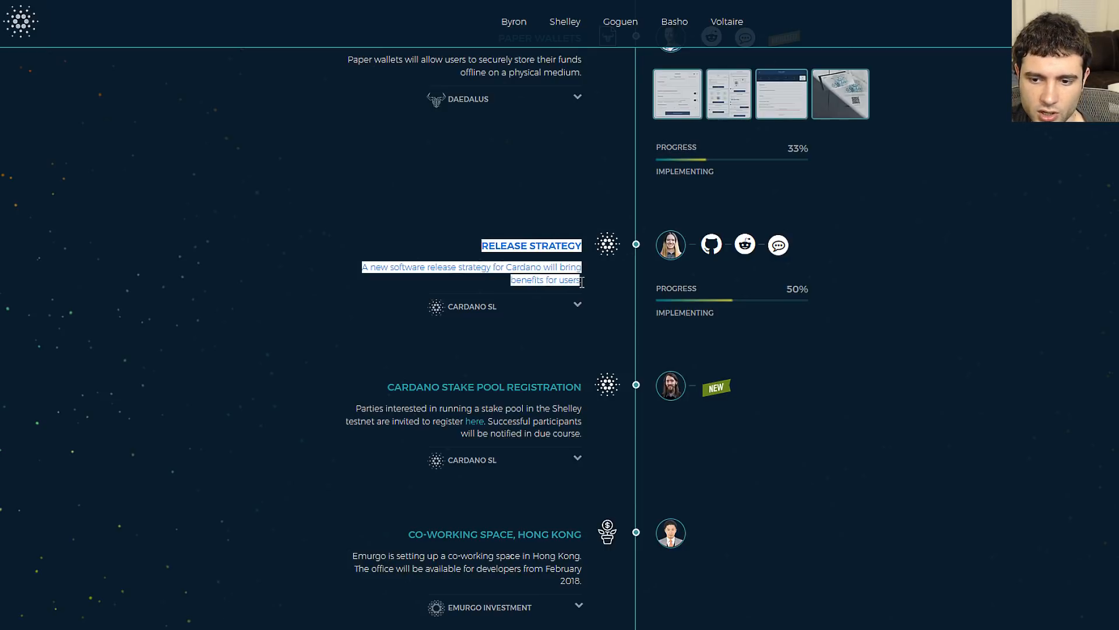
{"action": "scroll", "scroll_direction": "down", "scroll_amount": 3}
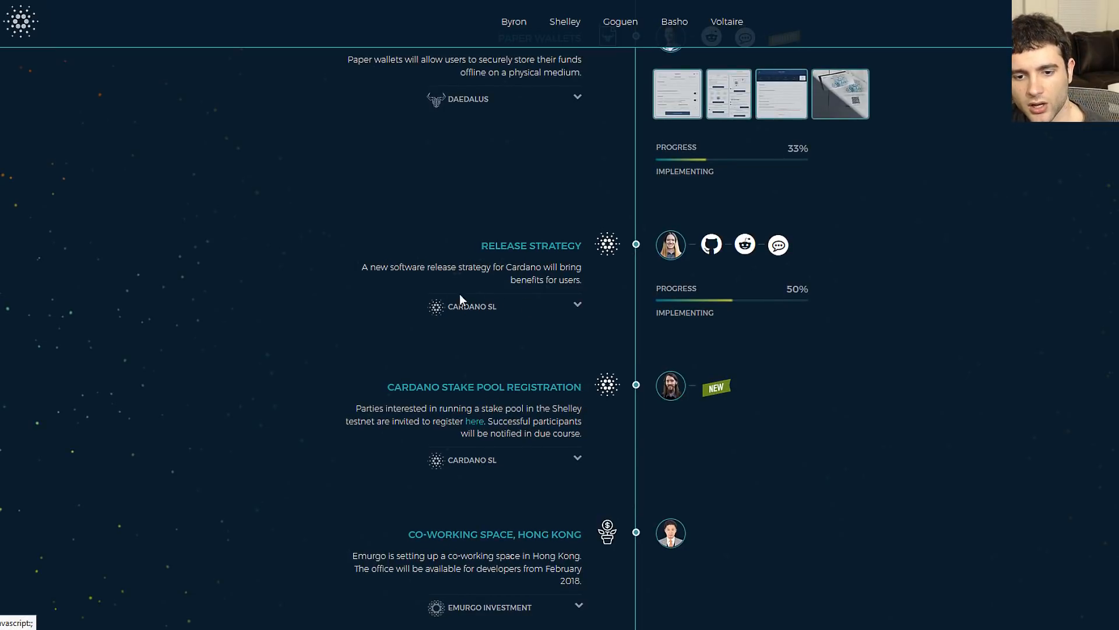
{"action": "left_click_drag", "start_coordinate": [375, 266], "coordinate": [491, 266]}
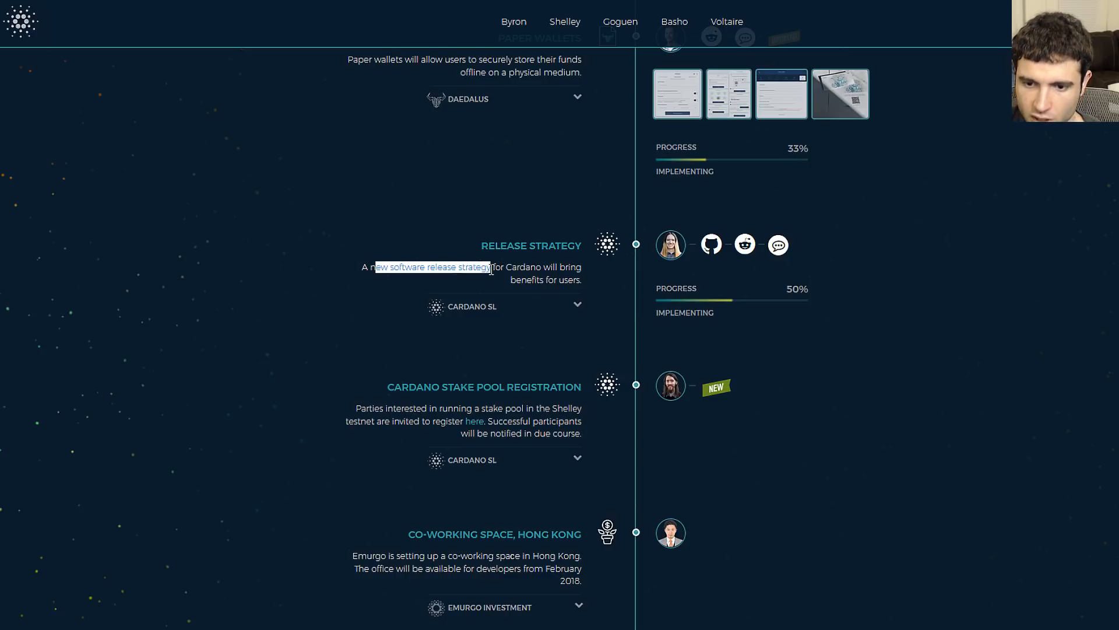
Expand the Release Strategy full description and select its text about regular updates.
{"action": "left_click", "coordinate": [578, 305]}
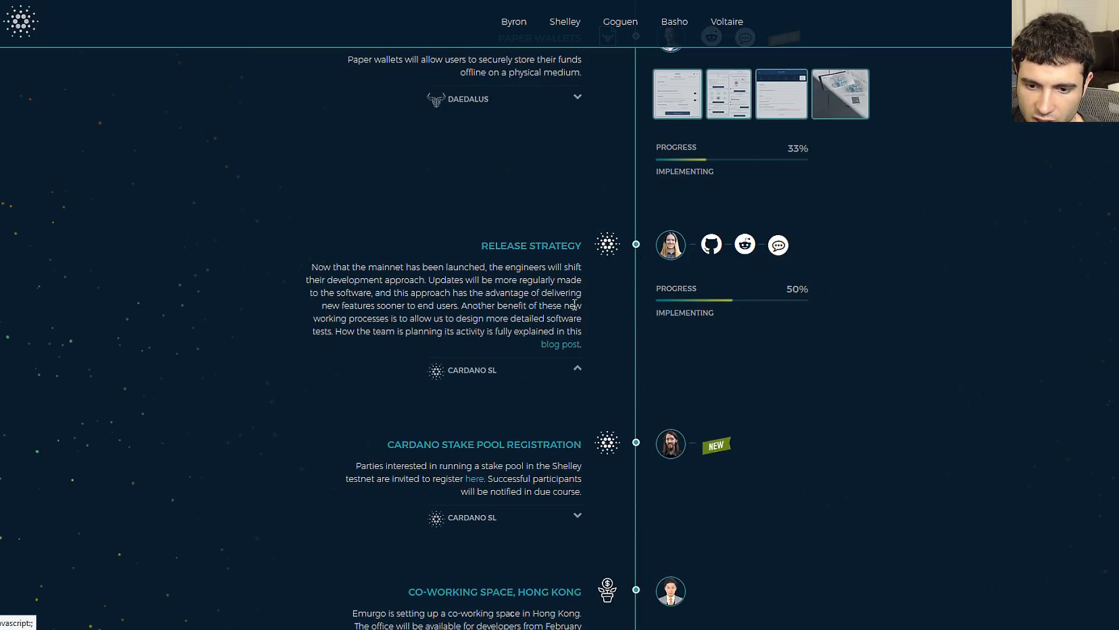
{"action": "mouse_move", "coordinate": [310, 267]}
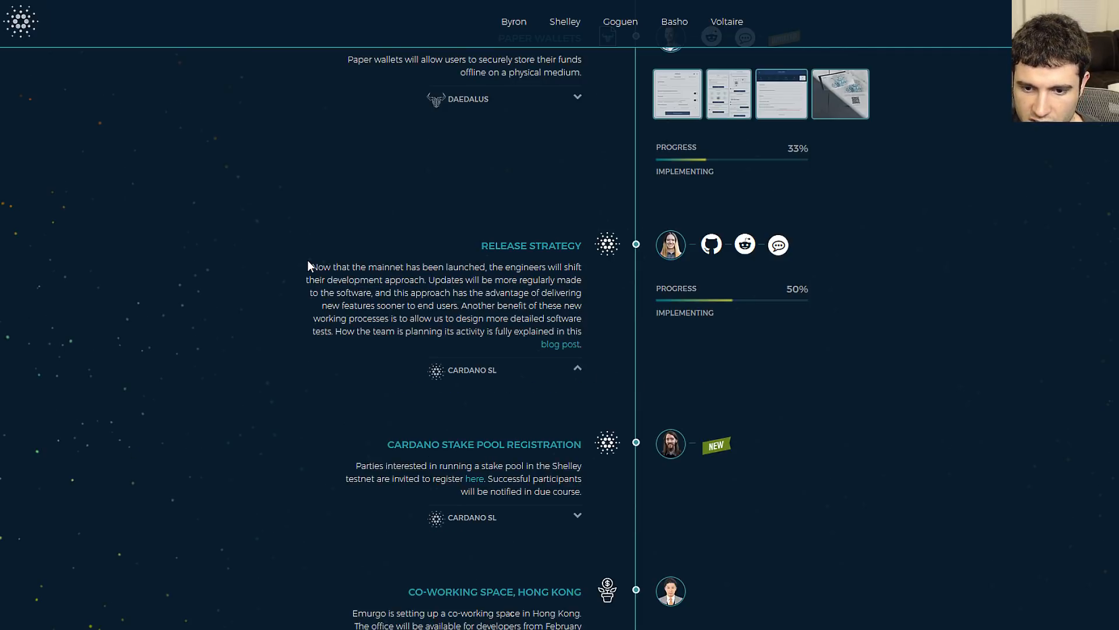
{"action": "left_click_drag", "start_coordinate": [309, 266], "coordinate": [581, 319]}
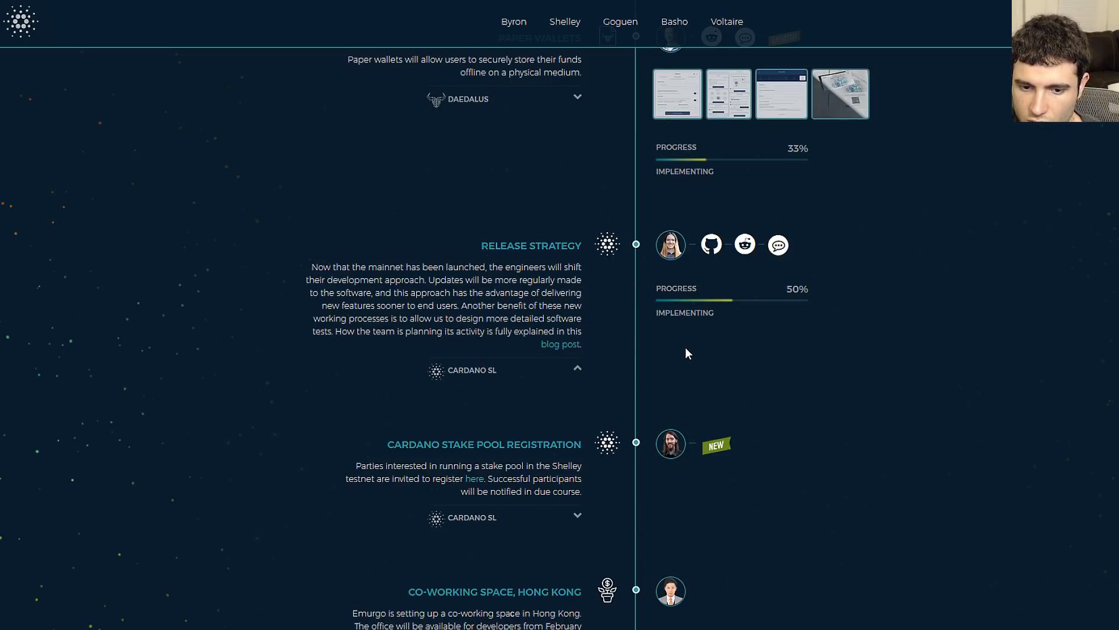
{"action": "mouse_move", "coordinate": [698, 289]}
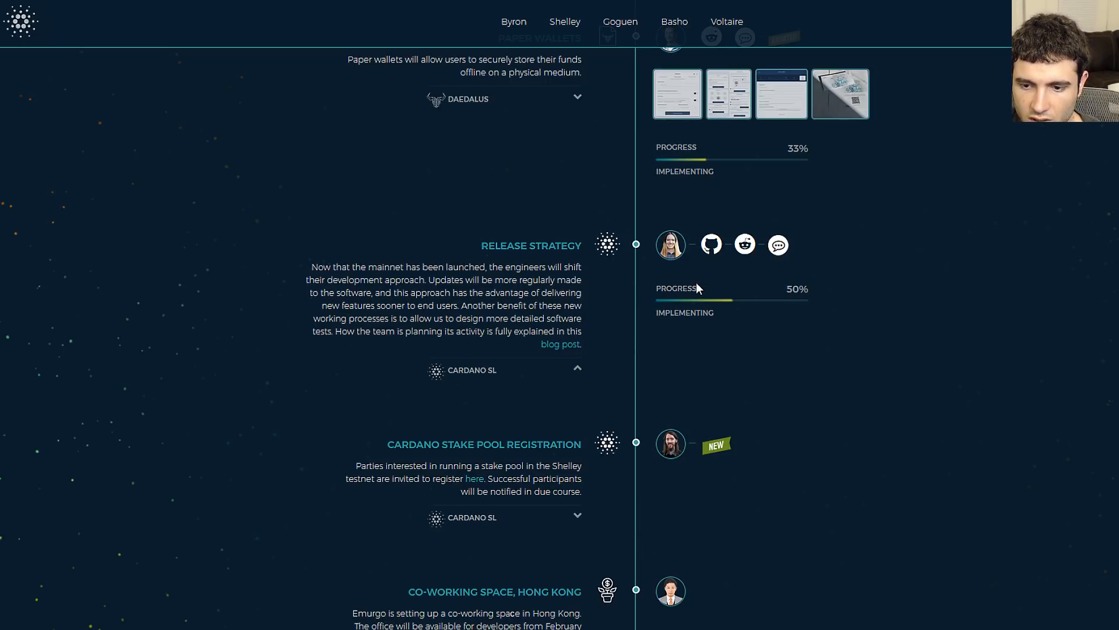
{"action": "mouse_move", "coordinate": [667, 258]}
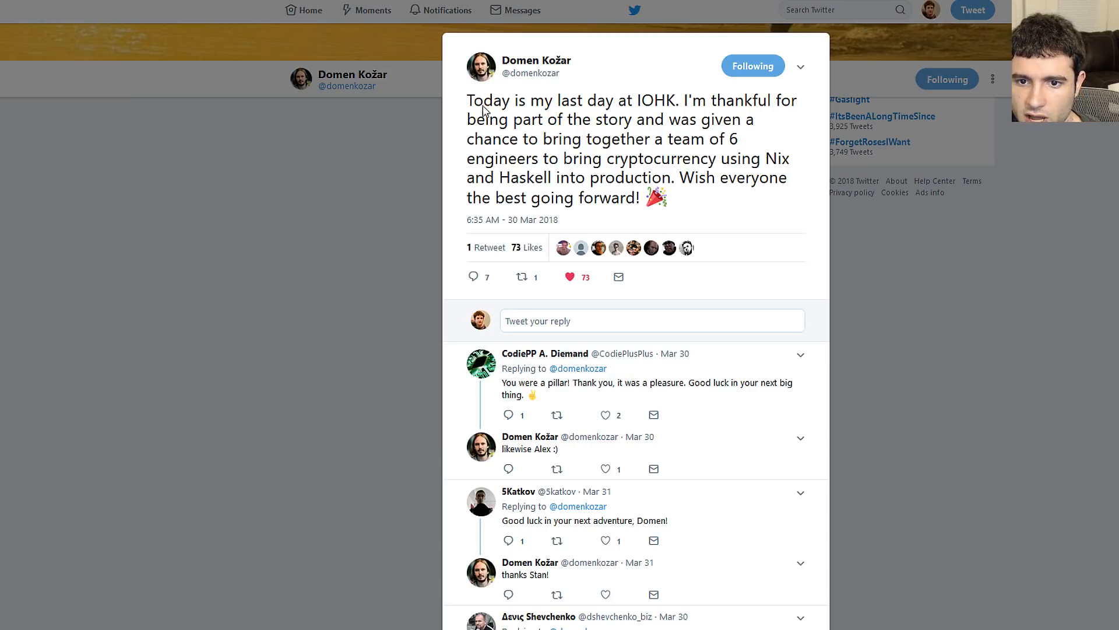
Highlight the tweet's date of 30 Mar 2018 on the last-day-at-IOHK post.
{"action": "left_click_drag", "start_coordinate": [466, 100], "coordinate": [679, 100]}
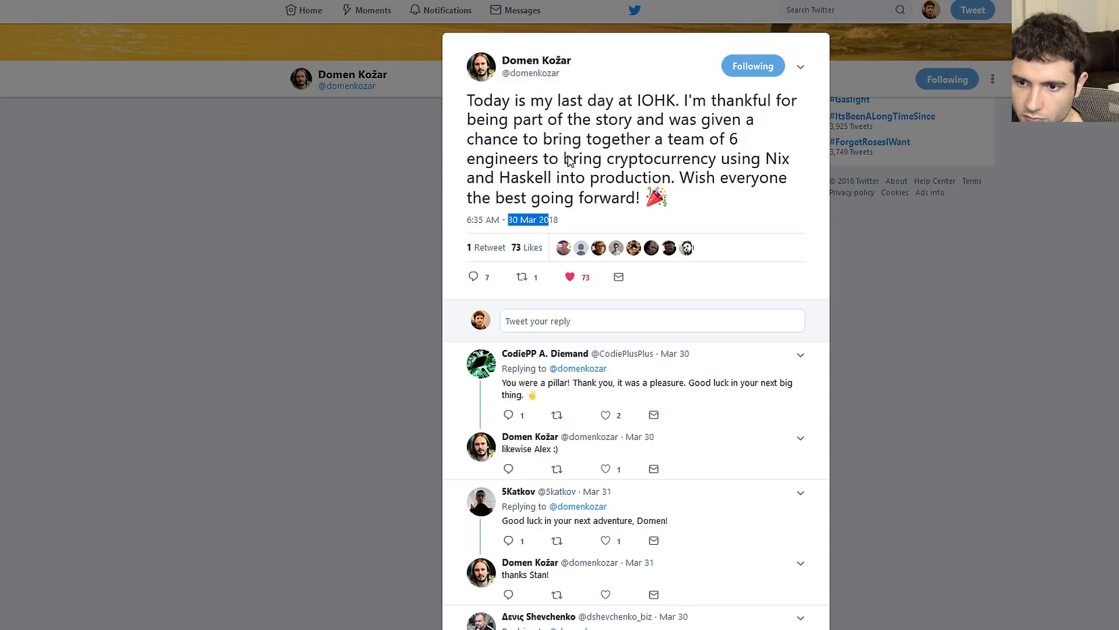
{"action": "mouse_move", "coordinate": [576, 163]}
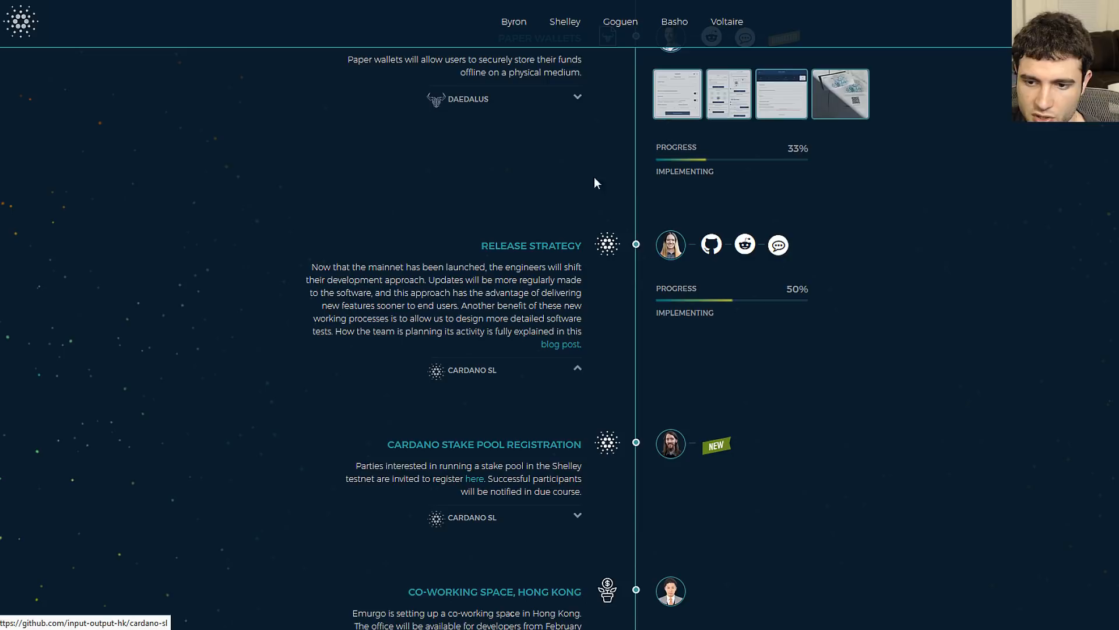
{"action": "mouse_move", "coordinate": [571, 321]}
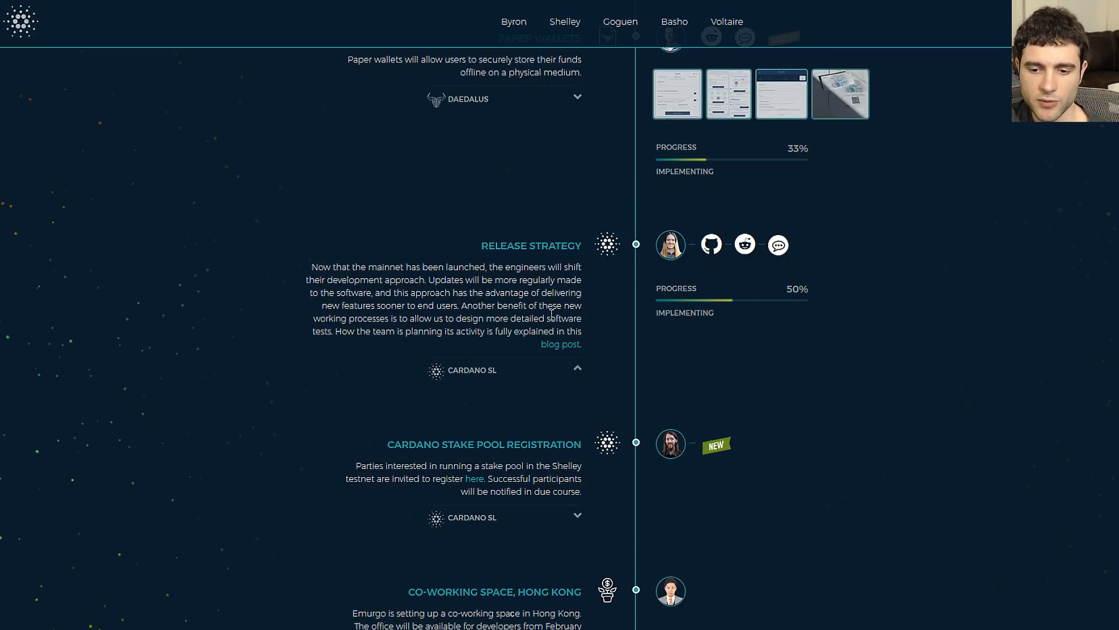
{"action": "mouse_move", "coordinate": [513, 331]}
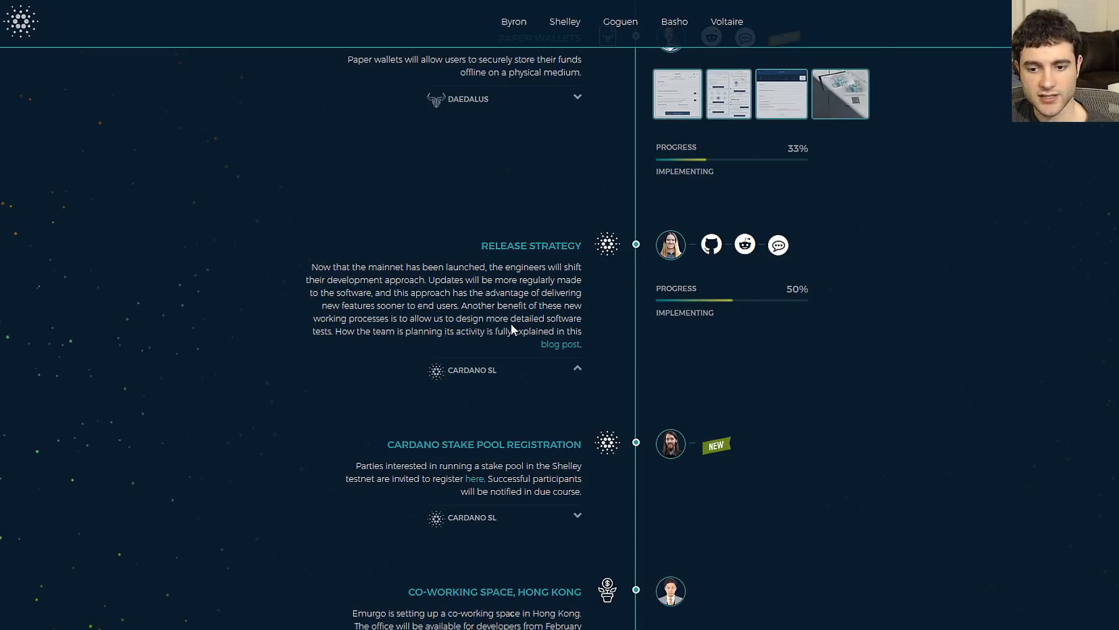
Pass the Emurgo items to reach Ledger Wallet at 33%, Debit Cards and Cardano Software Audit.
{"action": "scroll", "scroll_direction": "down", "scroll_amount": 3}
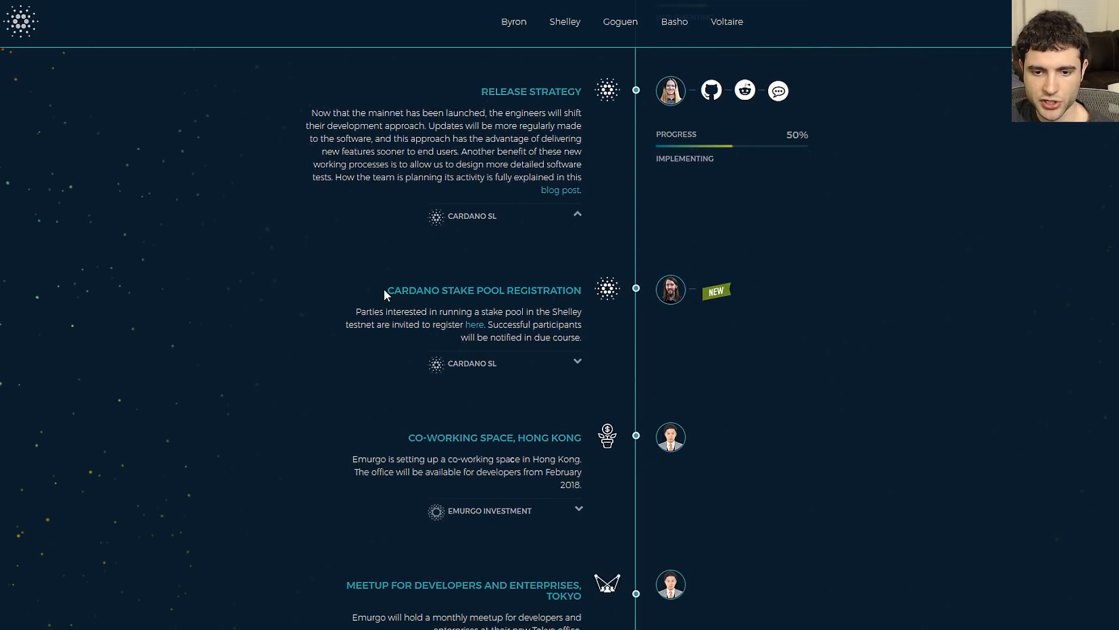
{"action": "scroll", "scroll_direction": "down", "scroll_amount": 3}
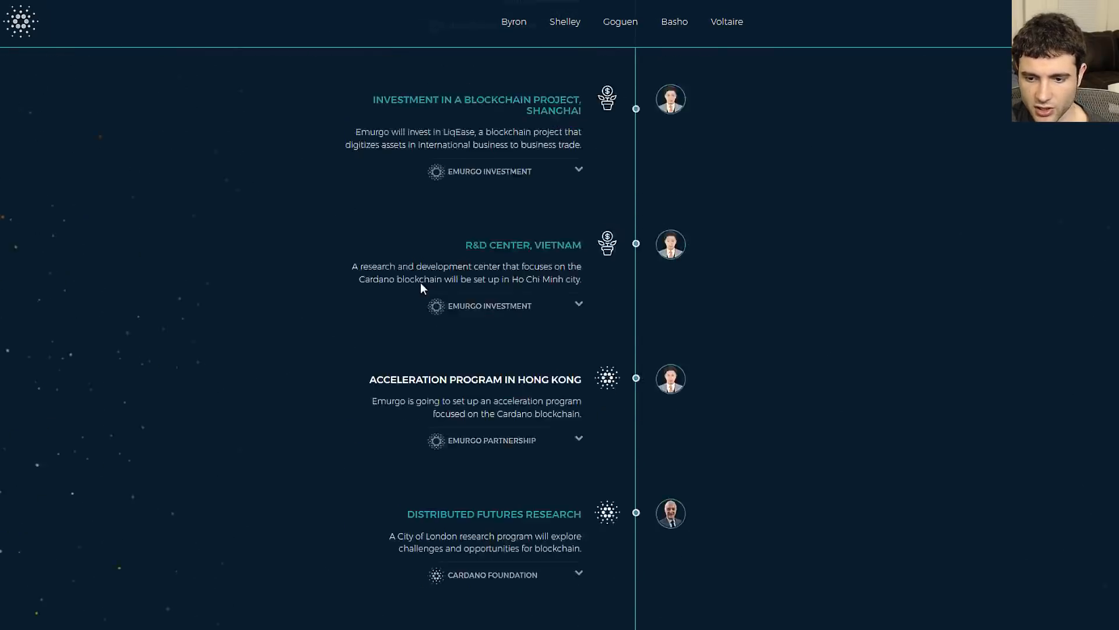
{"action": "scroll", "scroll_direction": "down", "scroll_amount": 3}
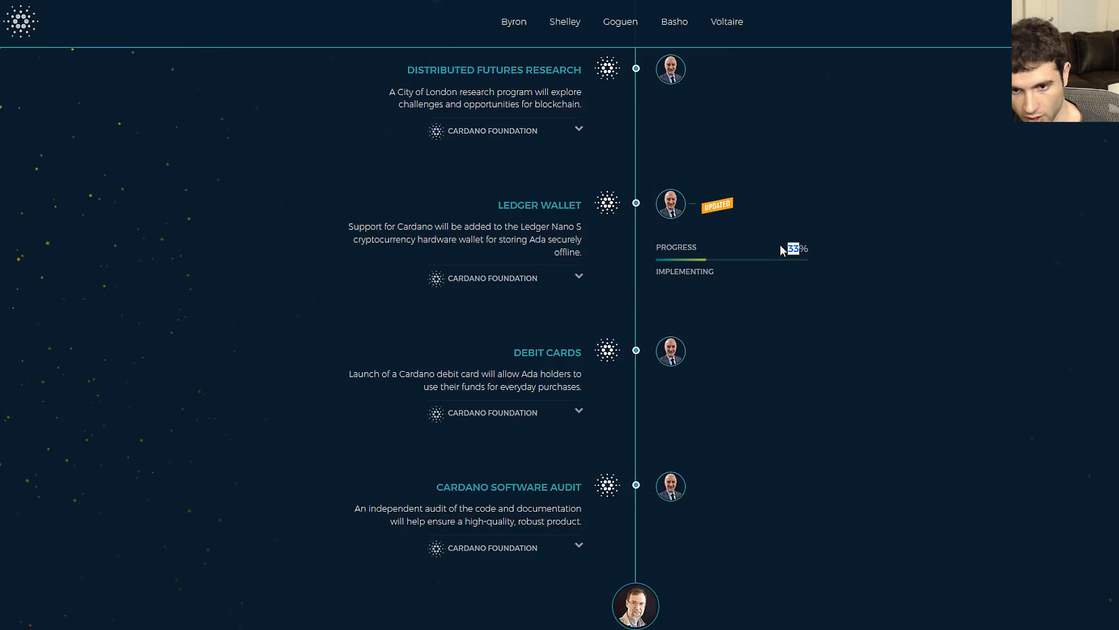
{"action": "mouse_move", "coordinate": [641, 222]}
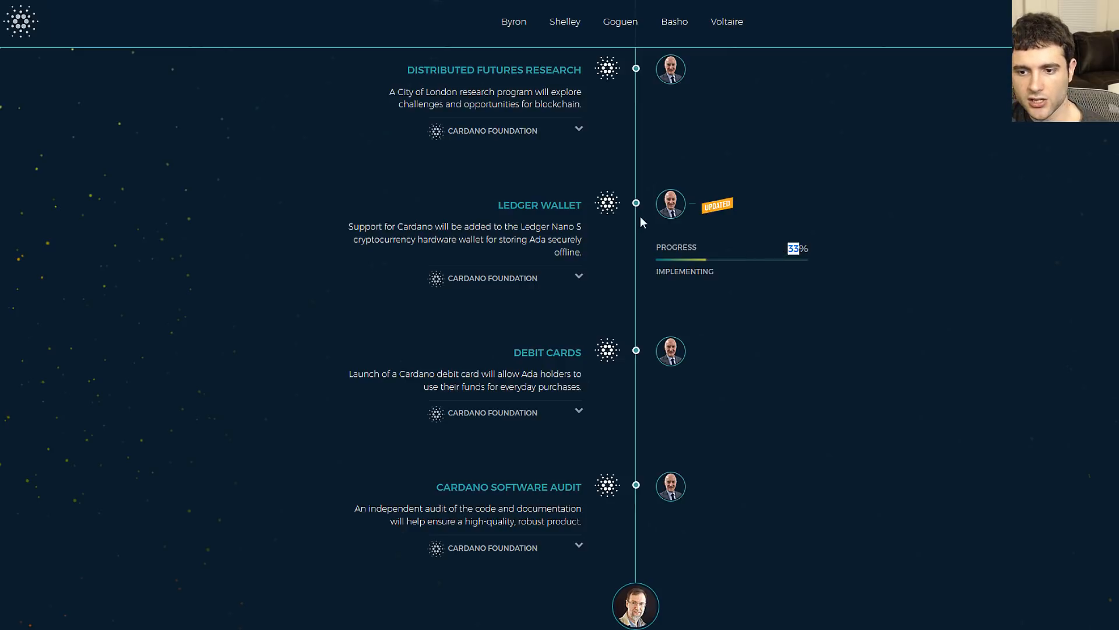
{"action": "mouse_move", "coordinate": [789, 255]}
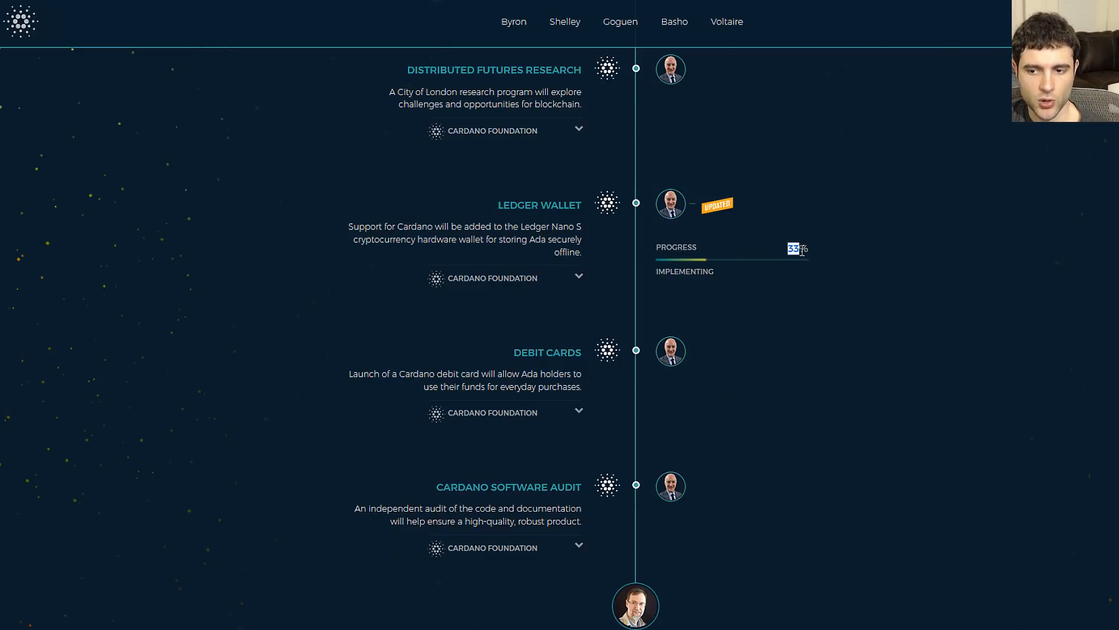
{"action": "mouse_move", "coordinate": [610, 248]}
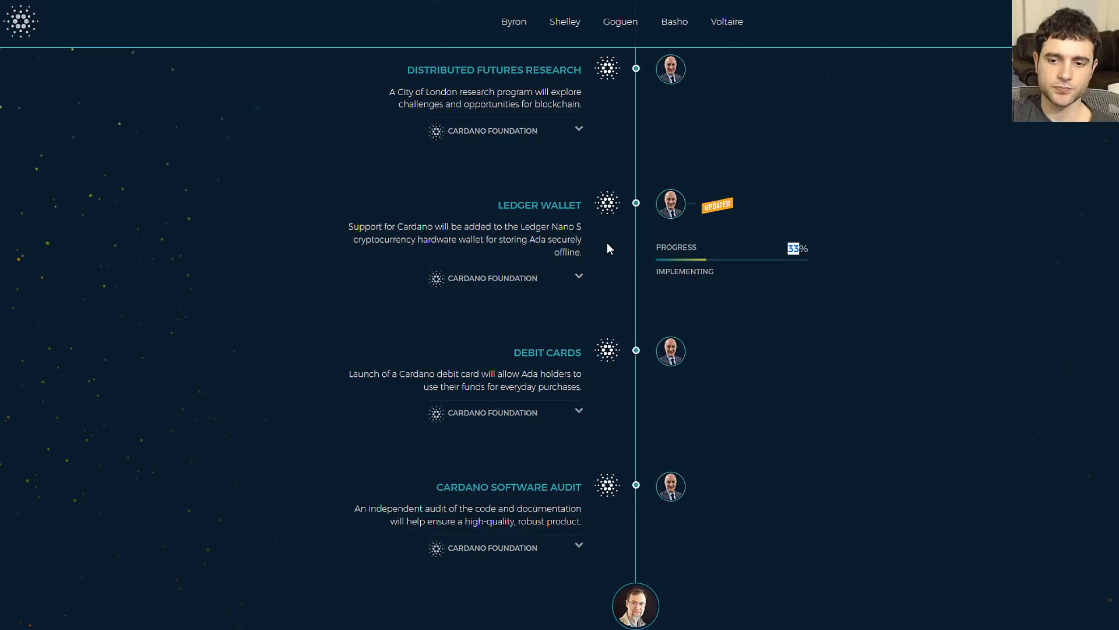
{"action": "mouse_move", "coordinate": [715, 276]}
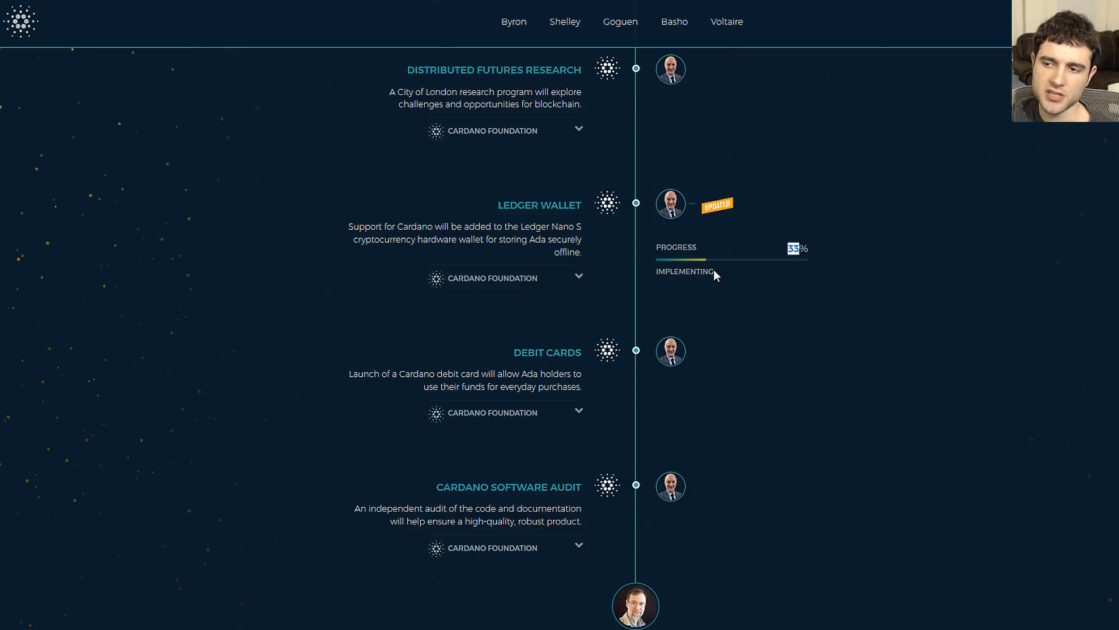
{"action": "mouse_move", "coordinate": [667, 238]}
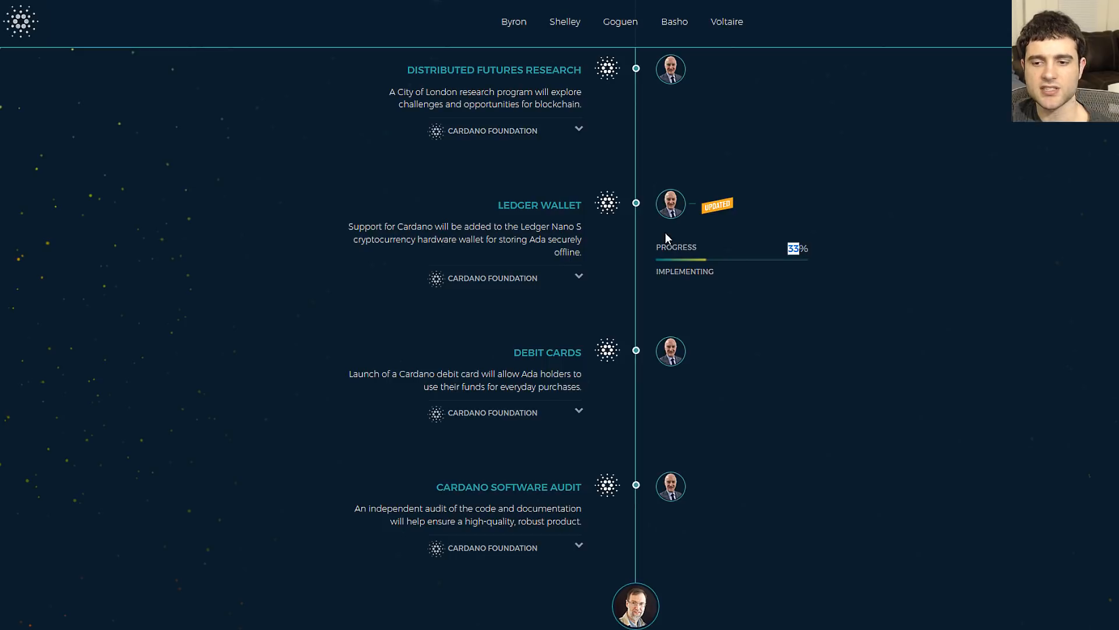
Reach the Goguen section and expand the Sidechains item's full description.
{"action": "scroll", "scroll_direction": "down", "scroll_amount": 3}
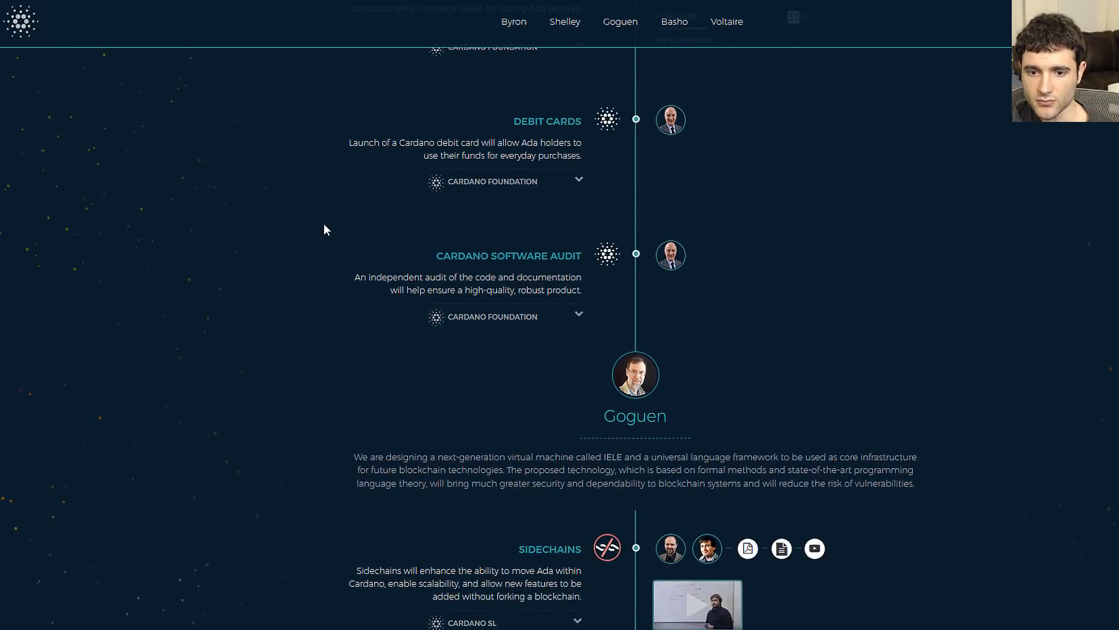
{"action": "scroll", "scroll_direction": "down", "scroll_amount": 3}
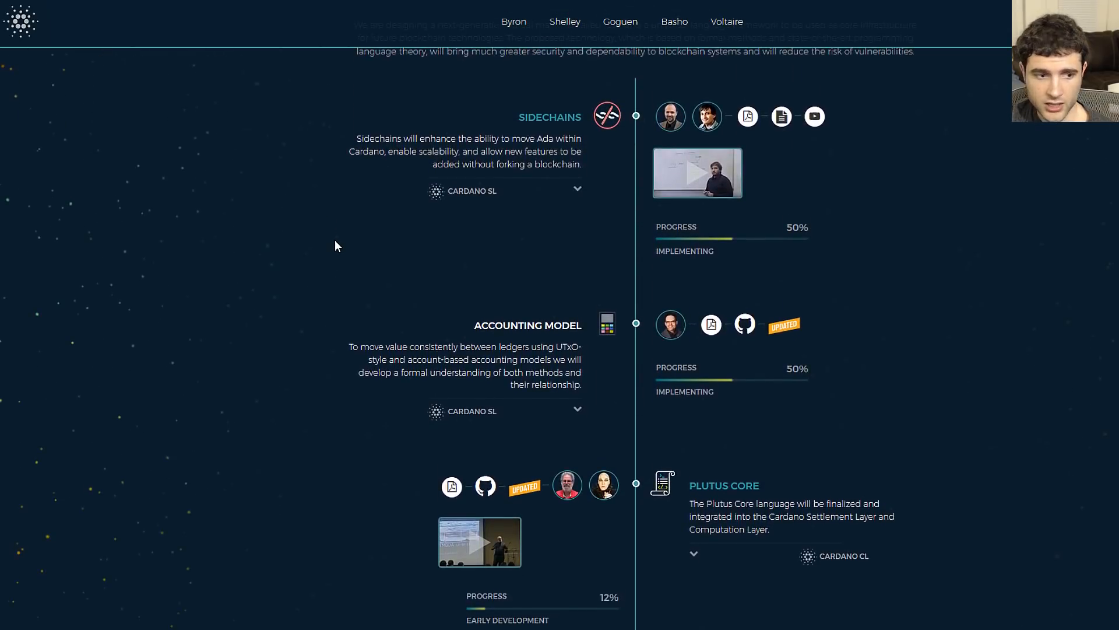
{"action": "mouse_move", "coordinate": [545, 248]}
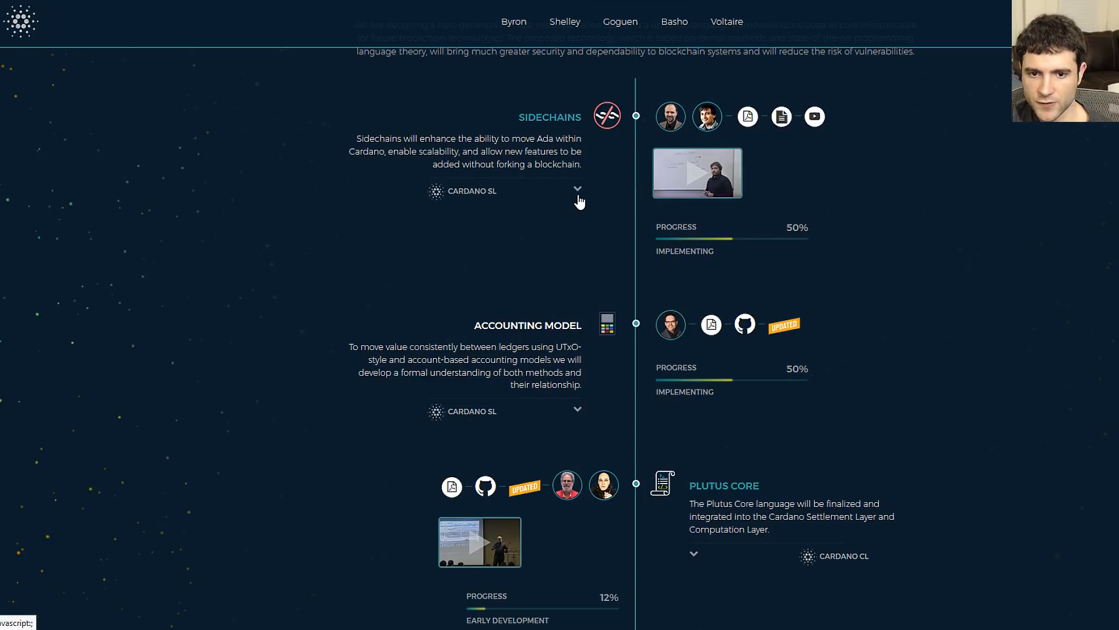
{"action": "left_click", "coordinate": [577, 189]}
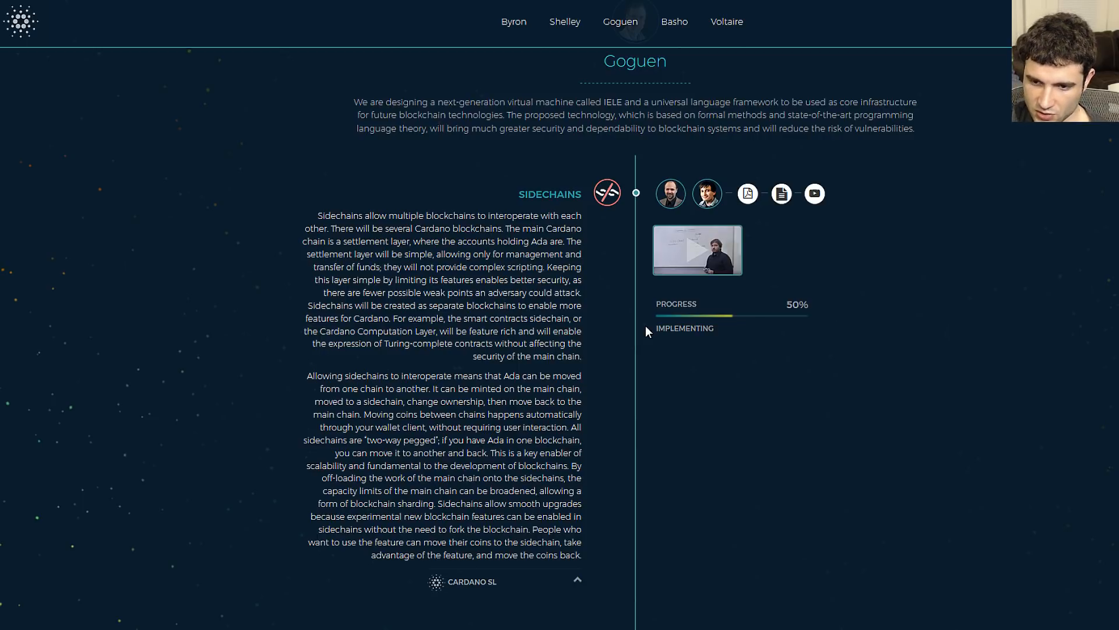
Read through the Sidechains write-up until the Accounting Model entry appears below it.
{"action": "scroll", "scroll_direction": "down", "scroll_amount": 3}
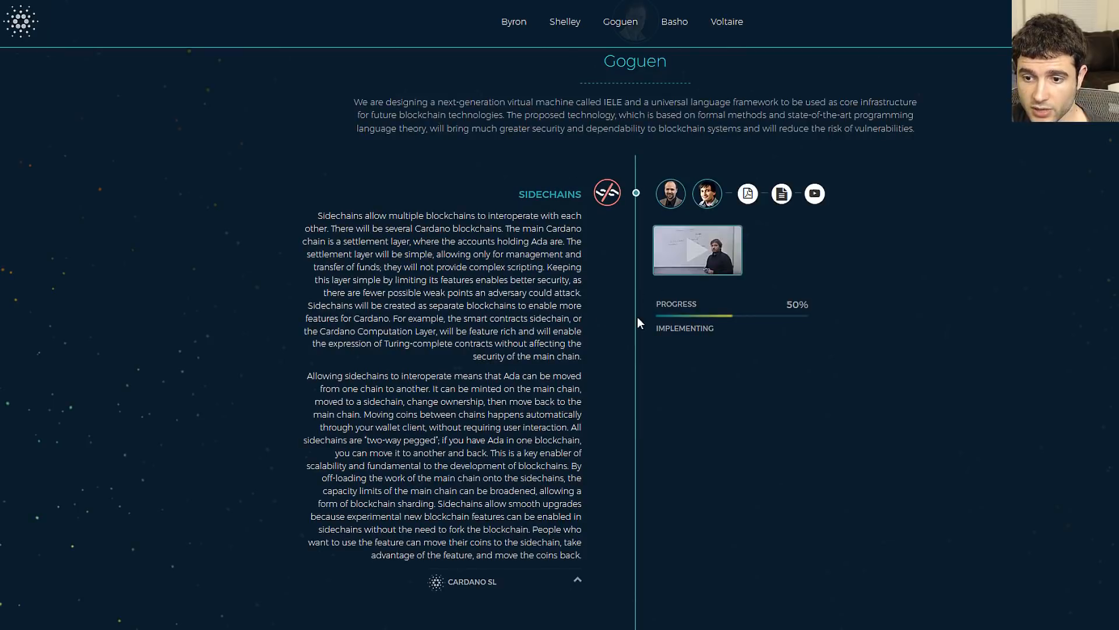
{"action": "scroll", "scroll_direction": "down", "scroll_amount": 3}
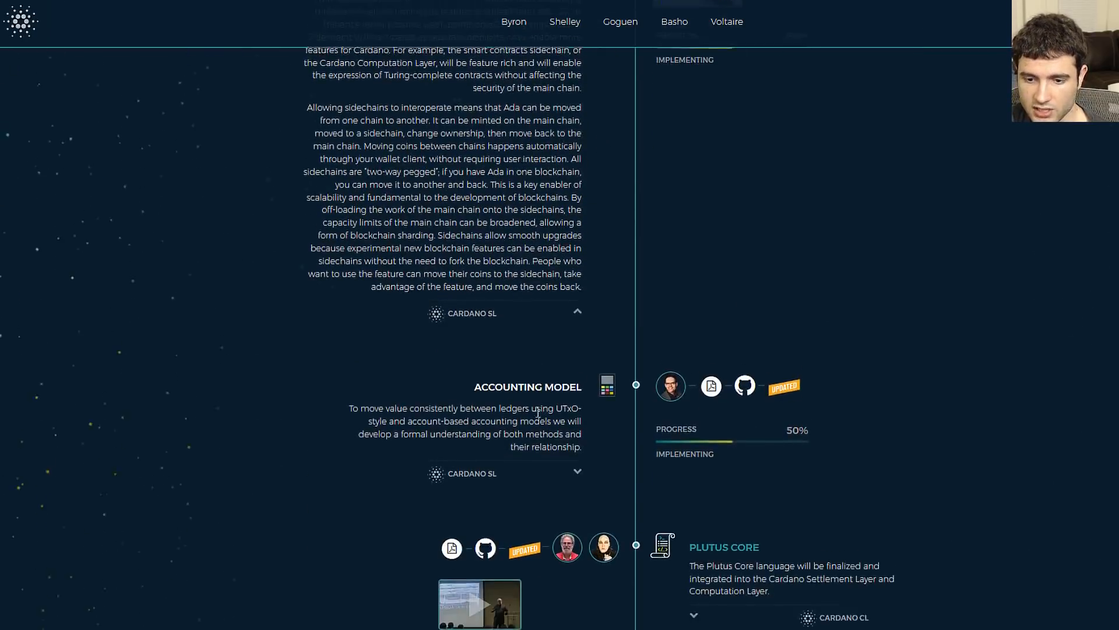
{"action": "scroll", "scroll_direction": "up", "scroll_amount": 3}
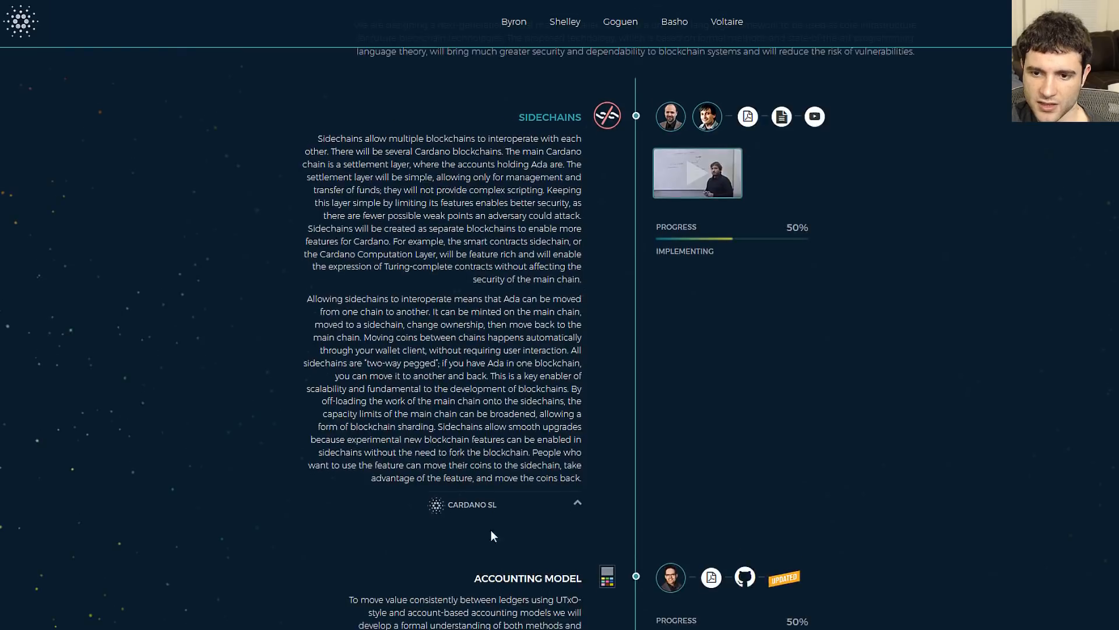
{"action": "scroll", "scroll_direction": "down", "scroll_amount": 3}
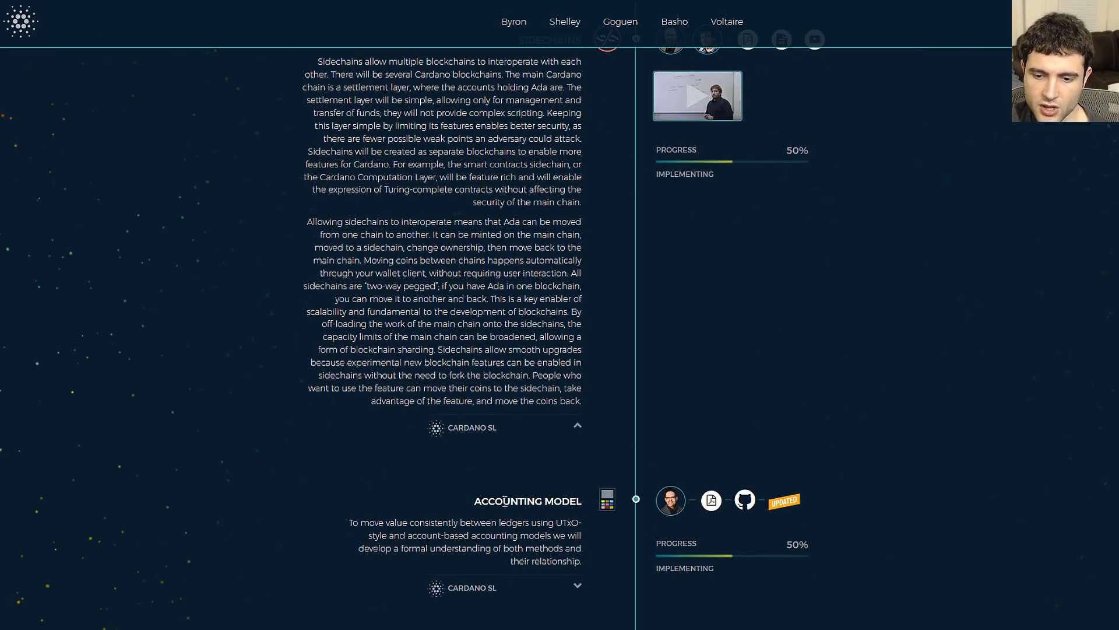
Expand and read the Accounting Model item through its User Benefits paragraph.
{"action": "scroll", "scroll_direction": "down", "scroll_amount": 3}
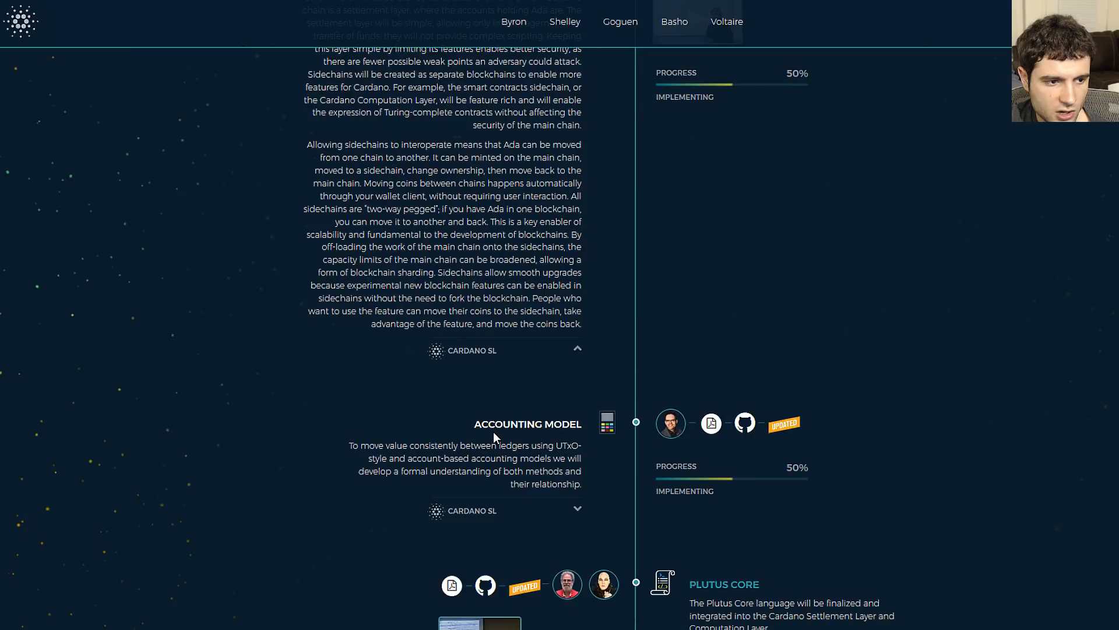
{"action": "mouse_move", "coordinate": [788, 488]}
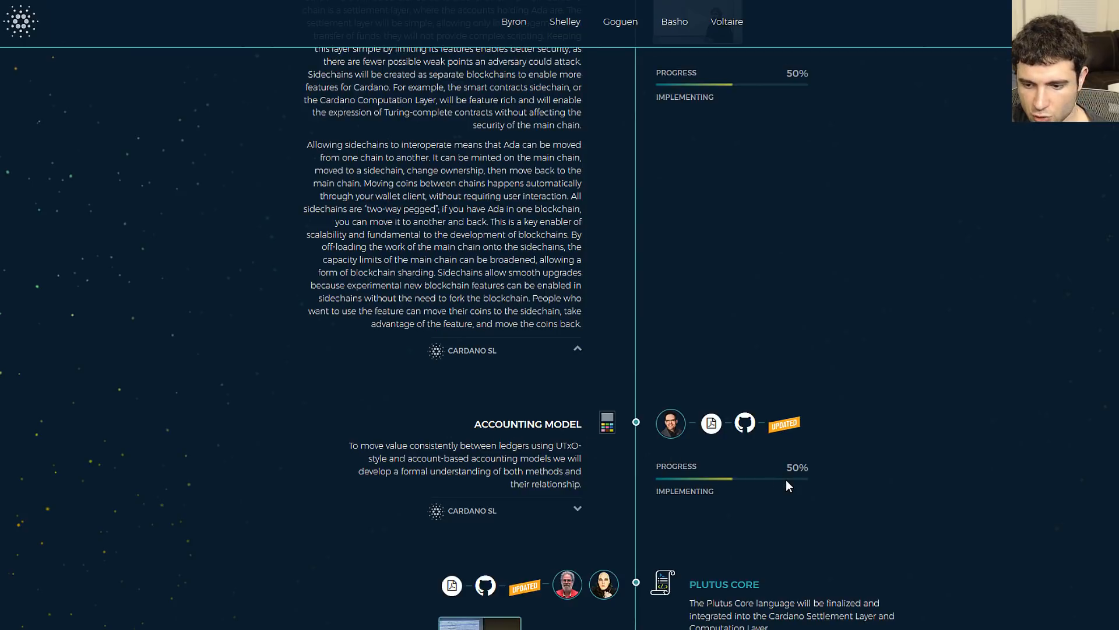
{"action": "mouse_move", "coordinate": [590, 494]}
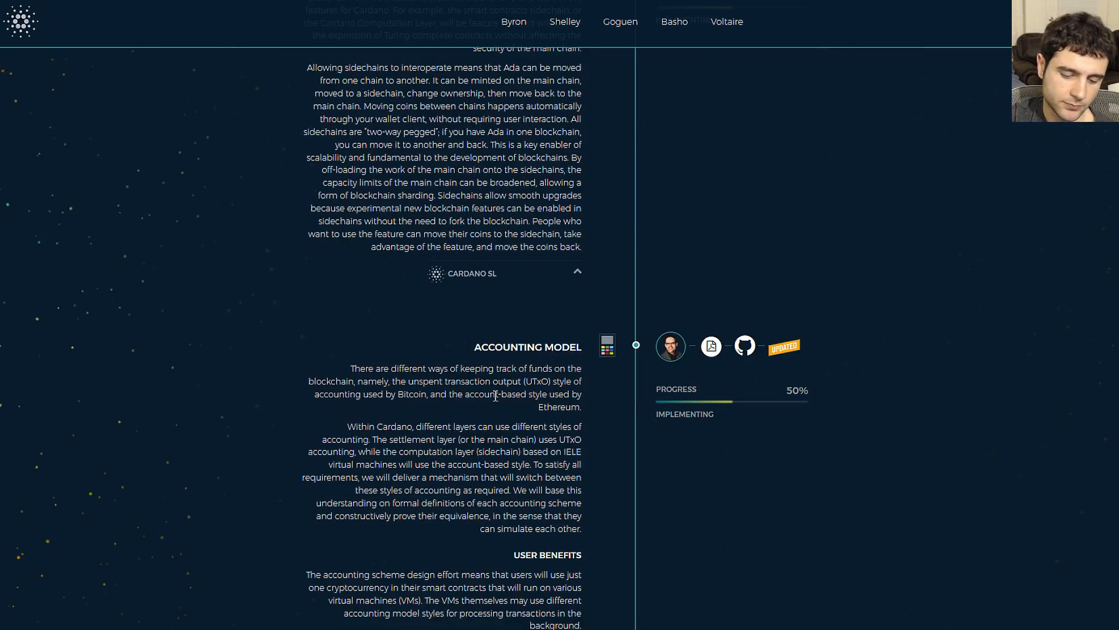
{"action": "mouse_move", "coordinate": [471, 394]}
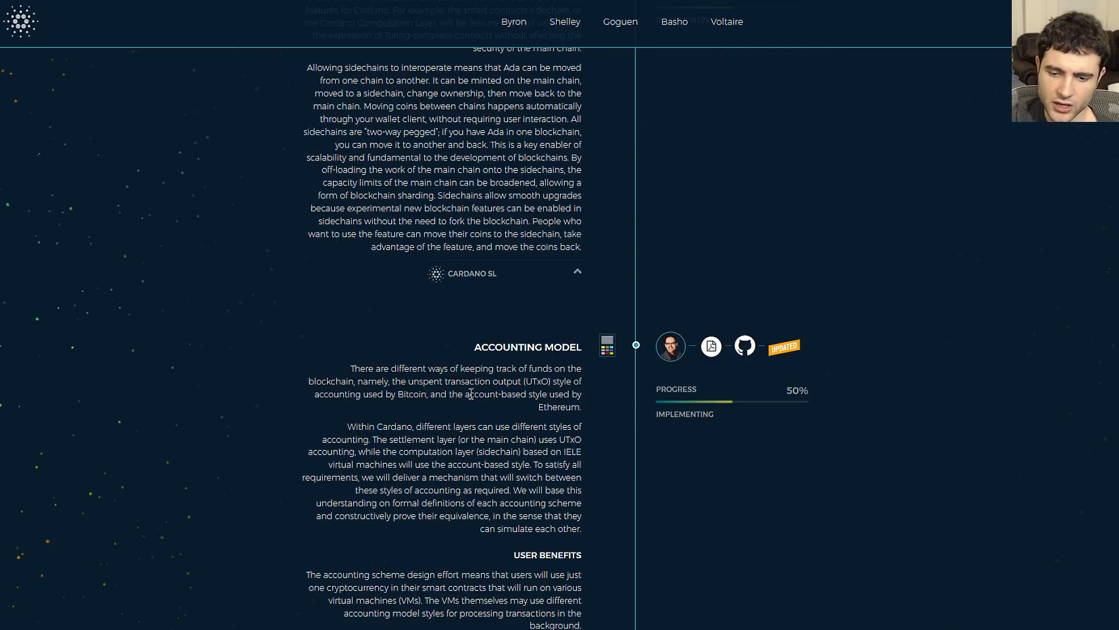
{"action": "scroll", "scroll_direction": "down", "scroll_amount": 3}
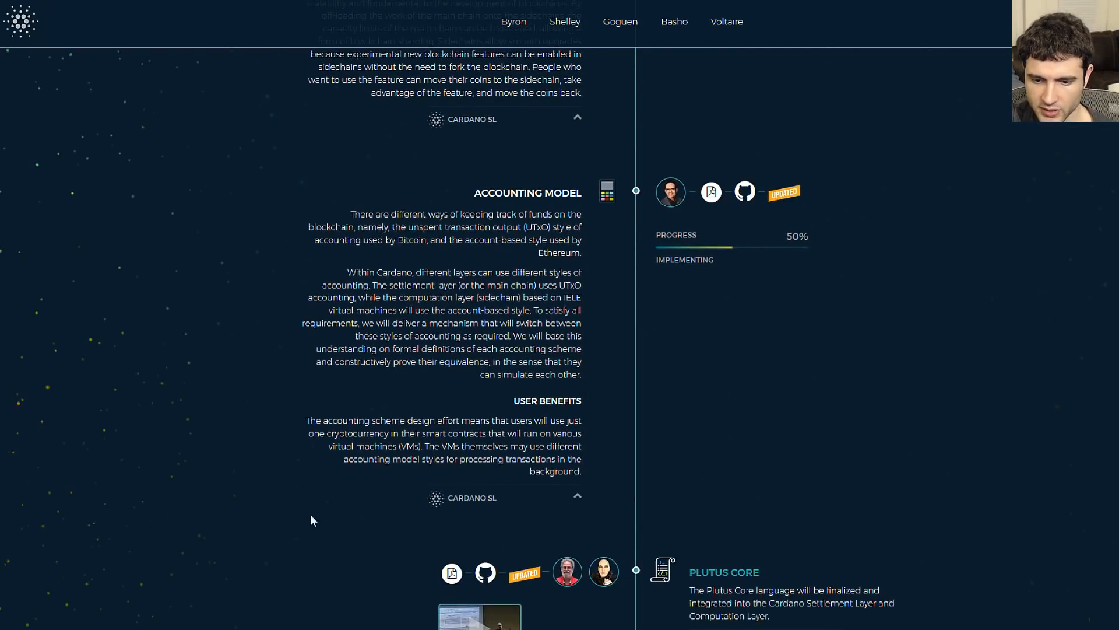
{"action": "mouse_move", "coordinate": [457, 300]}
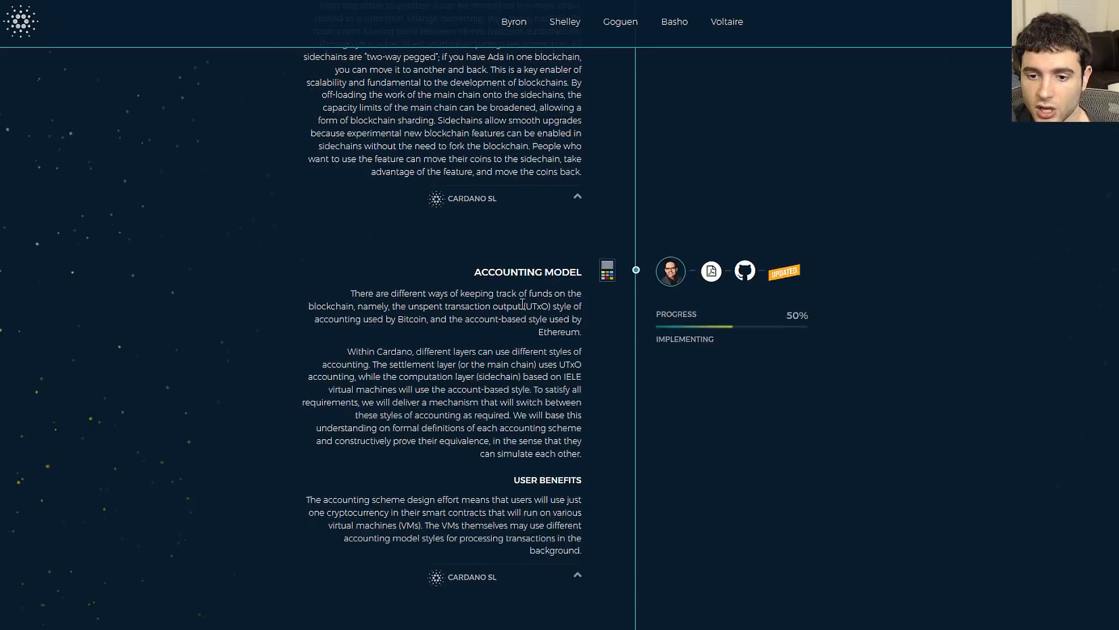
{"action": "scroll", "scroll_direction": "down", "scroll_amount": 3}
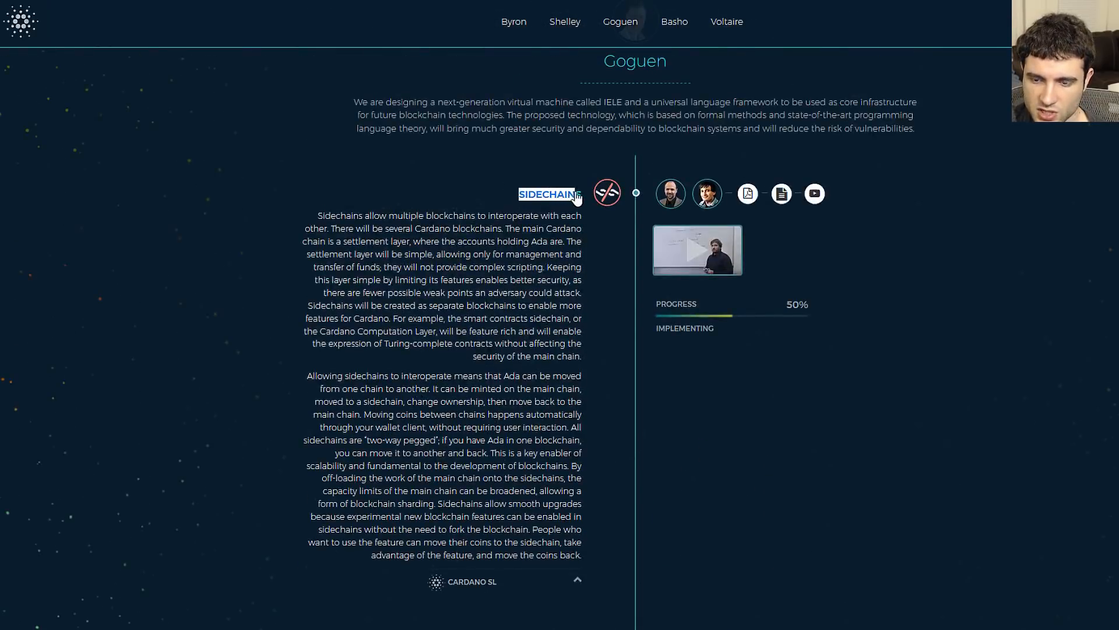
{"action": "scroll", "scroll_direction": "down", "scroll_amount": 3}
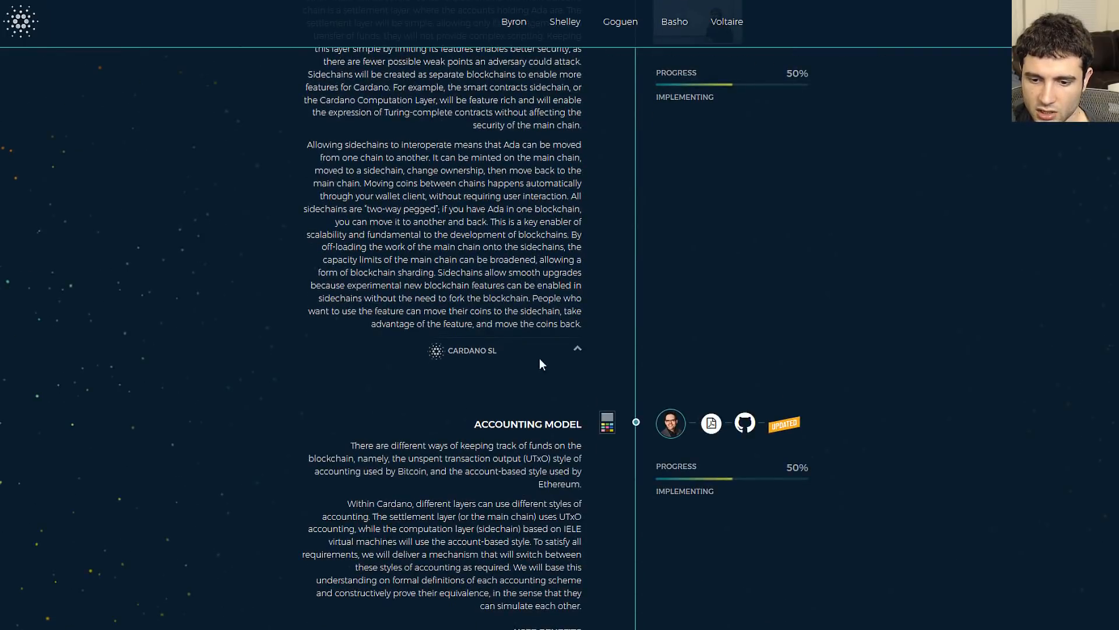
{"action": "scroll", "scroll_direction": "up", "scroll_amount": 3}
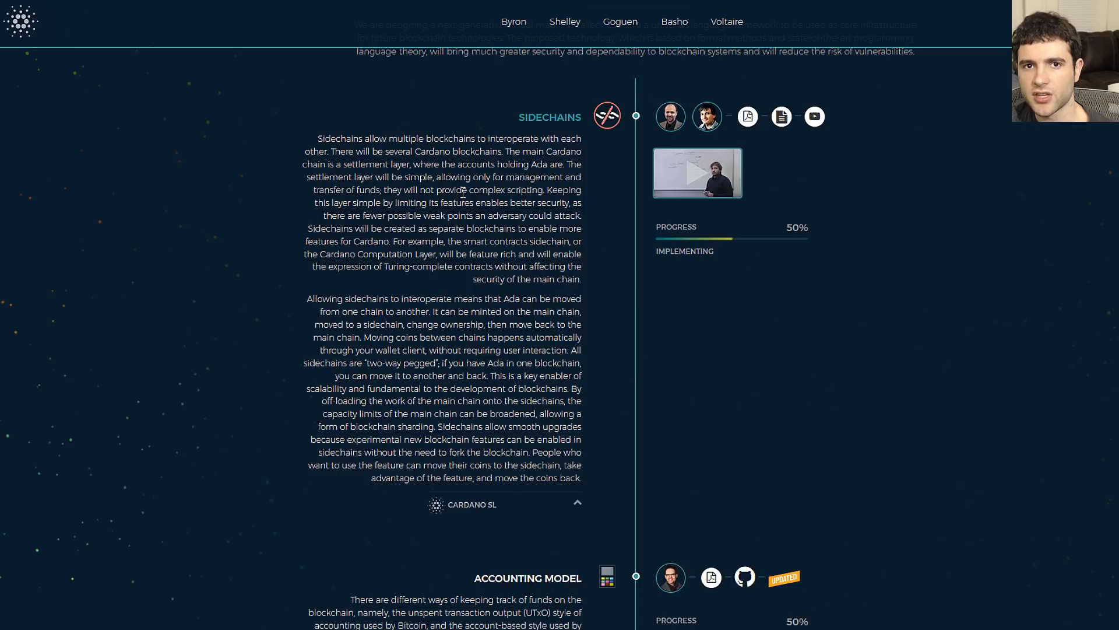
{"action": "scroll", "scroll_direction": "down", "scroll_amount": 3}
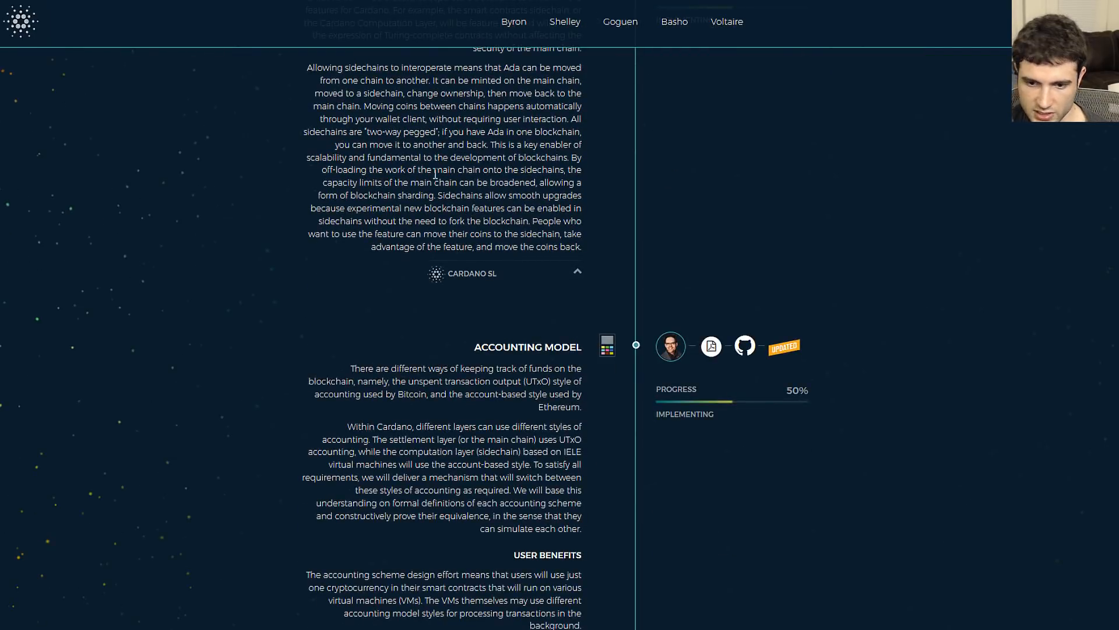
{"action": "scroll", "scroll_direction": "down", "scroll_amount": 3}
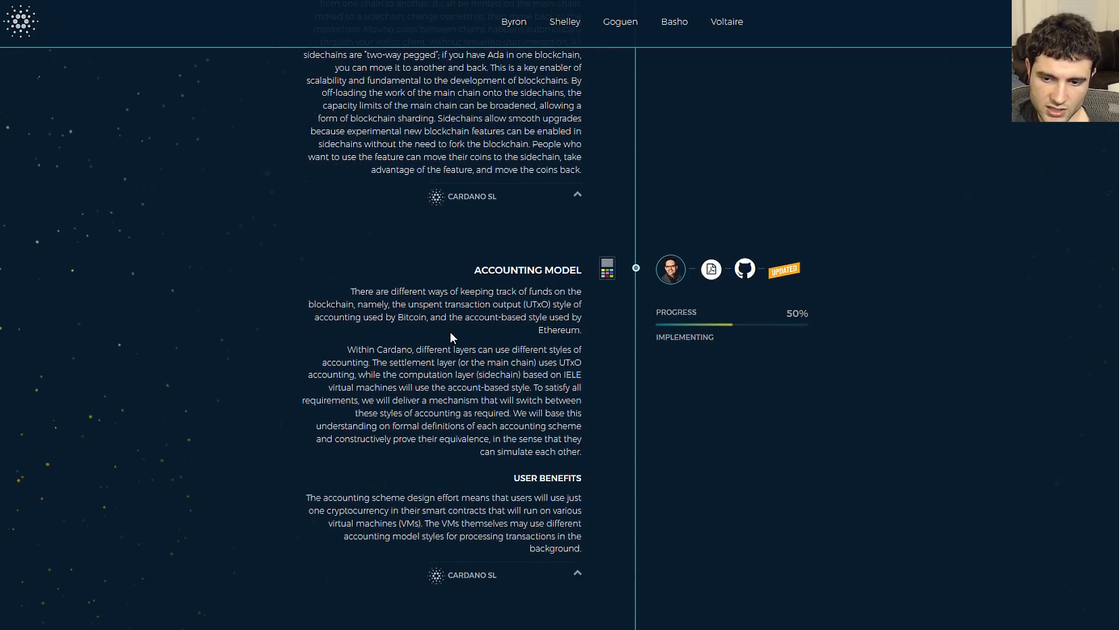
{"action": "scroll", "scroll_direction": "down", "scroll_amount": 3}
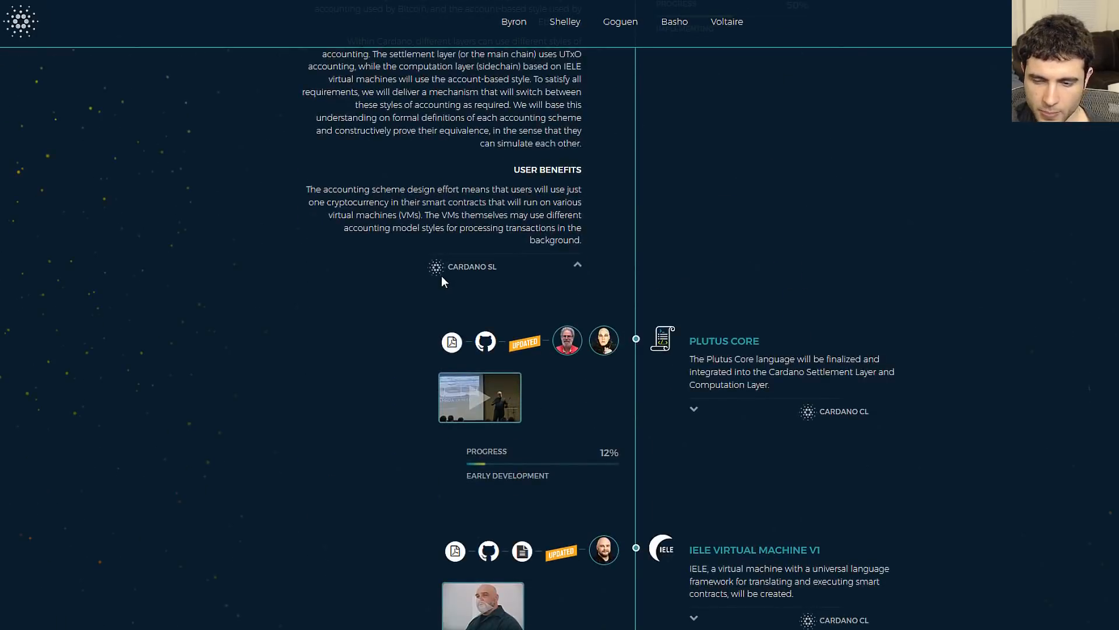
{"action": "left_click", "coordinate": [620, 21]}
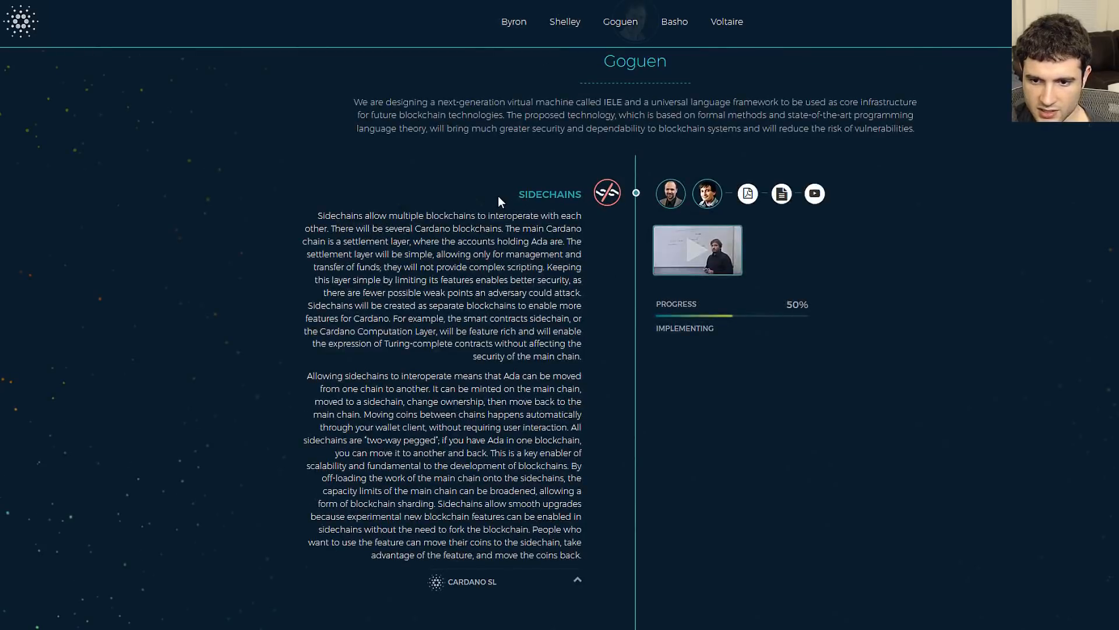
Expand the Plutus Core item (12% early development) to show its full philosophy description.
{"action": "scroll", "scroll_direction": "down", "scroll_amount": 3}
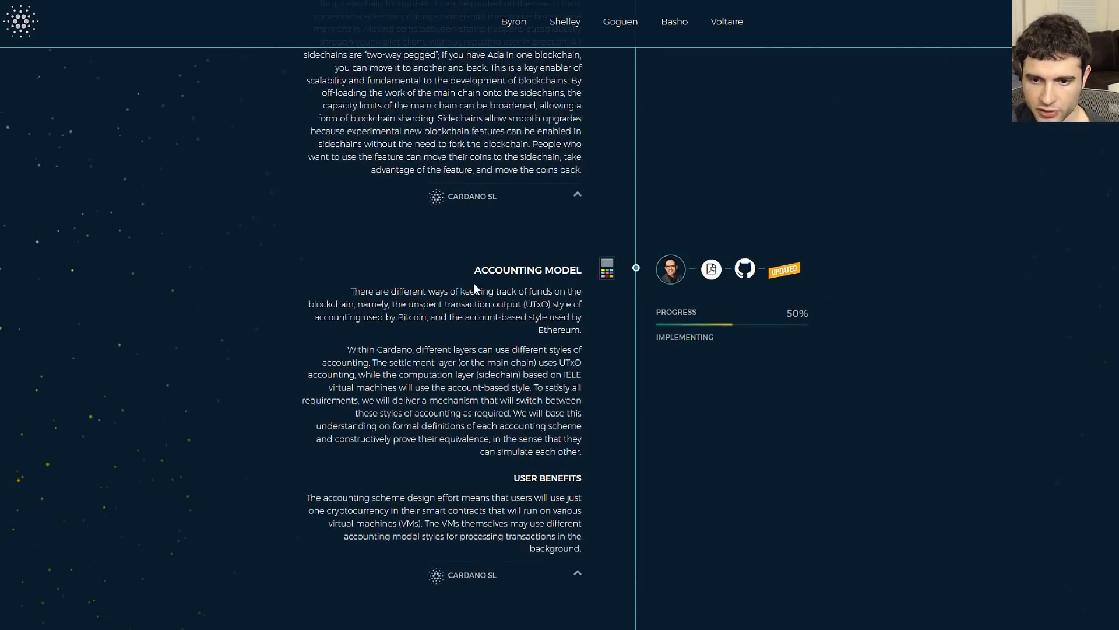
{"action": "scroll", "scroll_direction": "down", "scroll_amount": 3}
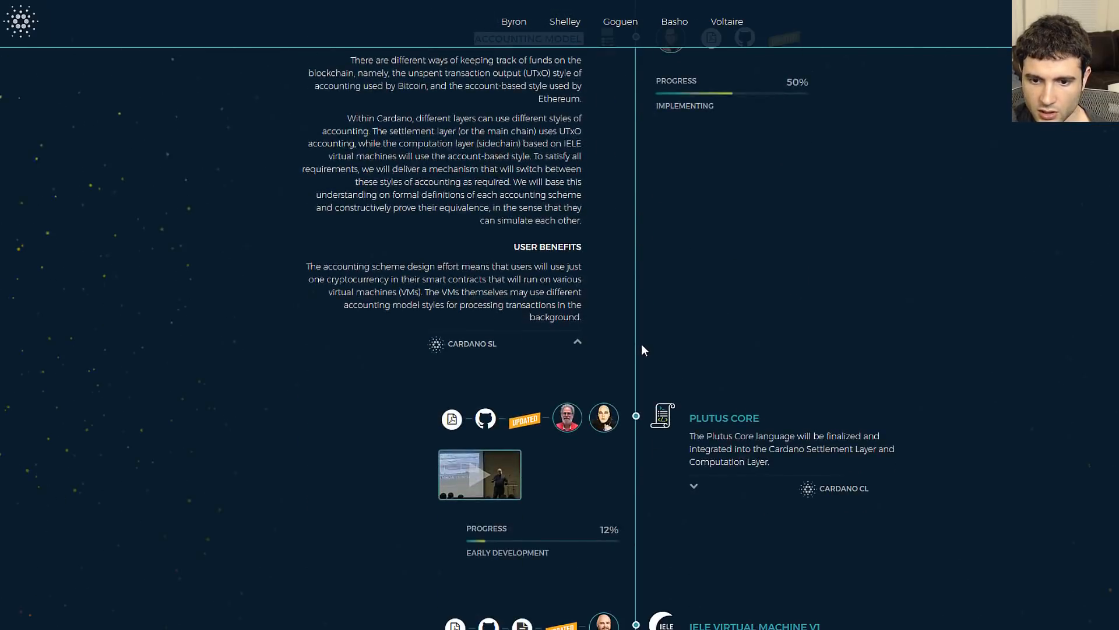
{"action": "scroll", "scroll_direction": "down", "scroll_amount": 3}
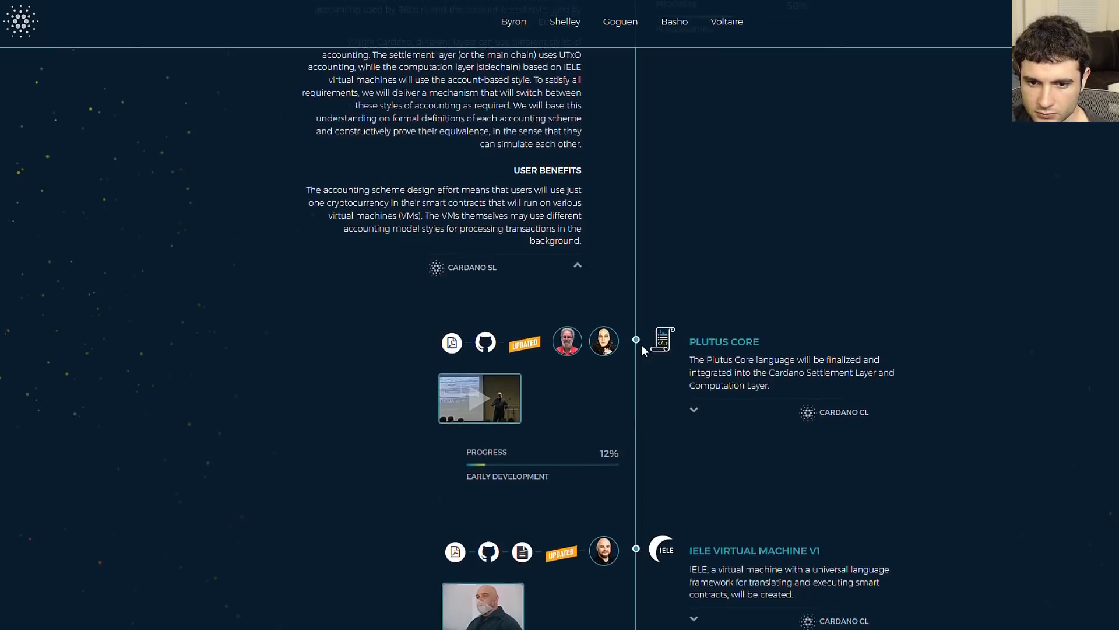
{"action": "scroll", "scroll_direction": "down", "scroll_amount": 3}
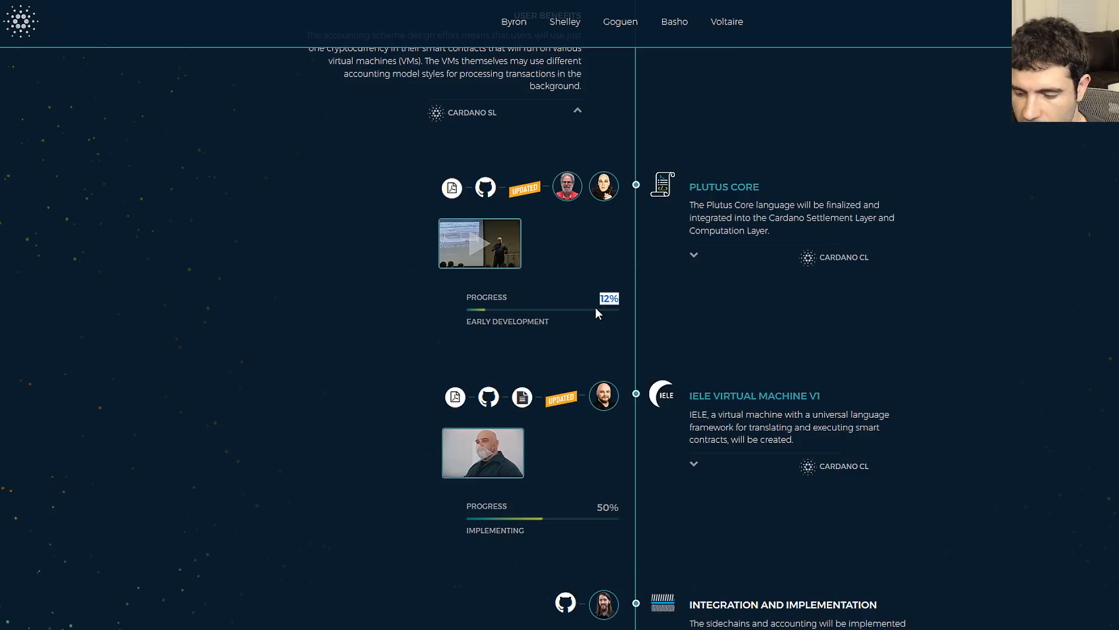
{"action": "mouse_move", "coordinate": [590, 308]}
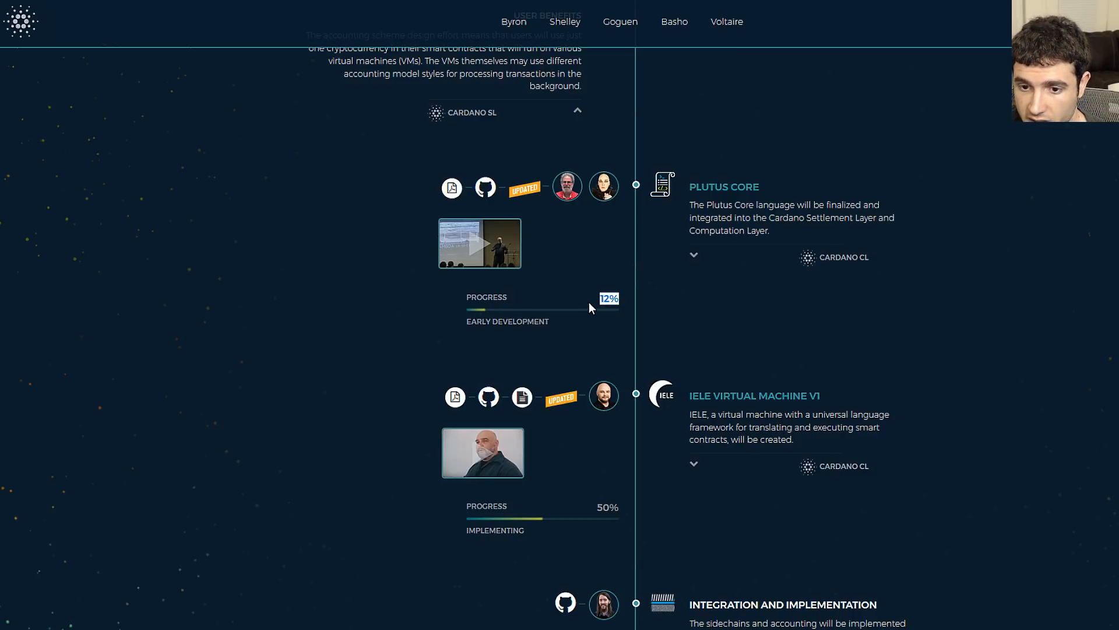
{"action": "mouse_move", "coordinate": [588, 304]}
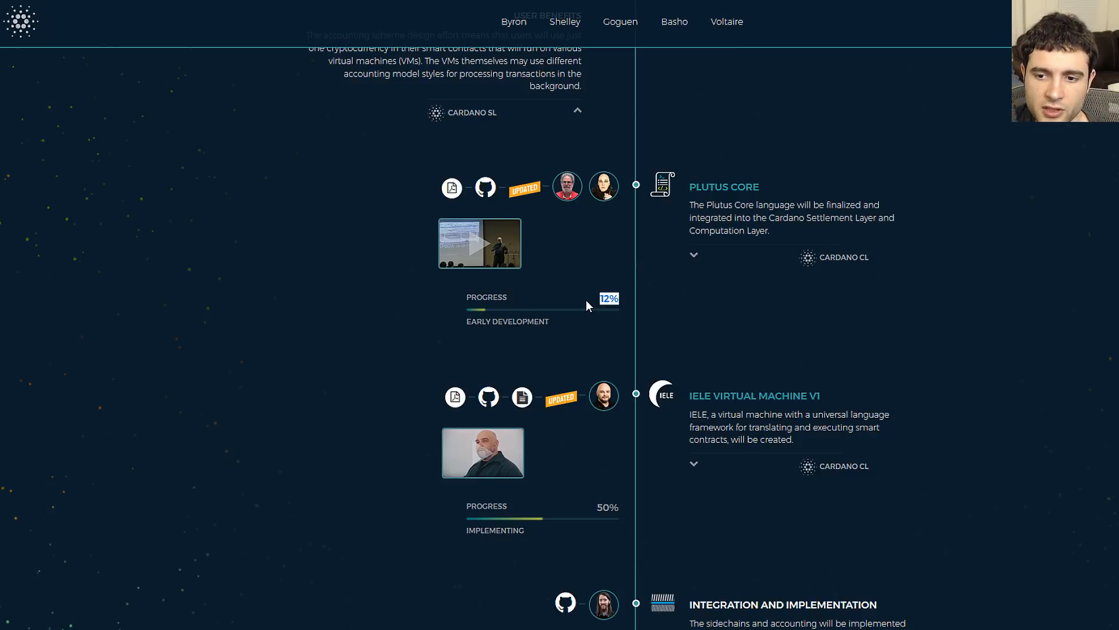
{"action": "mouse_move", "coordinate": [319, 297]}
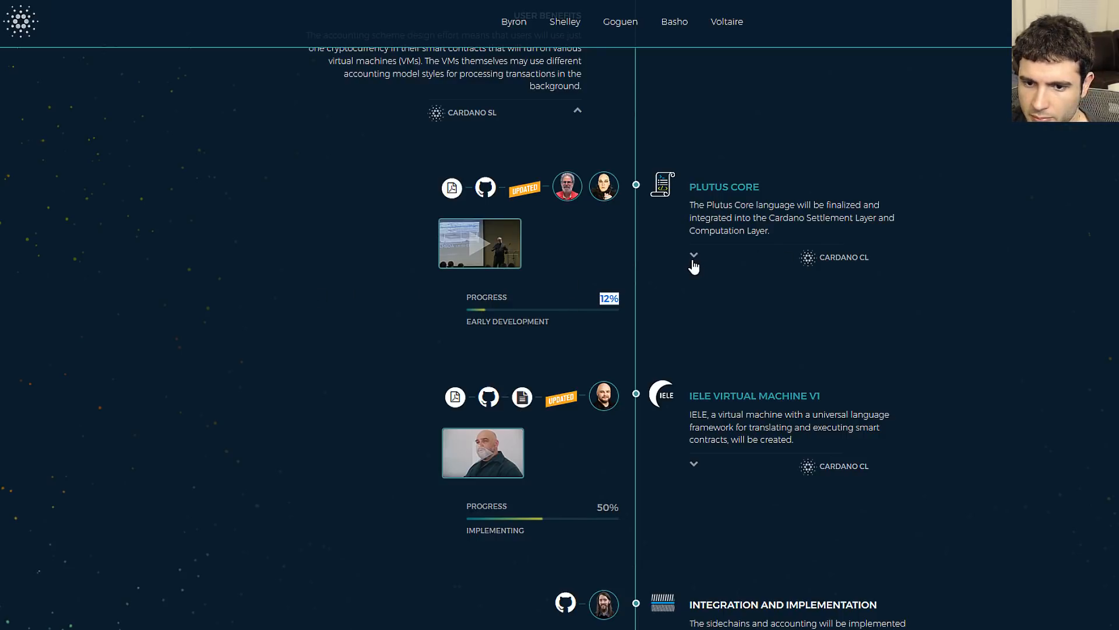
{"action": "left_click", "coordinate": [693, 255]}
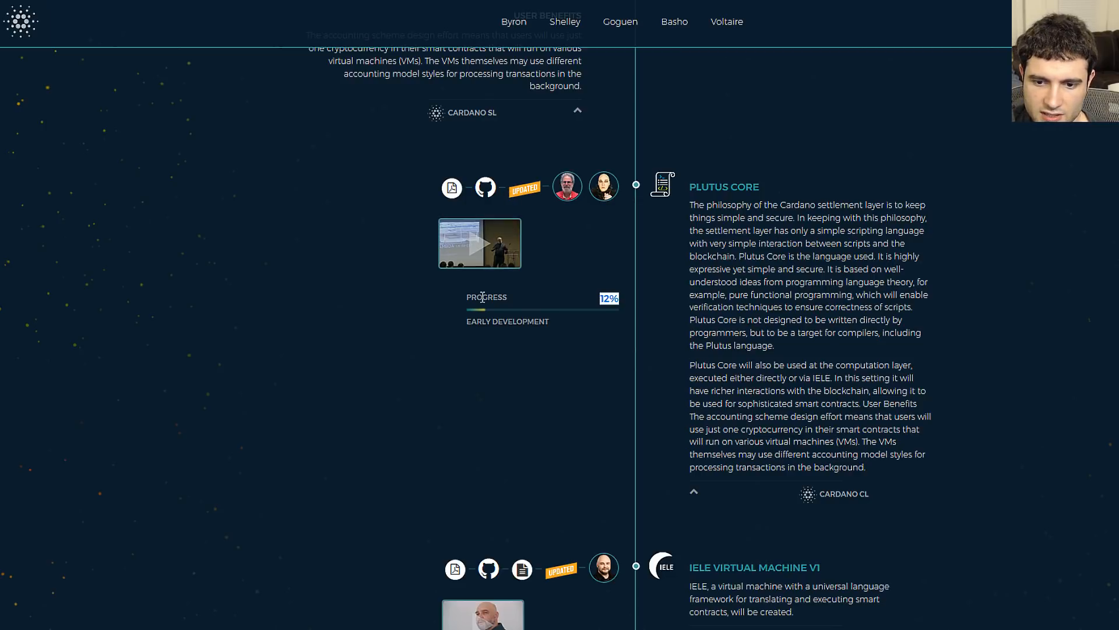
{"action": "mouse_move", "coordinate": [505, 219]}
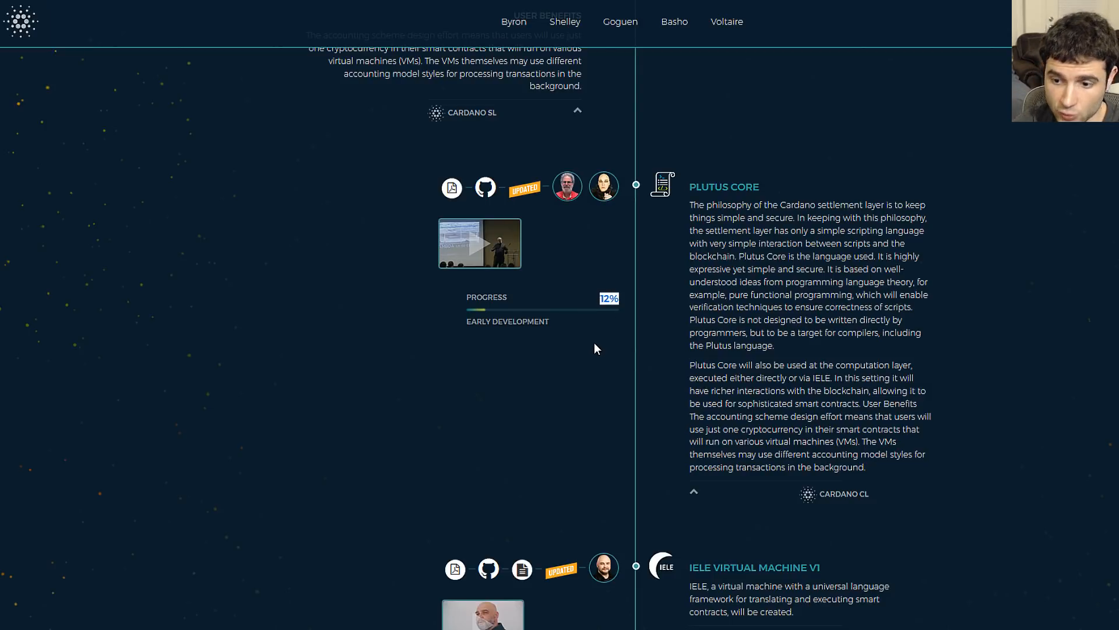
{"action": "scroll", "scroll_direction": "down", "scroll_amount": 3}
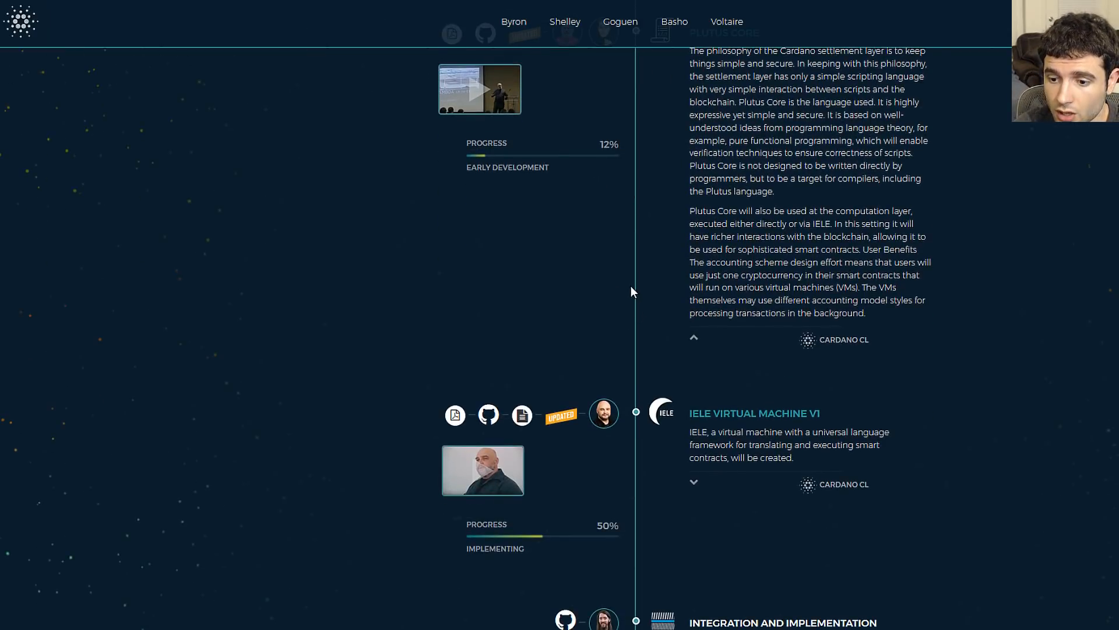
Expand the IELE Virtual Machine V1 item (50%) to show its KEVM and gas model description.
{"action": "scroll", "scroll_direction": "down", "scroll_amount": 3}
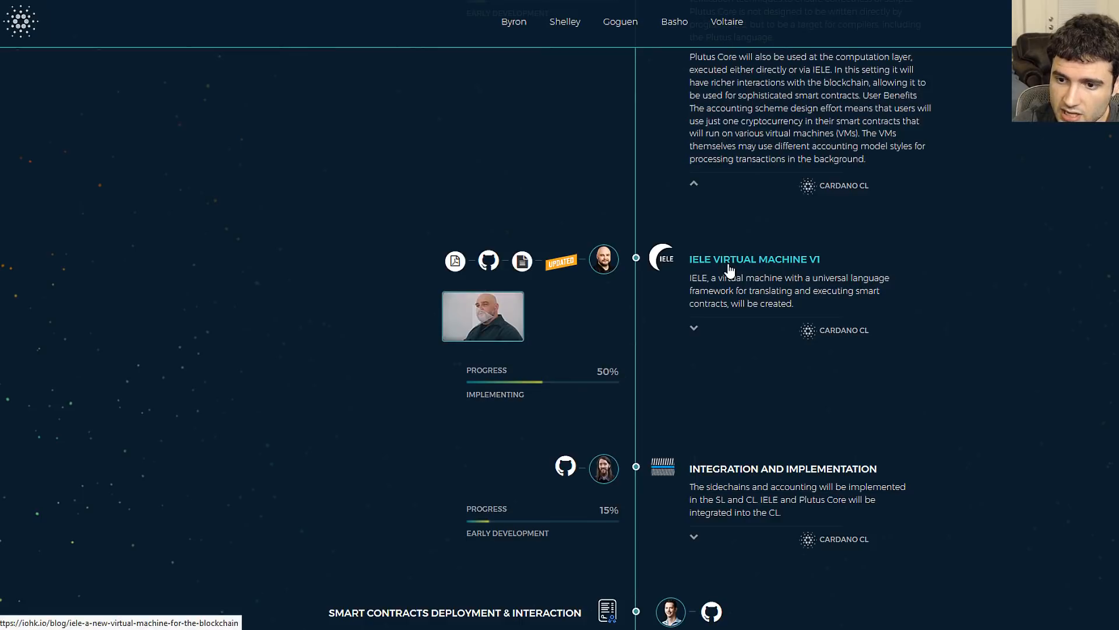
{"action": "scroll", "scroll_direction": "down", "scroll_amount": 3}
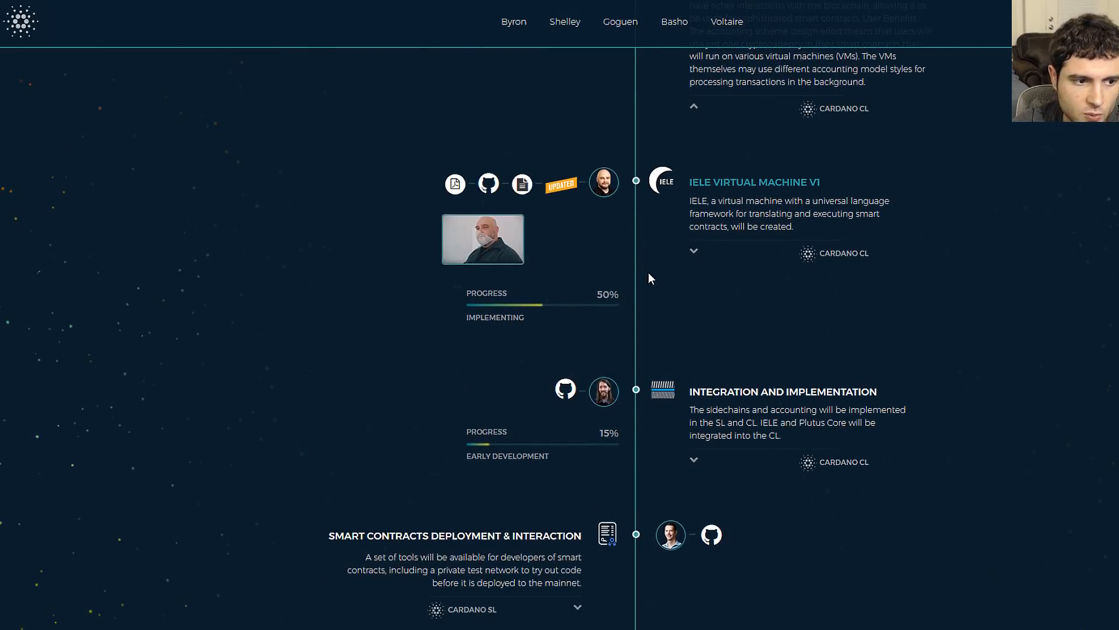
{"action": "mouse_move", "coordinate": [577, 294]}
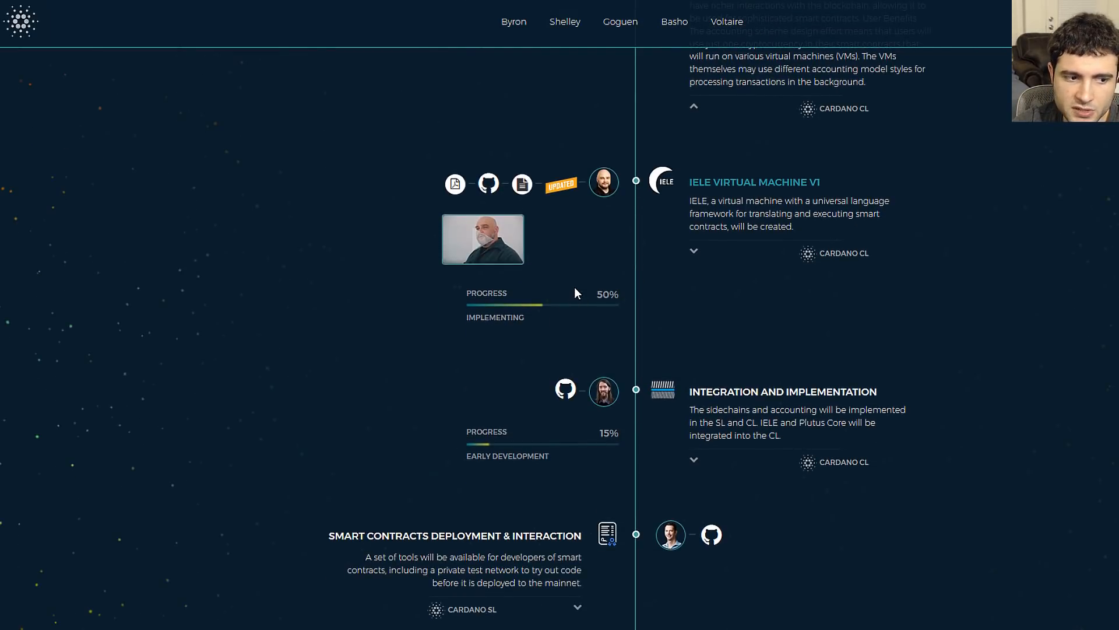
{"action": "mouse_move", "coordinate": [594, 298]}
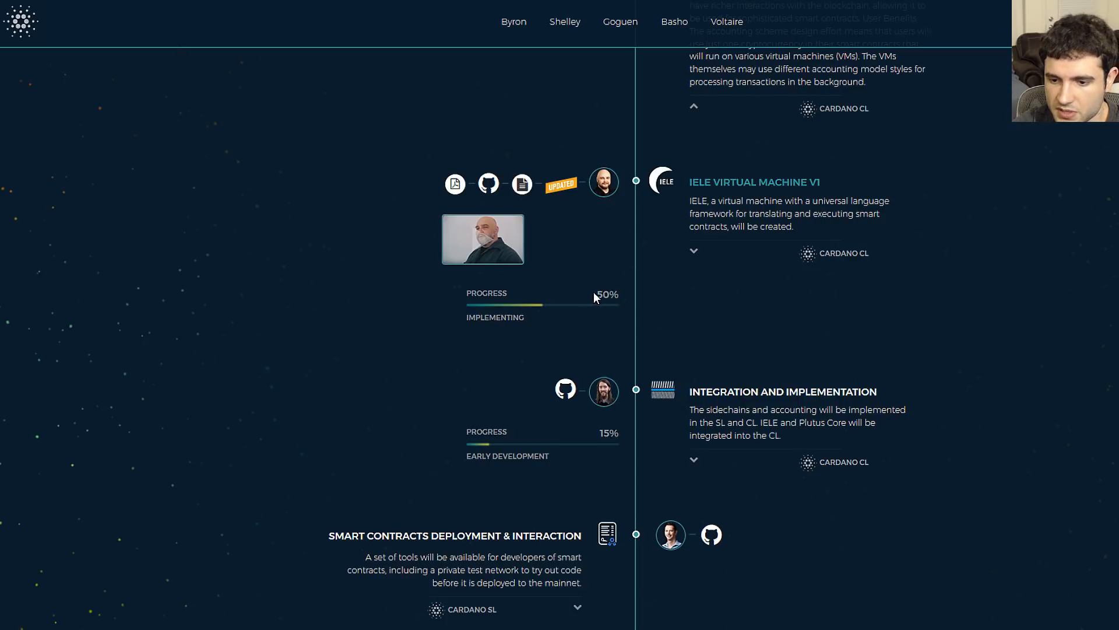
{"action": "double_click", "coordinate": [600, 294]}
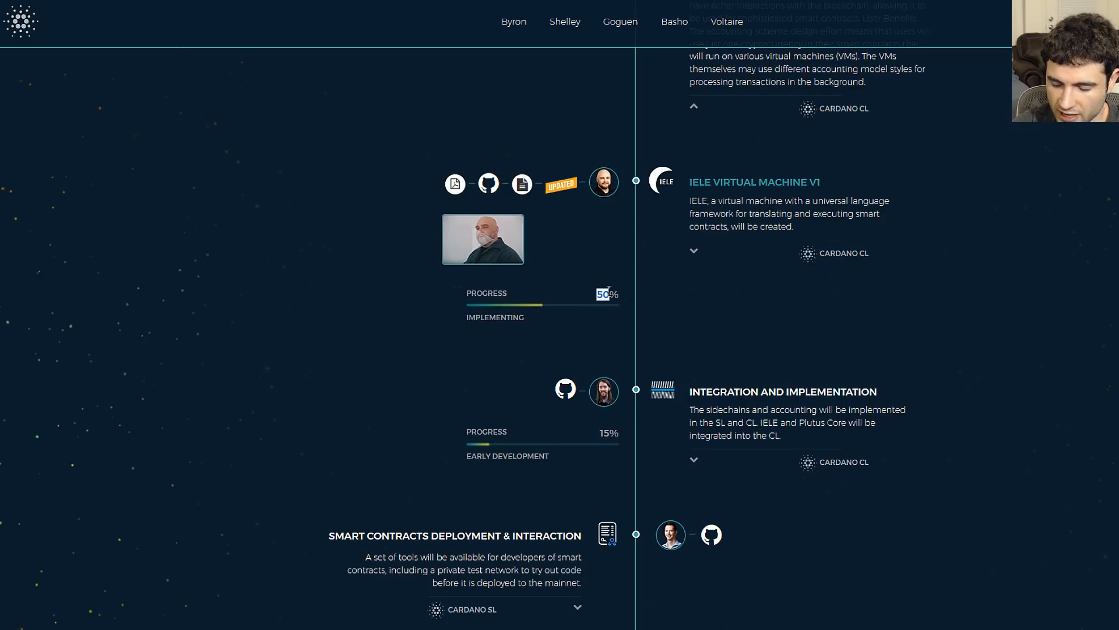
{"action": "mouse_move", "coordinate": [613, 290]}
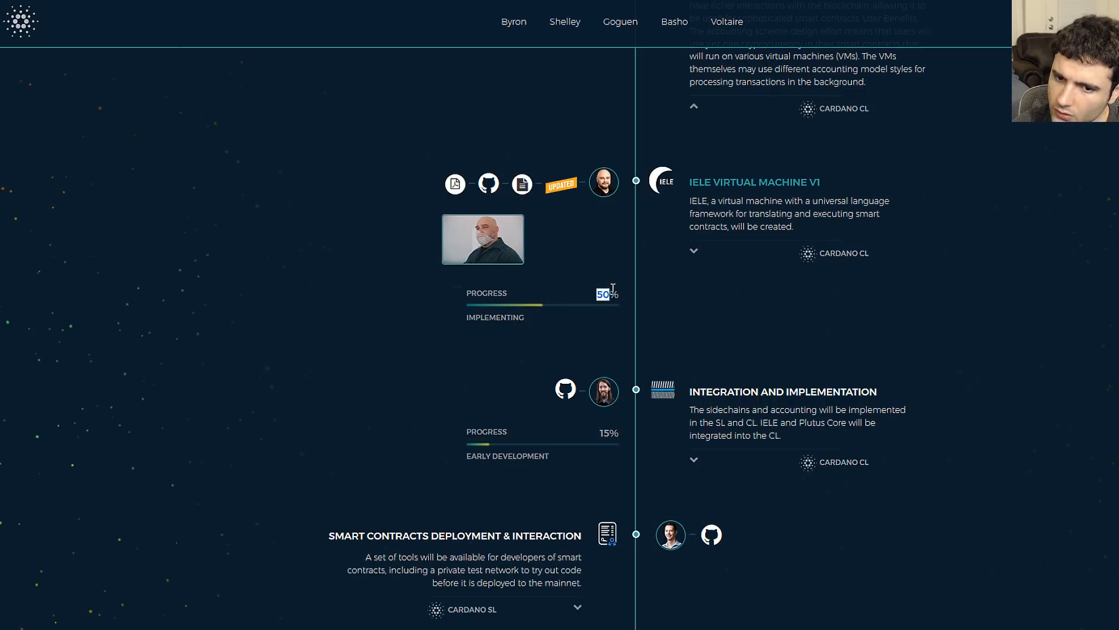
{"action": "mouse_move", "coordinate": [502, 297]}
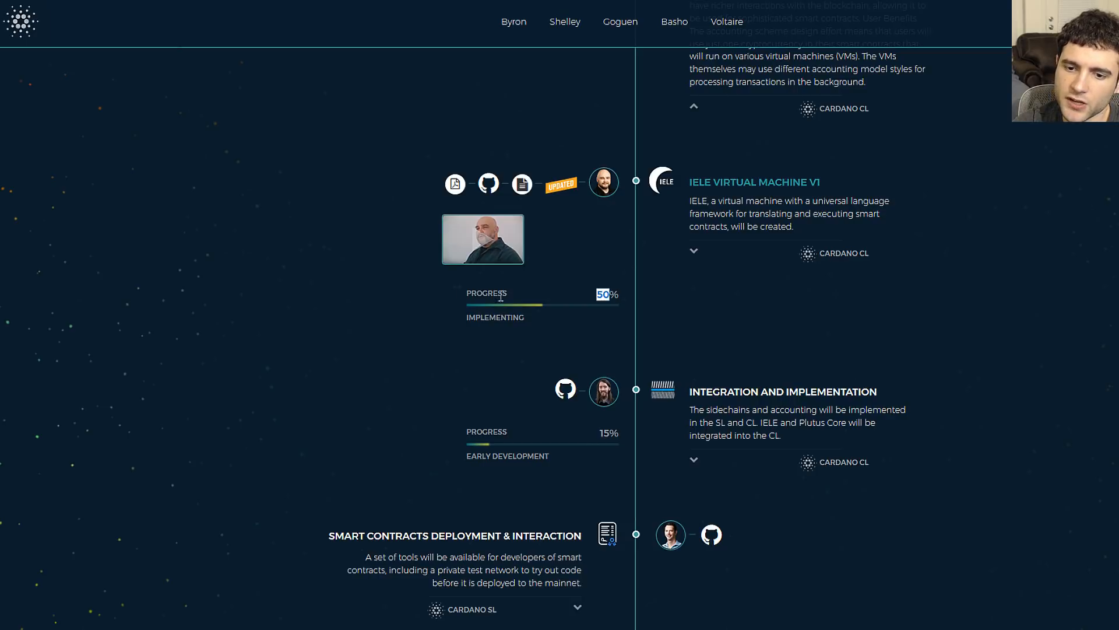
{"action": "mouse_move", "coordinate": [485, 254]}
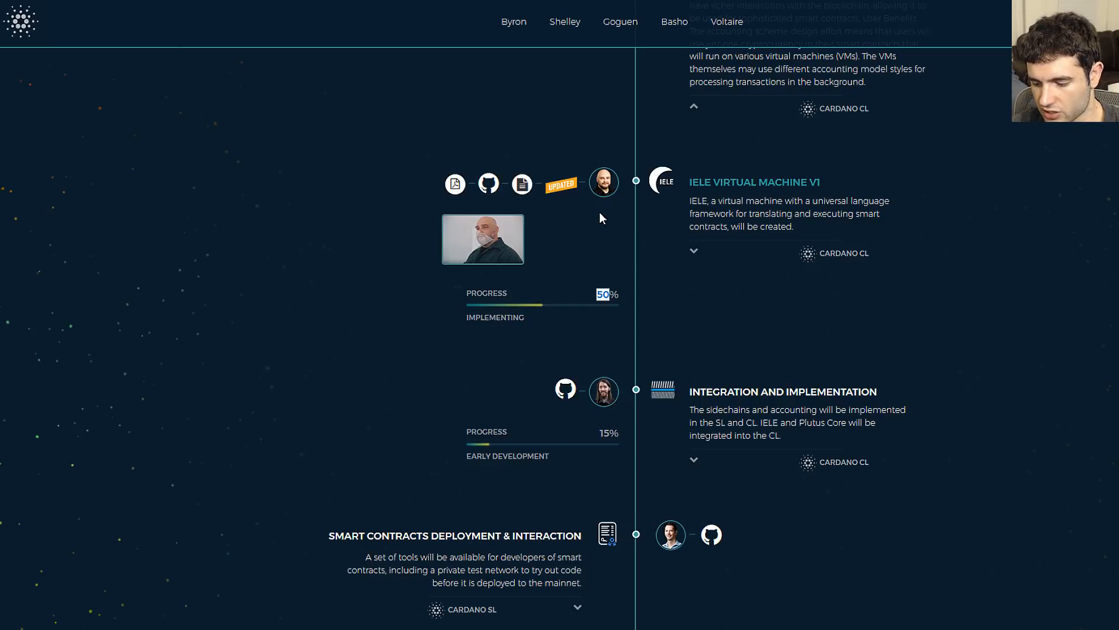
{"action": "mouse_move", "coordinate": [439, 155]}
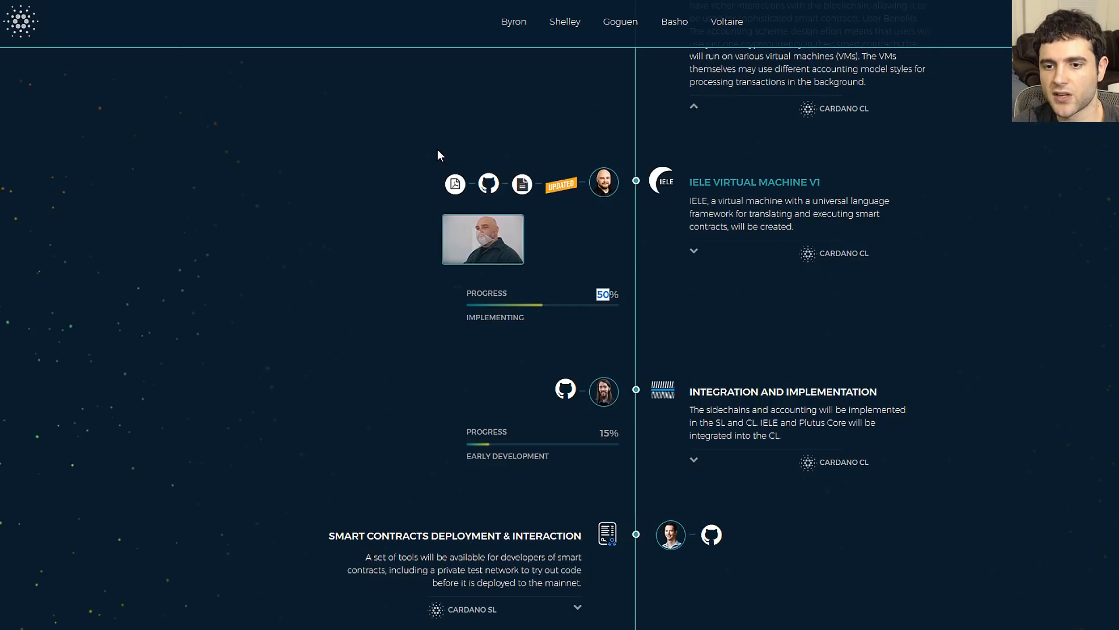
{"action": "mouse_move", "coordinate": [568, 217]}
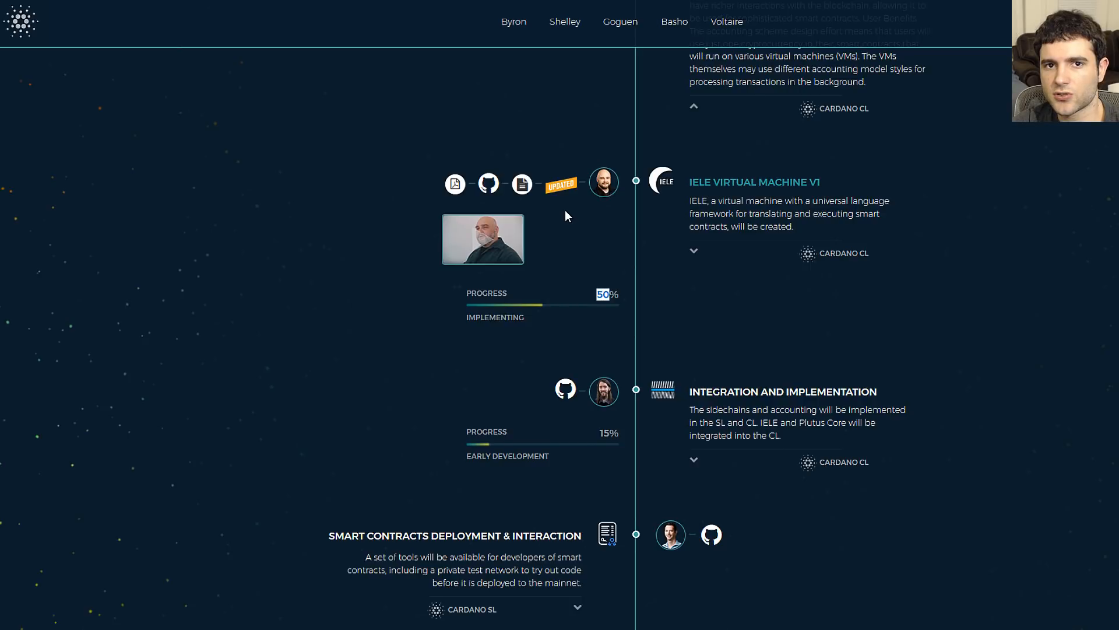
{"action": "double_click", "coordinate": [809, 182]}
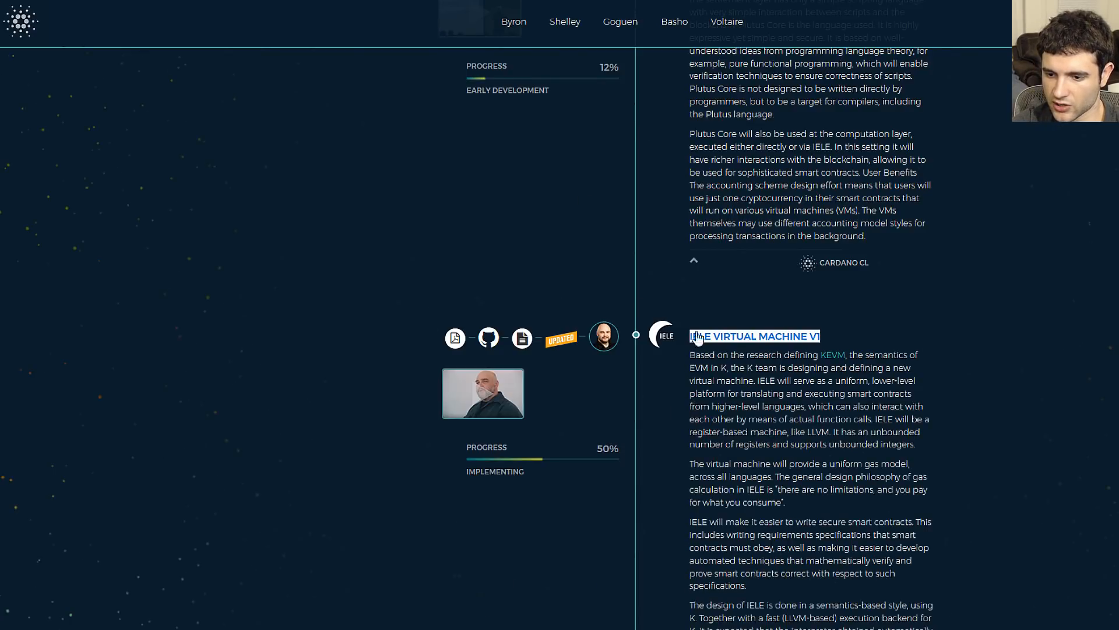
{"action": "scroll", "scroll_direction": "down", "scroll_amount": 3}
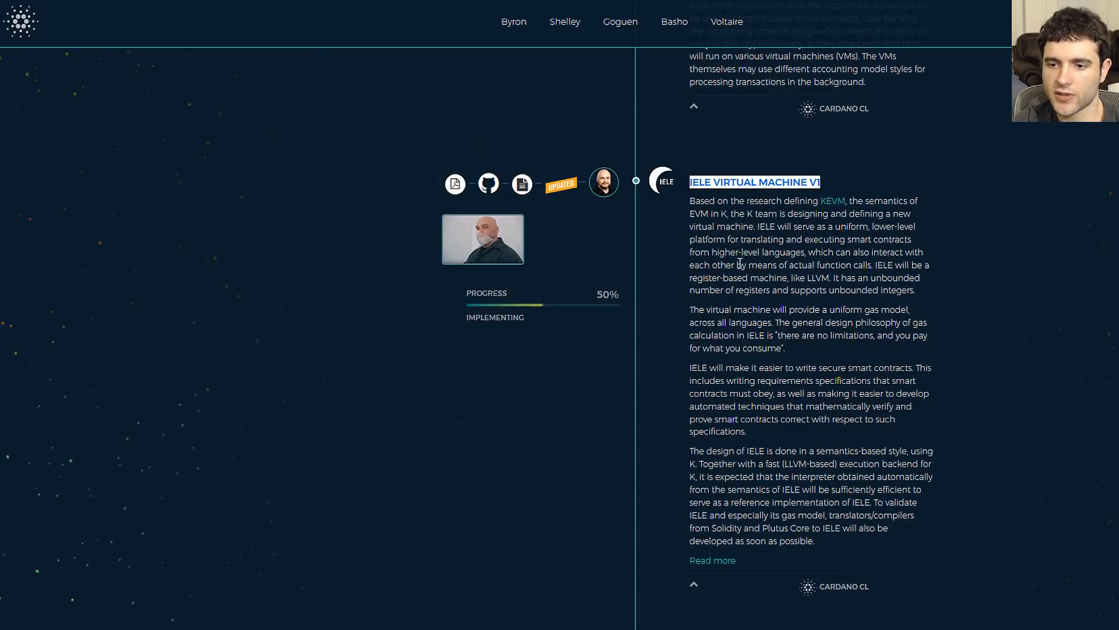
{"action": "mouse_move", "coordinate": [547, 250]}
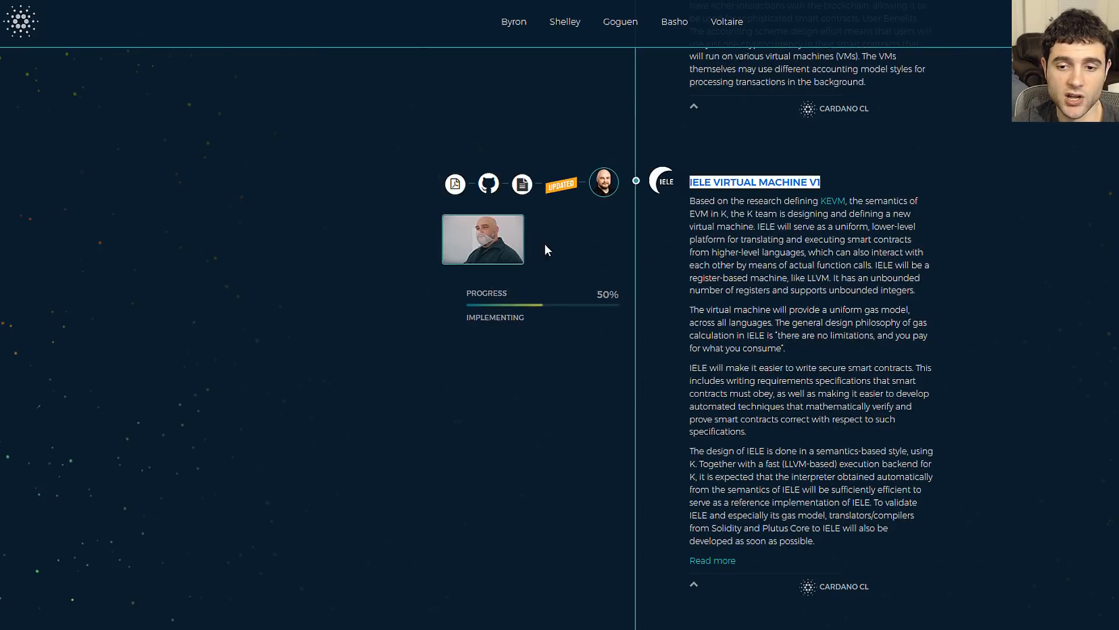
{"action": "mouse_move", "coordinate": [480, 313]}
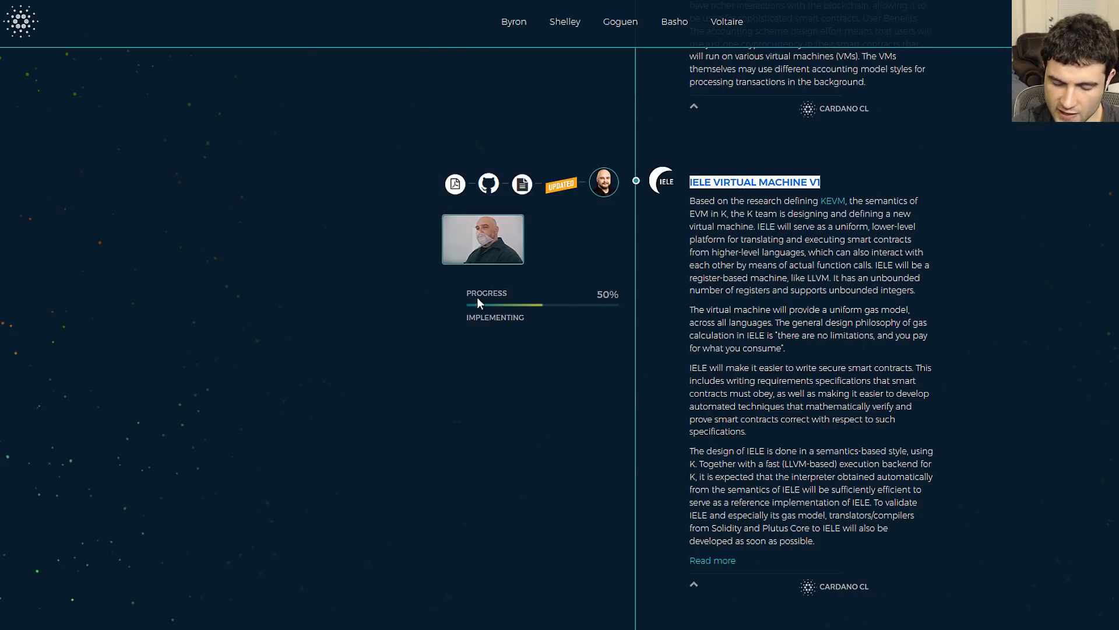
{"action": "mouse_move", "coordinate": [461, 303]}
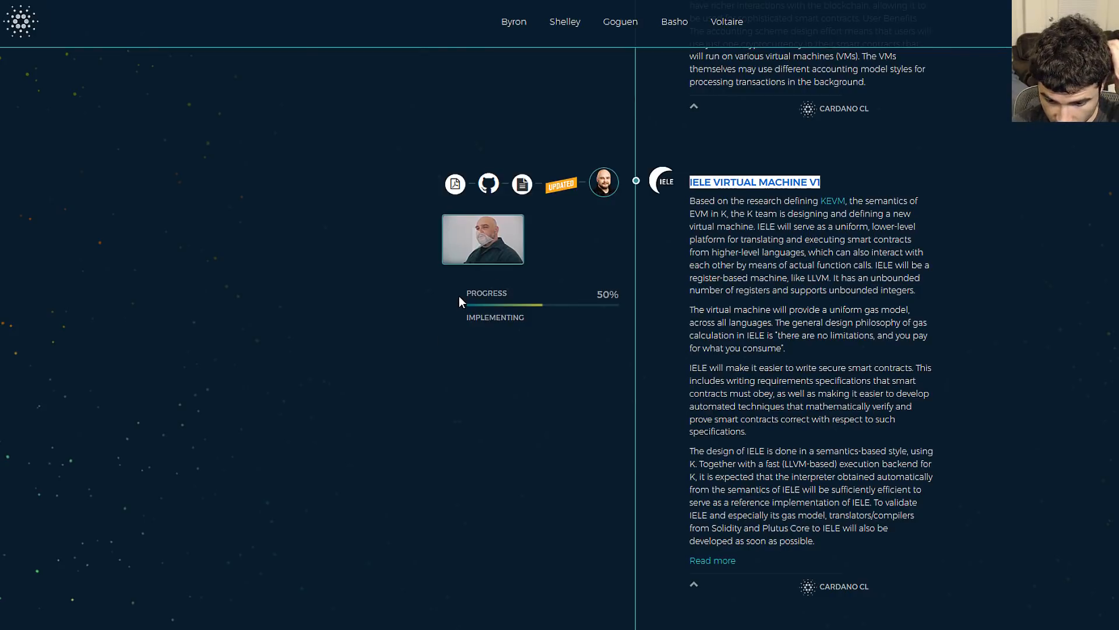
{"action": "scroll", "scroll_direction": "down", "scroll_amount": 3}
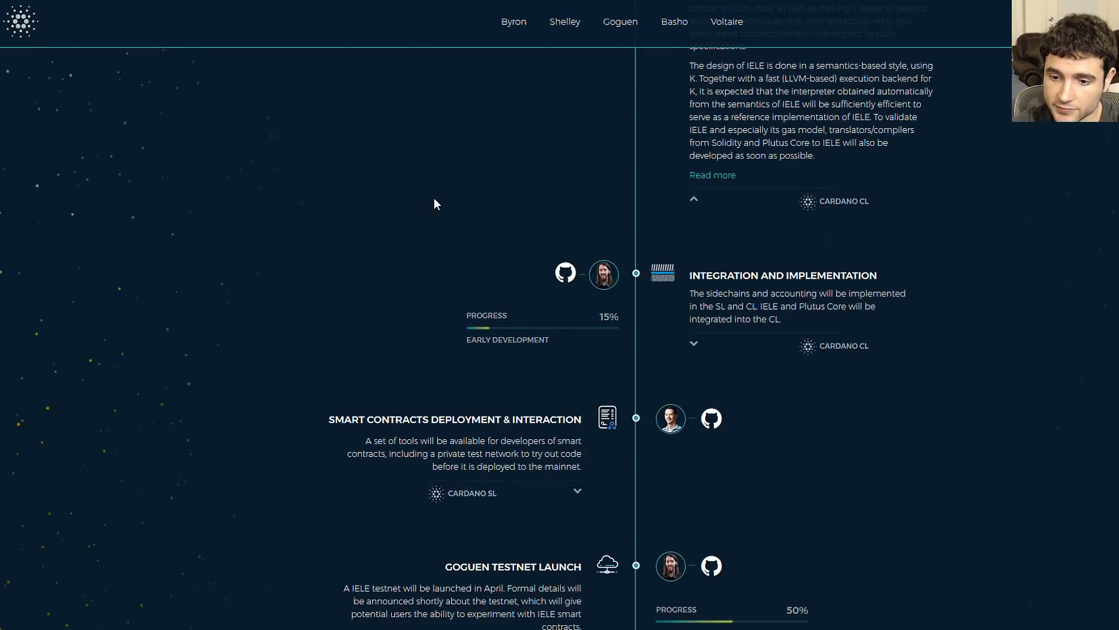
{"action": "scroll", "scroll_direction": "down", "scroll_amount": 3}
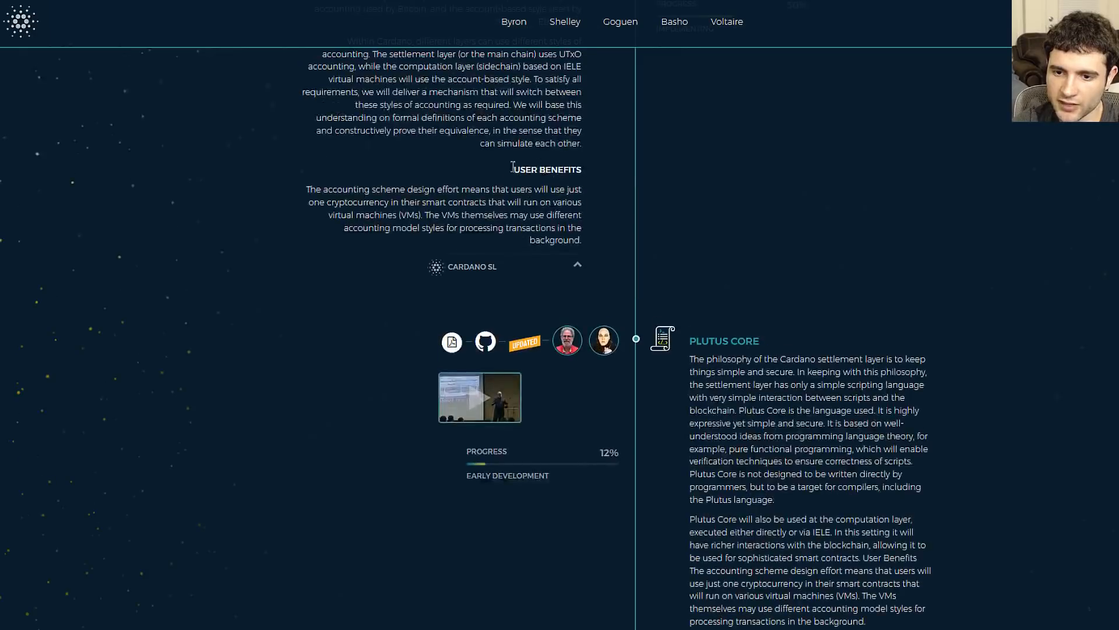
{"action": "scroll", "scroll_direction": "down", "scroll_amount": 3}
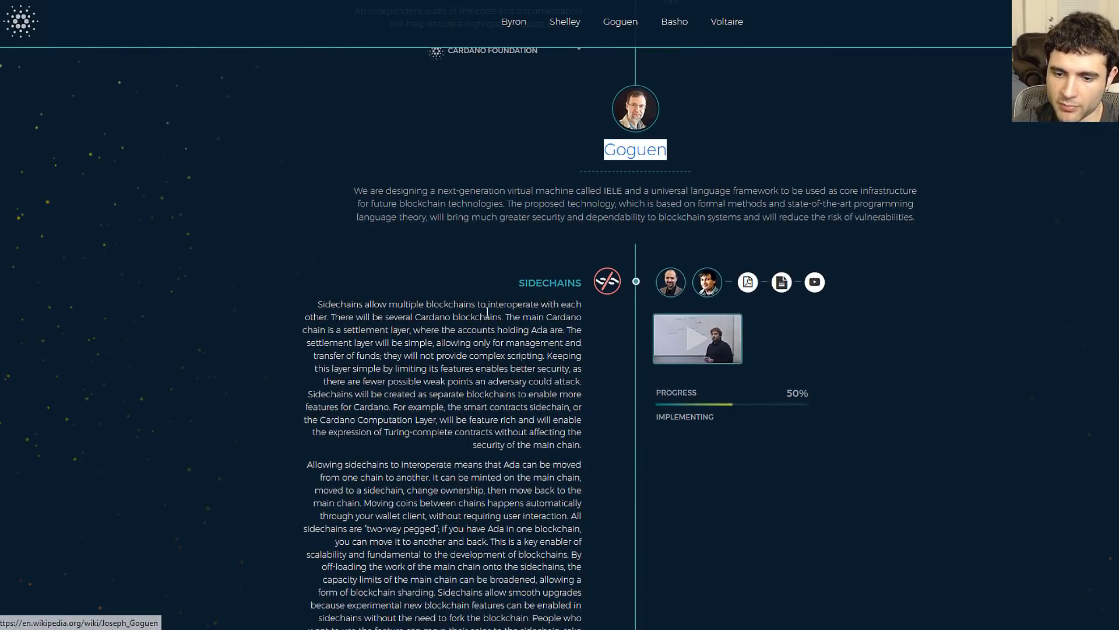
{"action": "scroll", "scroll_direction": "down", "scroll_amount": 3}
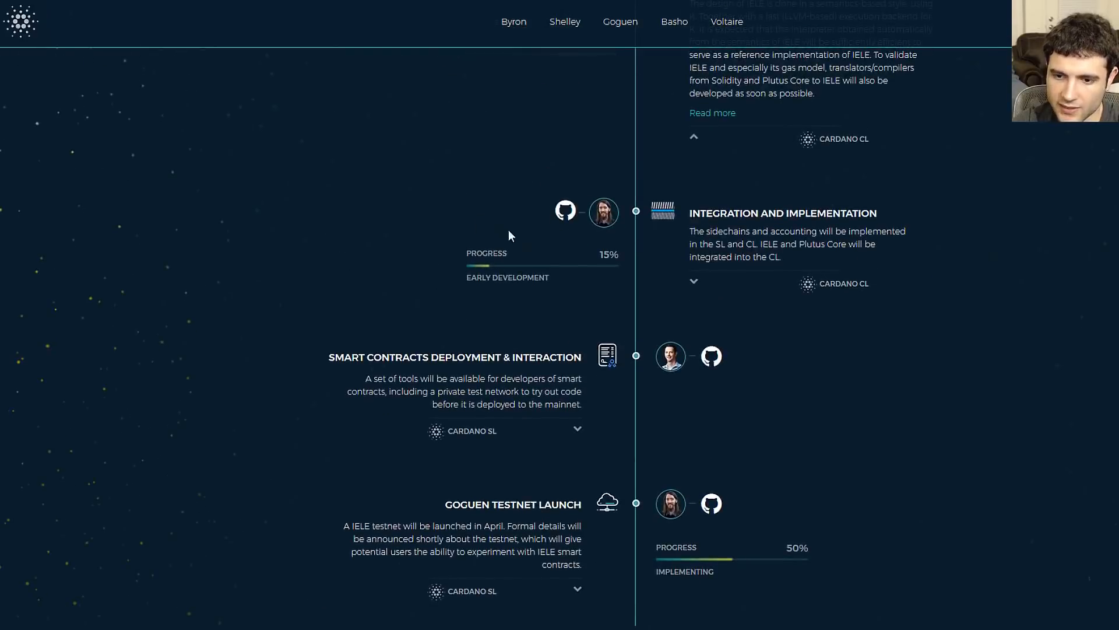
{"action": "scroll", "scroll_direction": "up", "scroll_amount": 3}
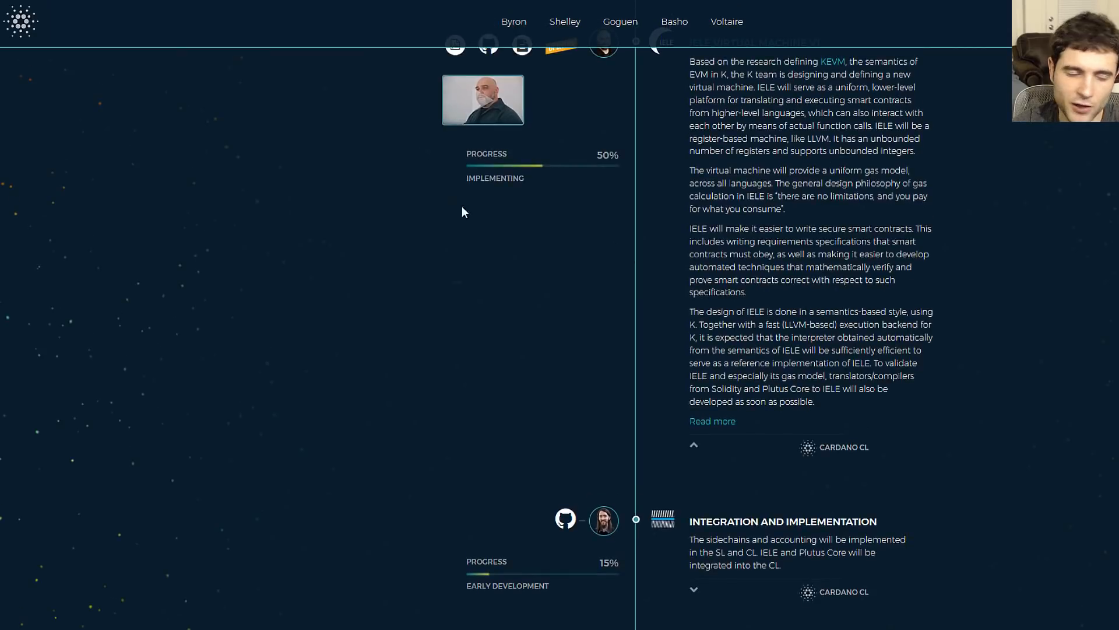
{"action": "scroll", "scroll_direction": "down", "scroll_amount": 3}
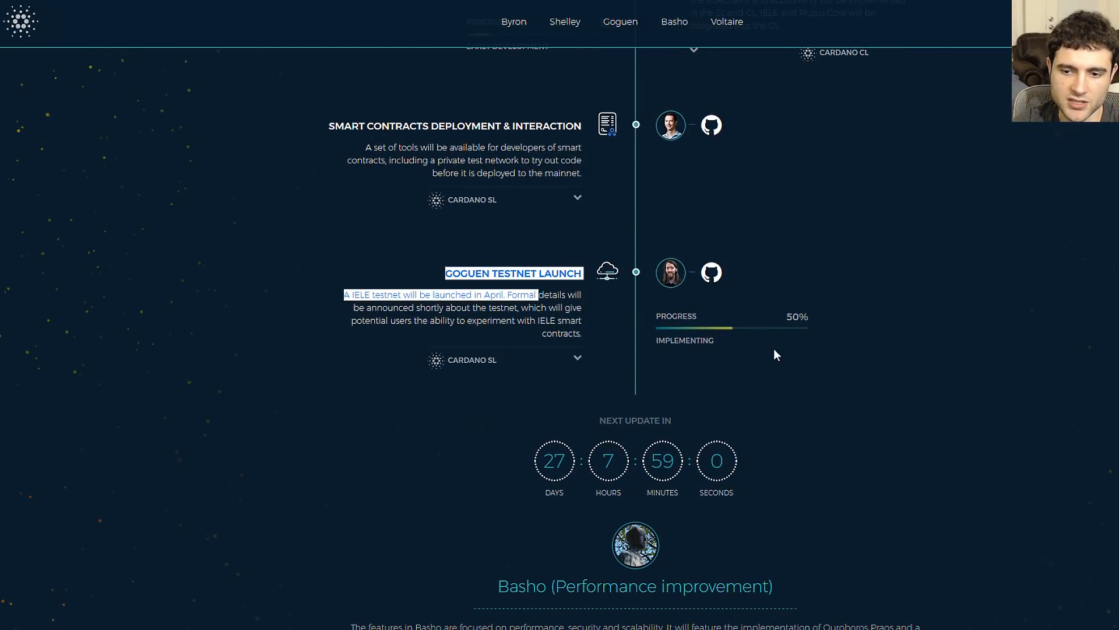
{"action": "scroll", "scroll_direction": "down", "scroll_amount": 3}
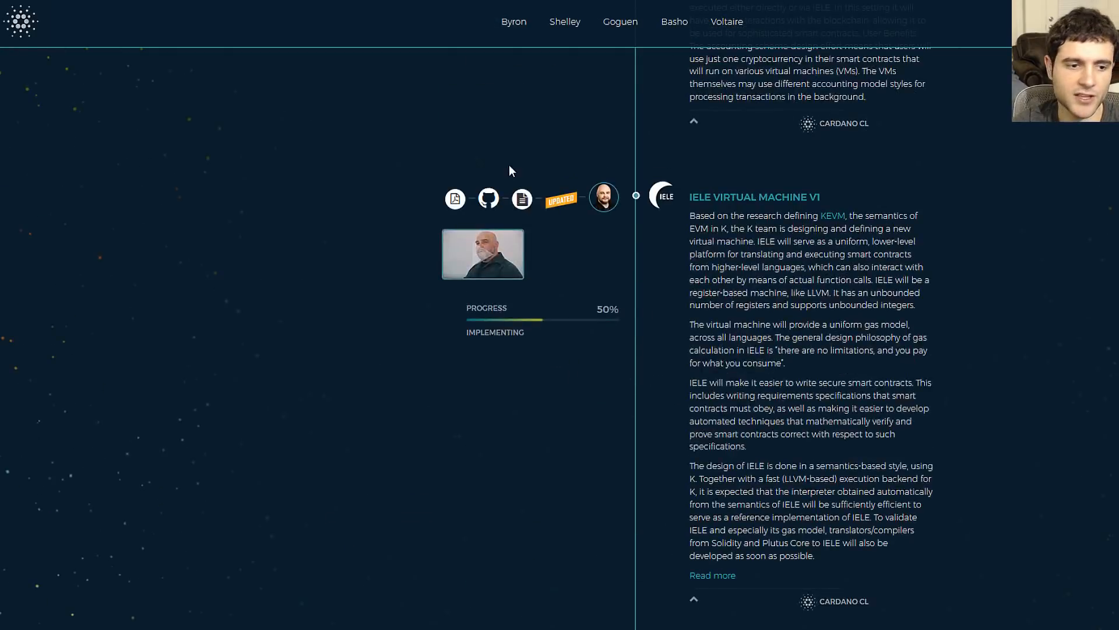
{"action": "scroll", "scroll_direction": "down", "scroll_amount": 3}
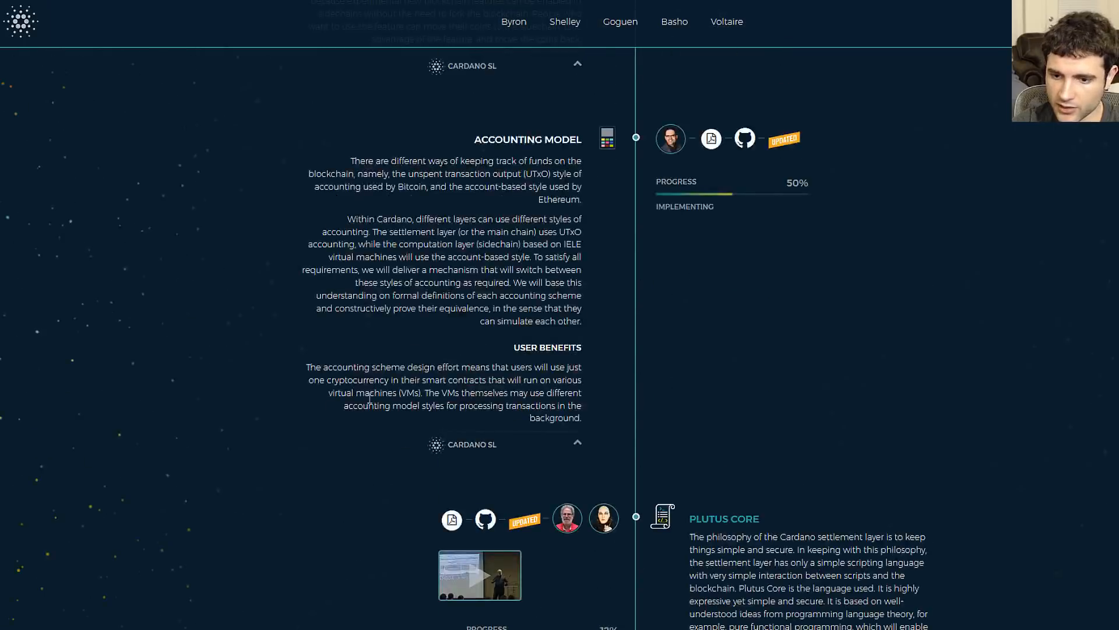
{"action": "mouse_move", "coordinate": [353, 364]}
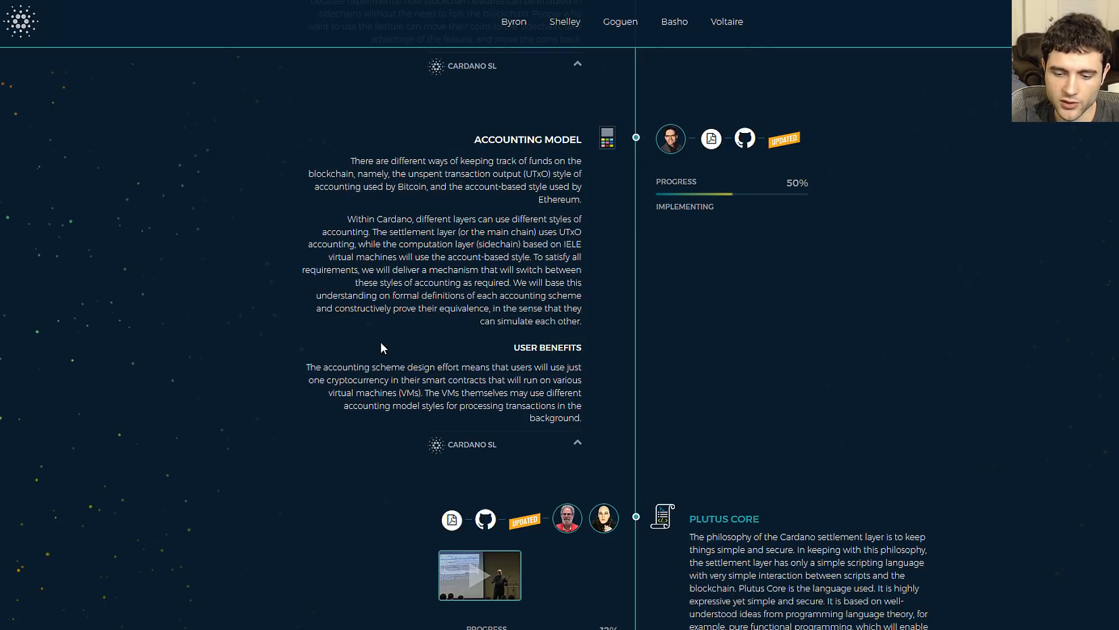
{"action": "mouse_move", "coordinate": [392, 348]}
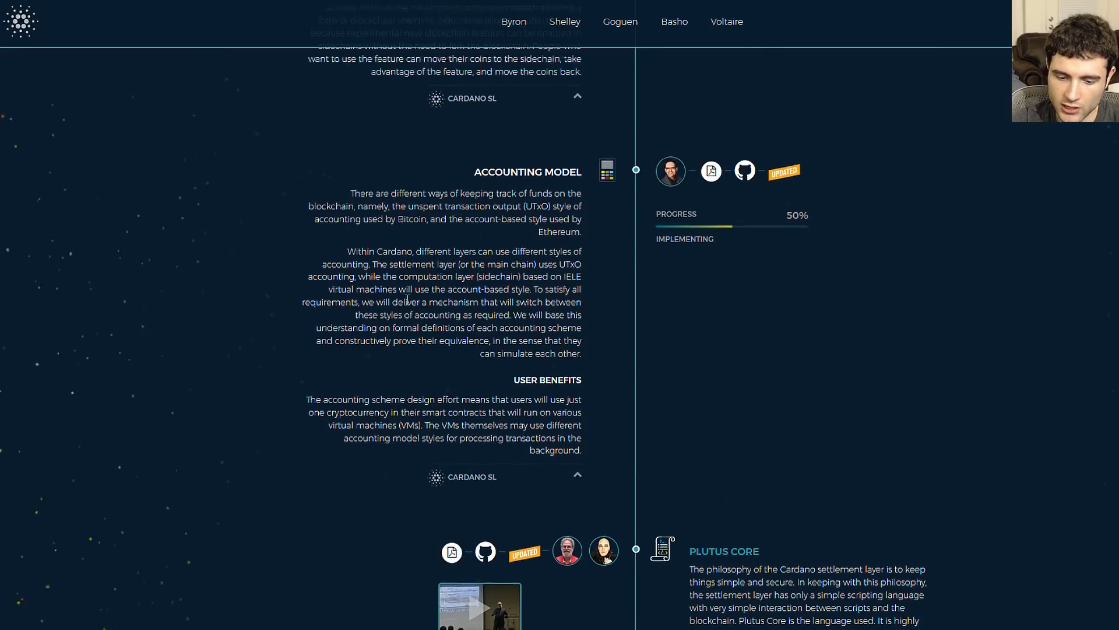
Scroll back up past Accounting Model to the roadmap introduction under the language options.
{"action": "scroll", "scroll_direction": "up", "scroll_amount": 3}
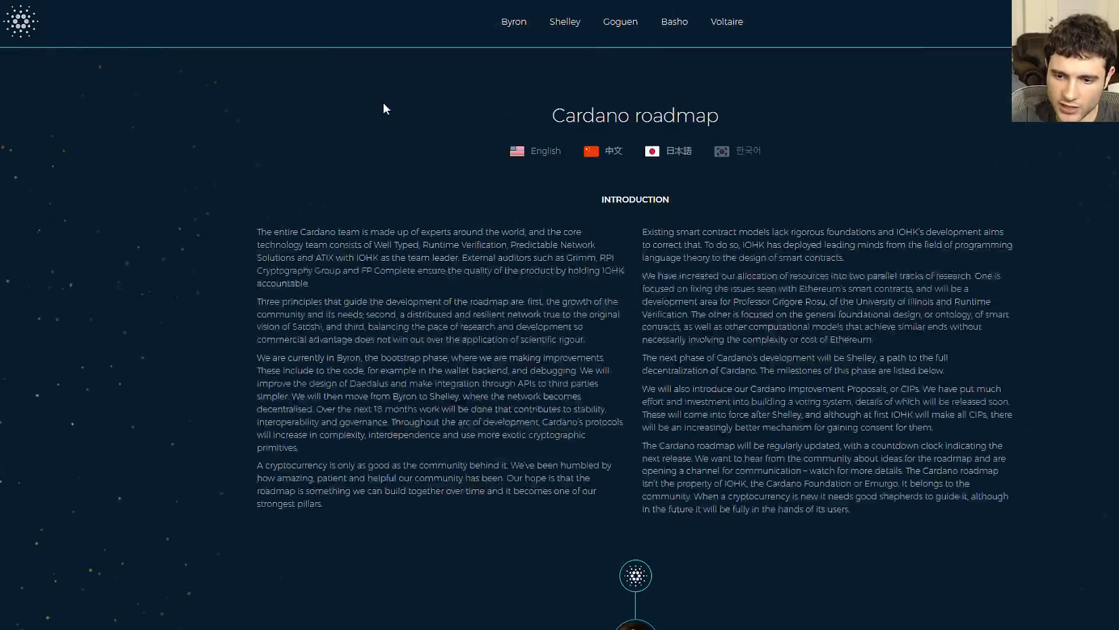
{"action": "mouse_move", "coordinate": [349, 229]}
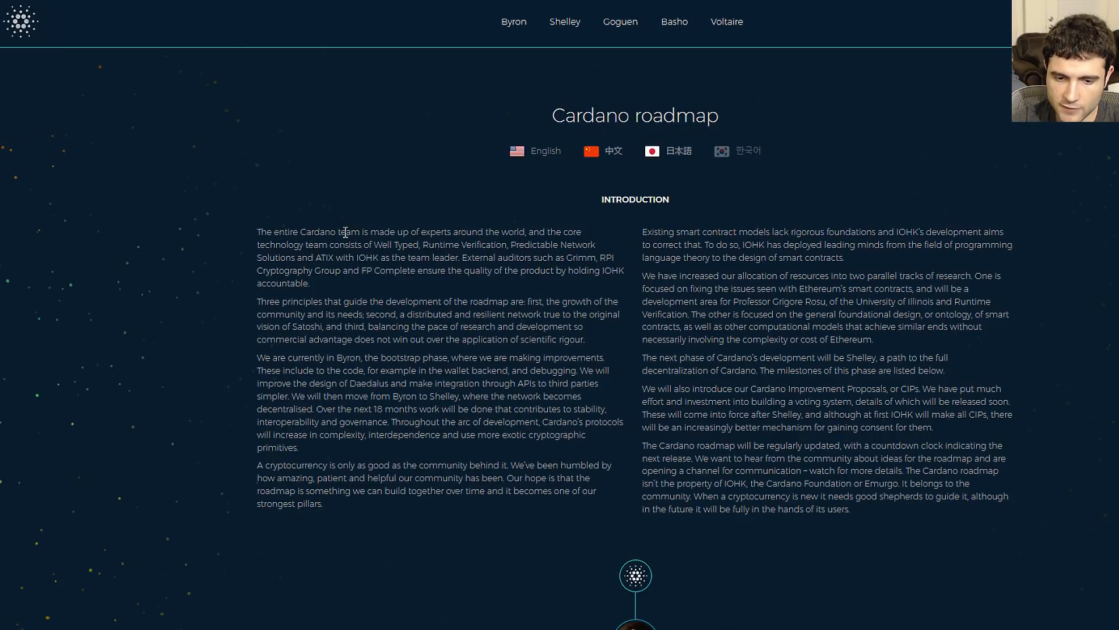
{"action": "mouse_move", "coordinate": [10, 293]}
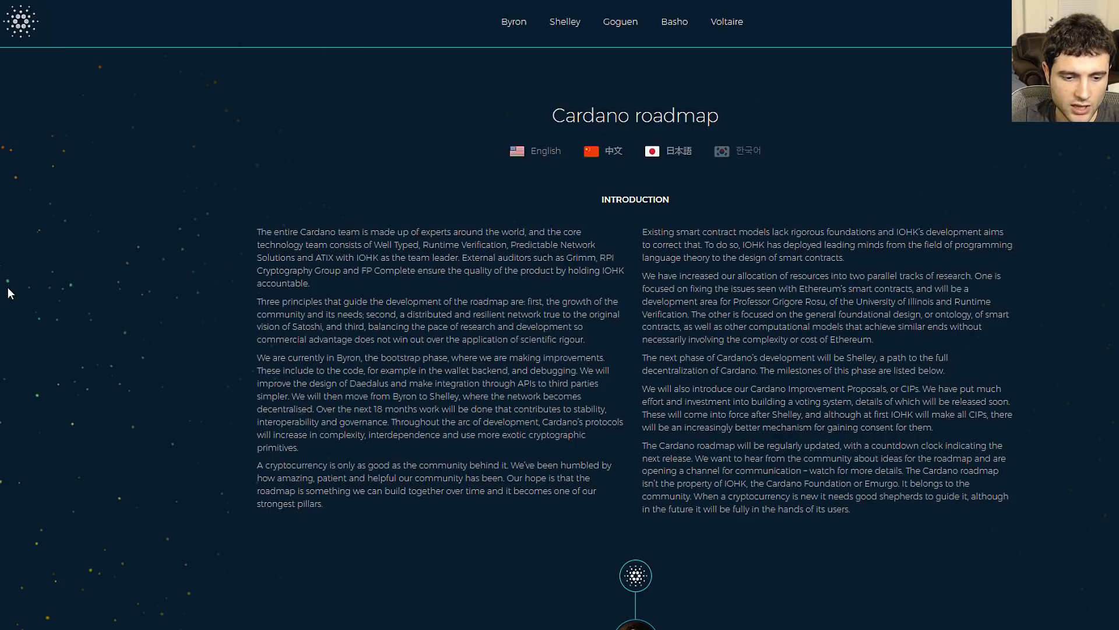